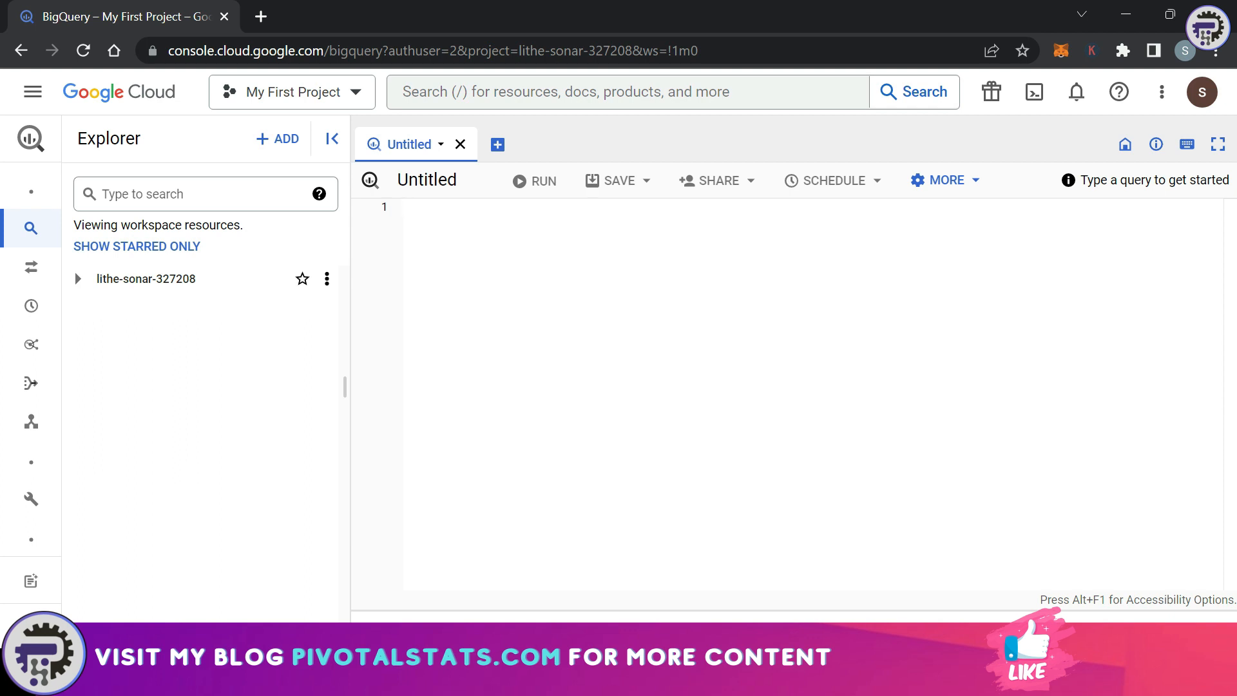
Write and run select CONCAT('Big', 'Query') in the editor
{"action": "left_click", "coordinate": [405, 206]}
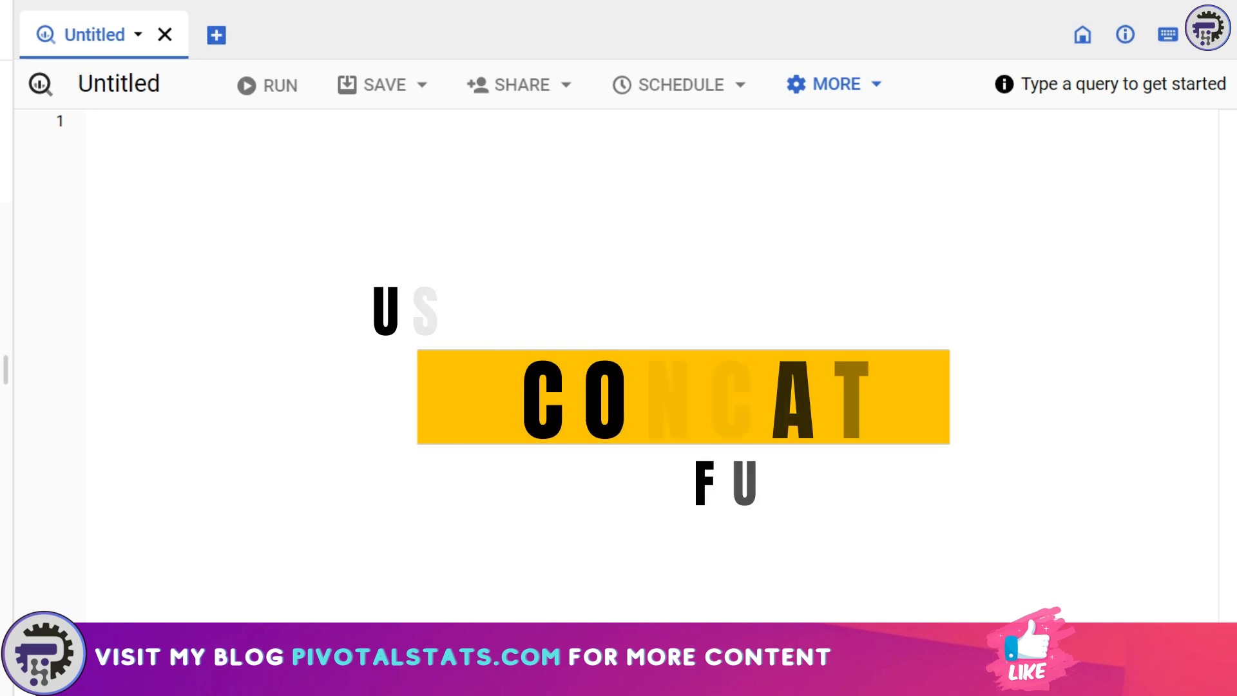
{"action": "type", "text": "select"}
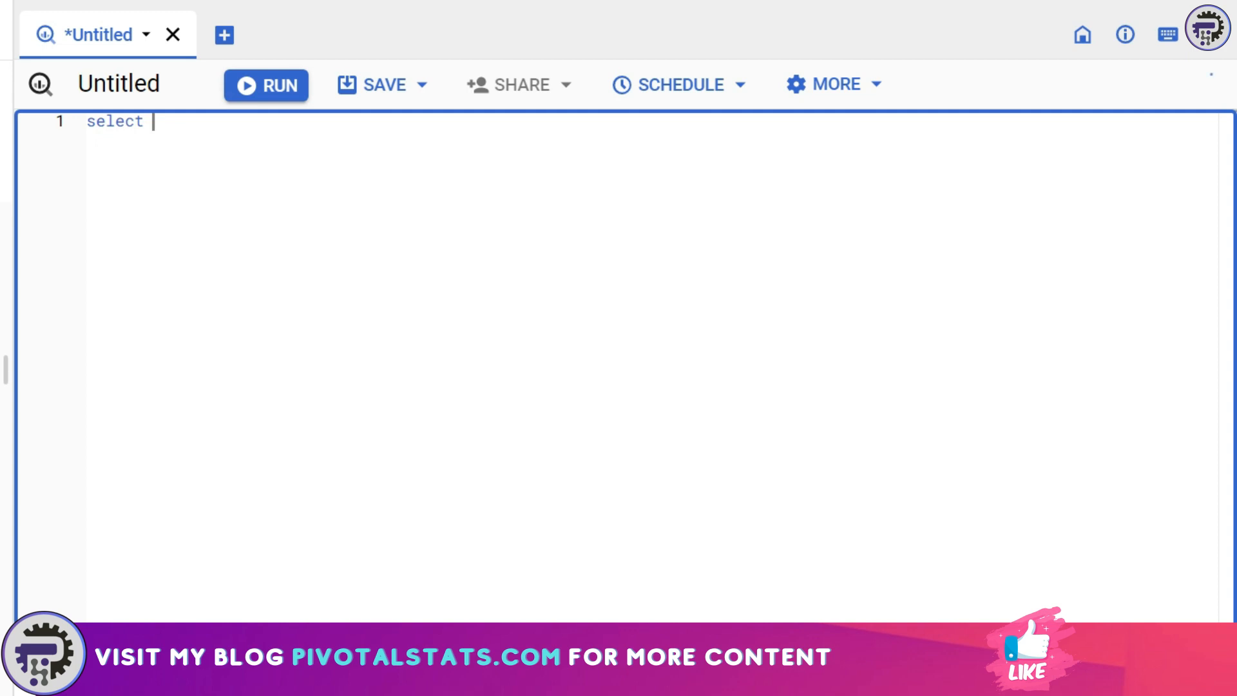
{"action": "type", "text": "'"}
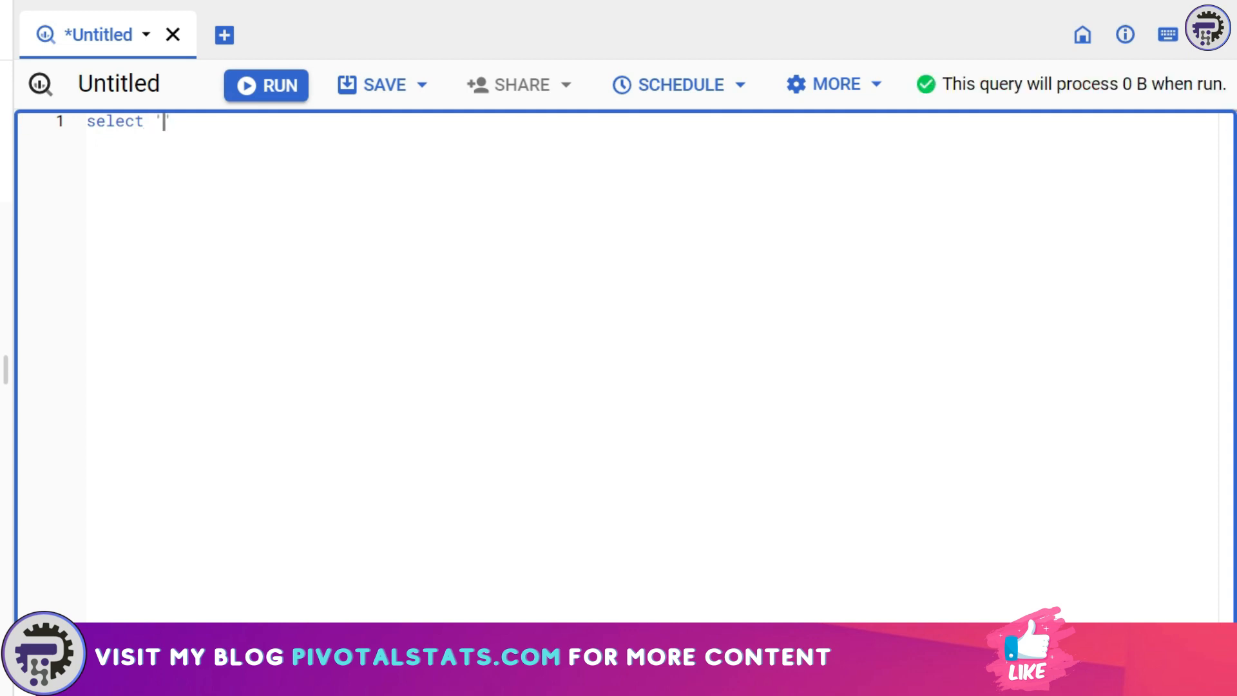
{"action": "type", "text": "Big'"}
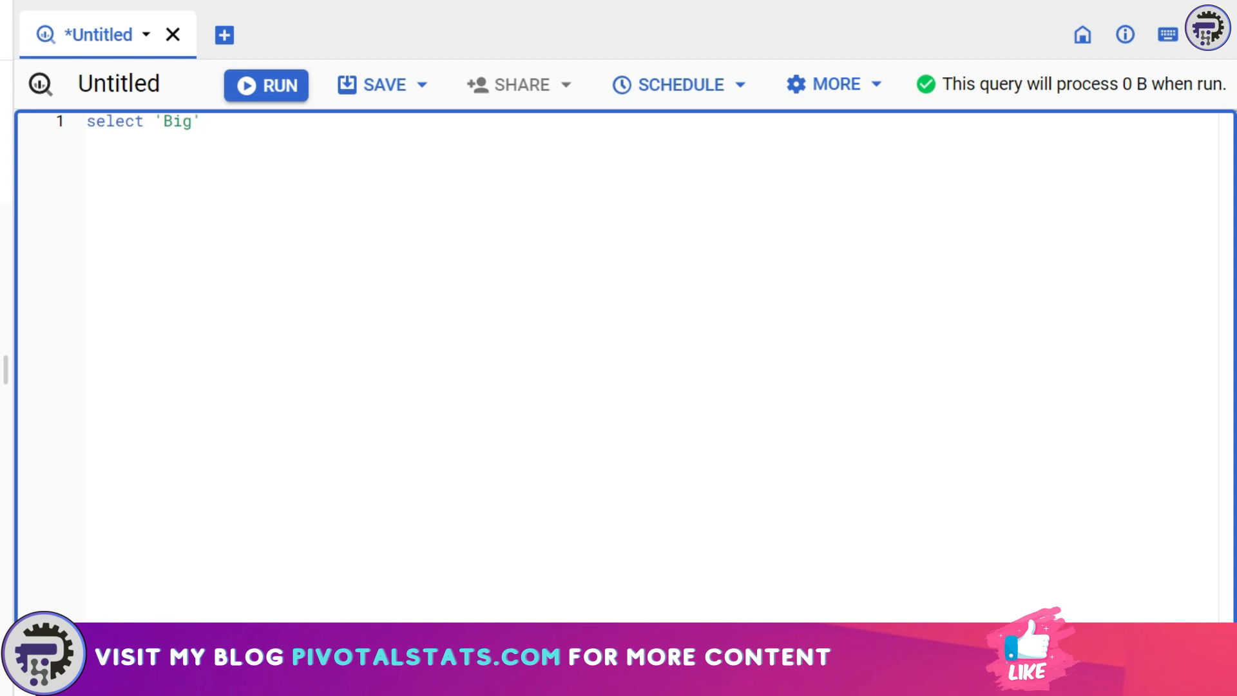
{"action": "type", "text": ", 'Query'"}
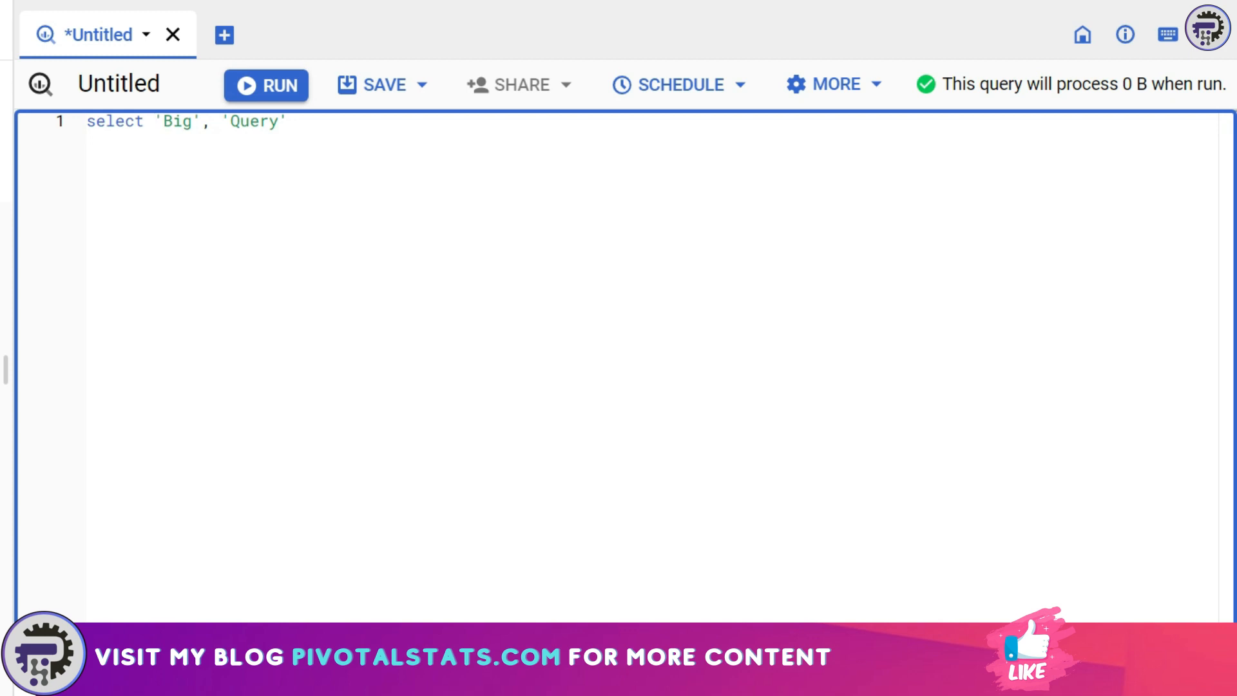
{"action": "type", "text": "Conc"}
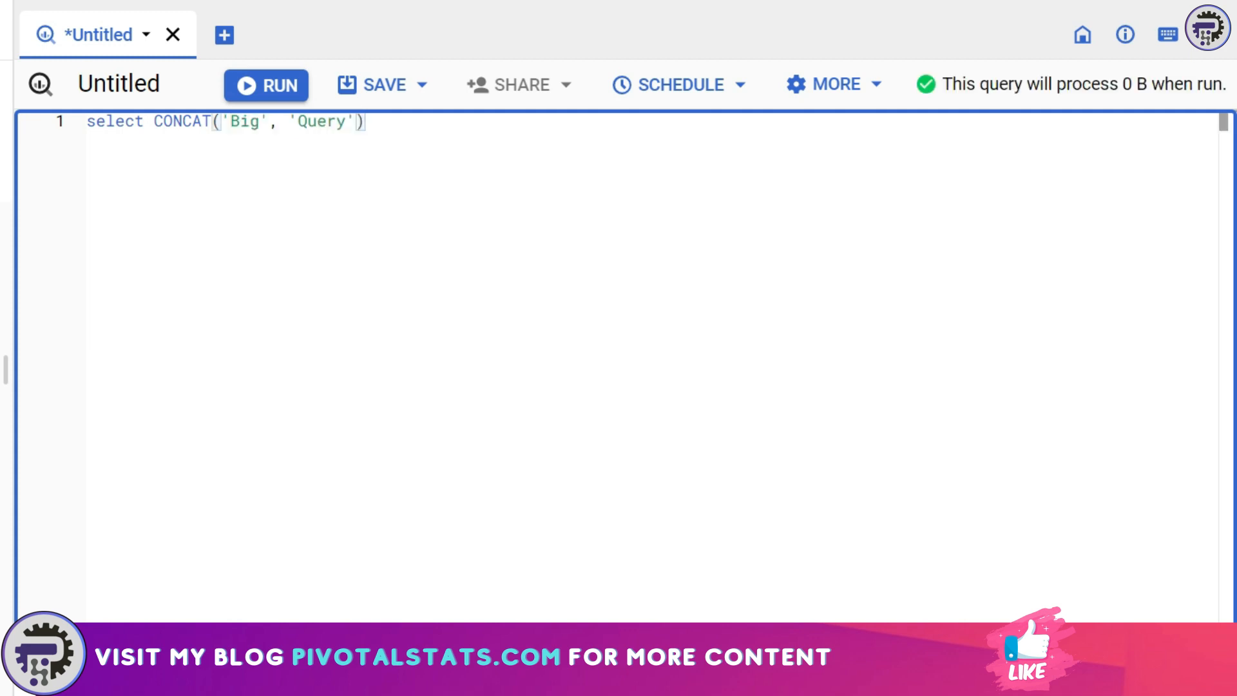
{"action": "left_click", "coordinate": [265, 85]}
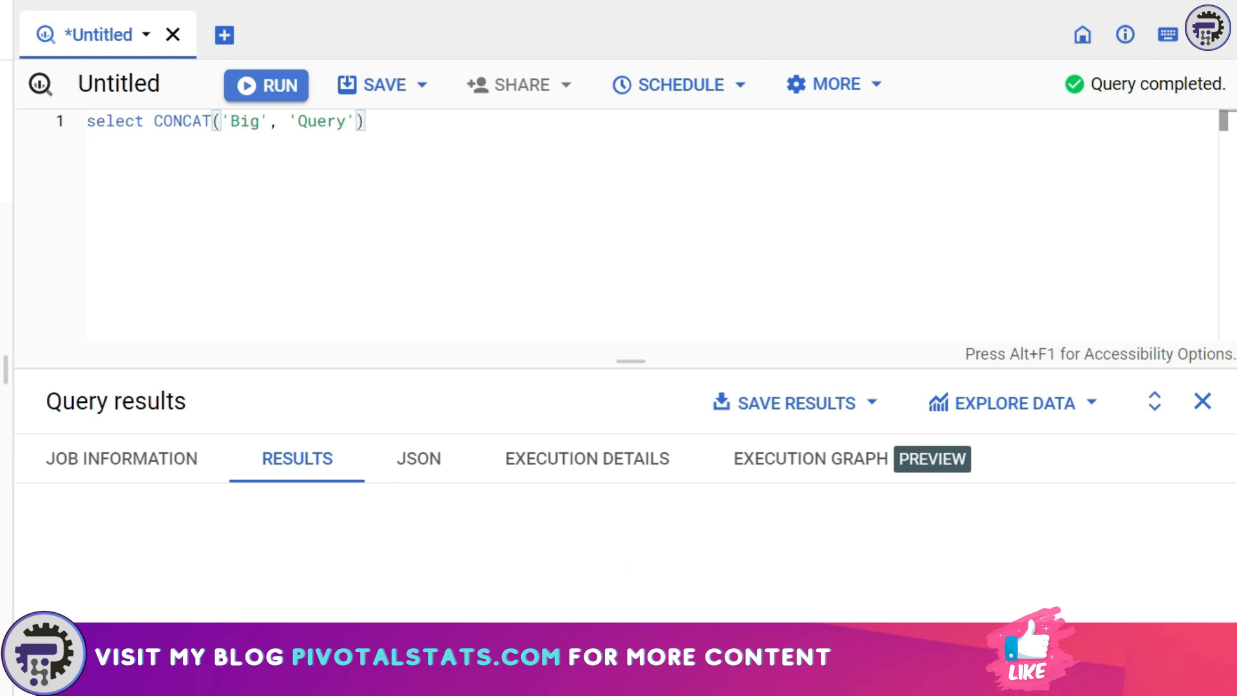
Preview sample rows of the openpowerlifting table, then return to the Untitled query
{"action": "left_click", "coordinate": [266, 85]}
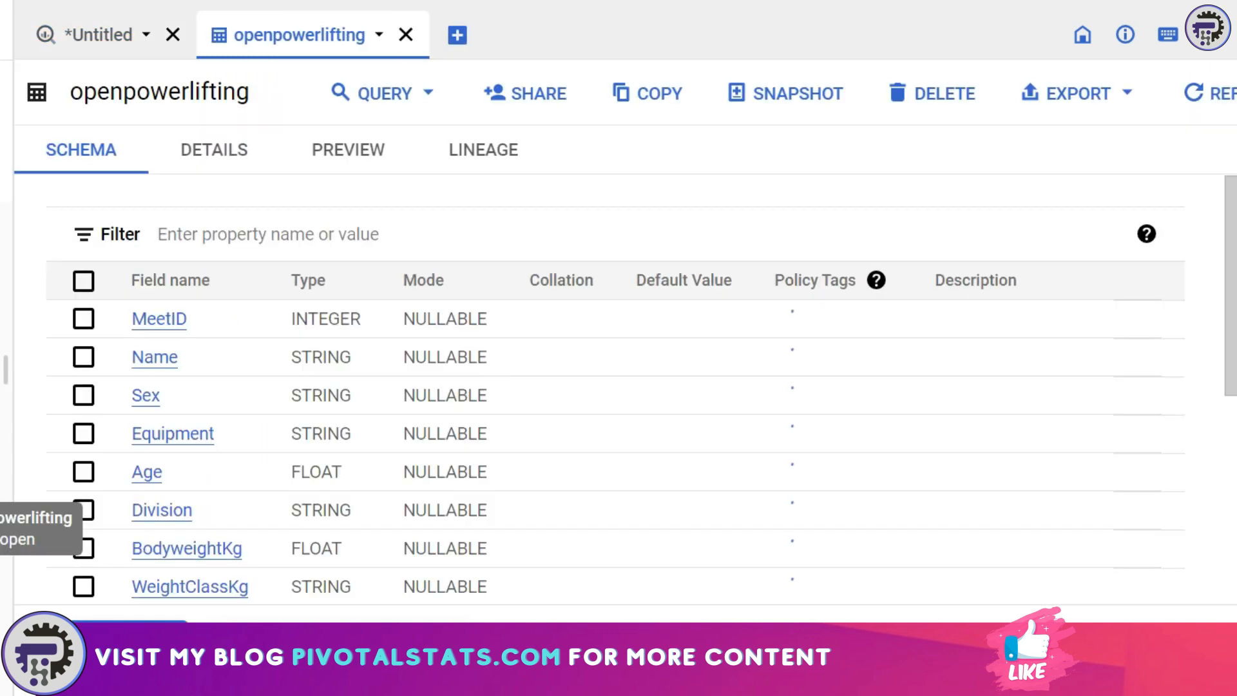
{"action": "left_click", "coordinate": [348, 150]}
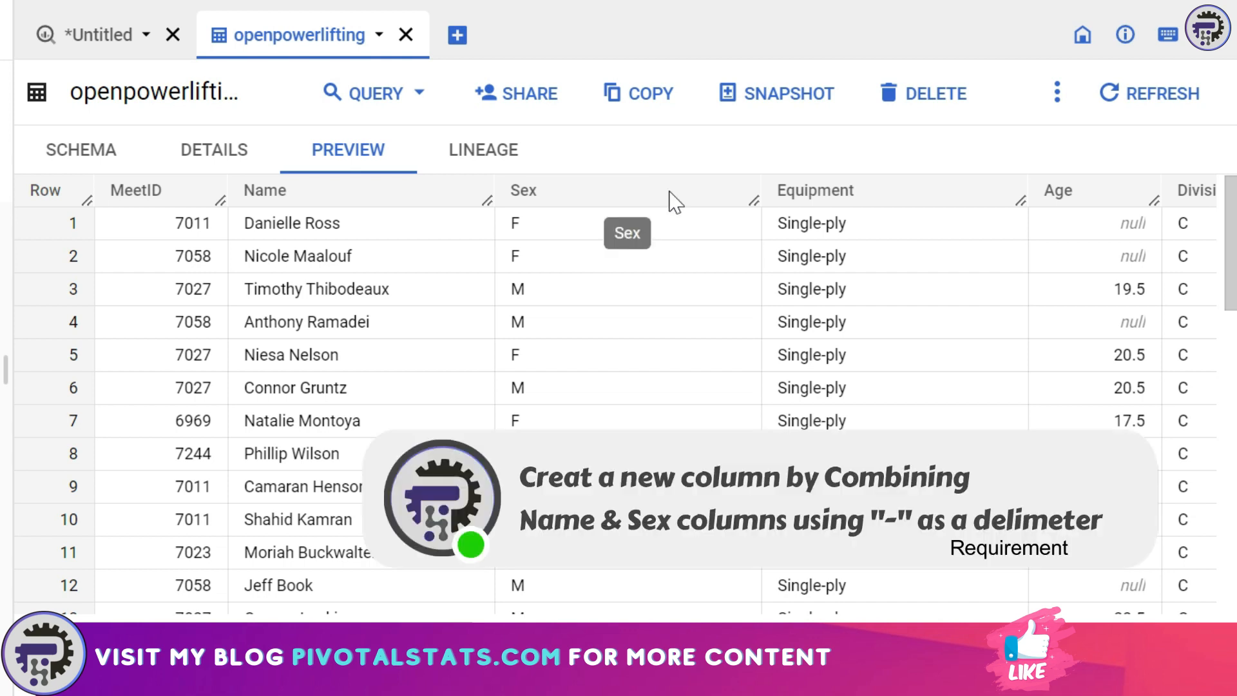
{"action": "mouse_move", "coordinate": [560, 275]}
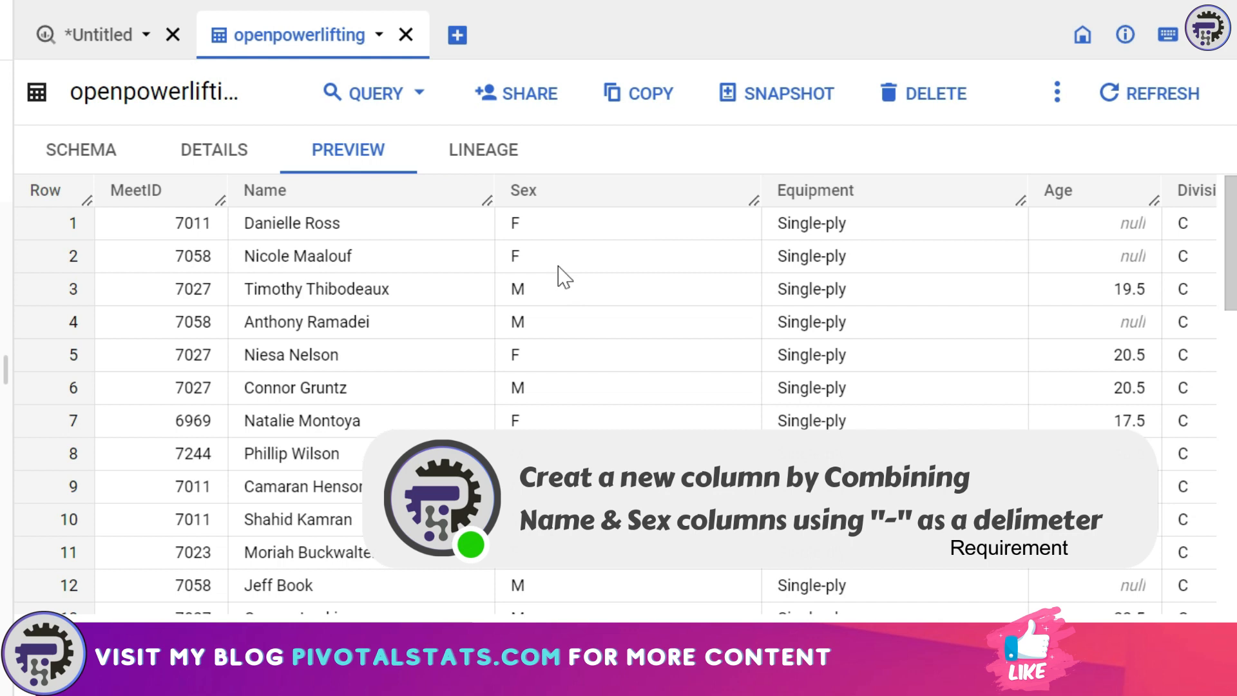
{"action": "mouse_move", "coordinate": [628, 142]}
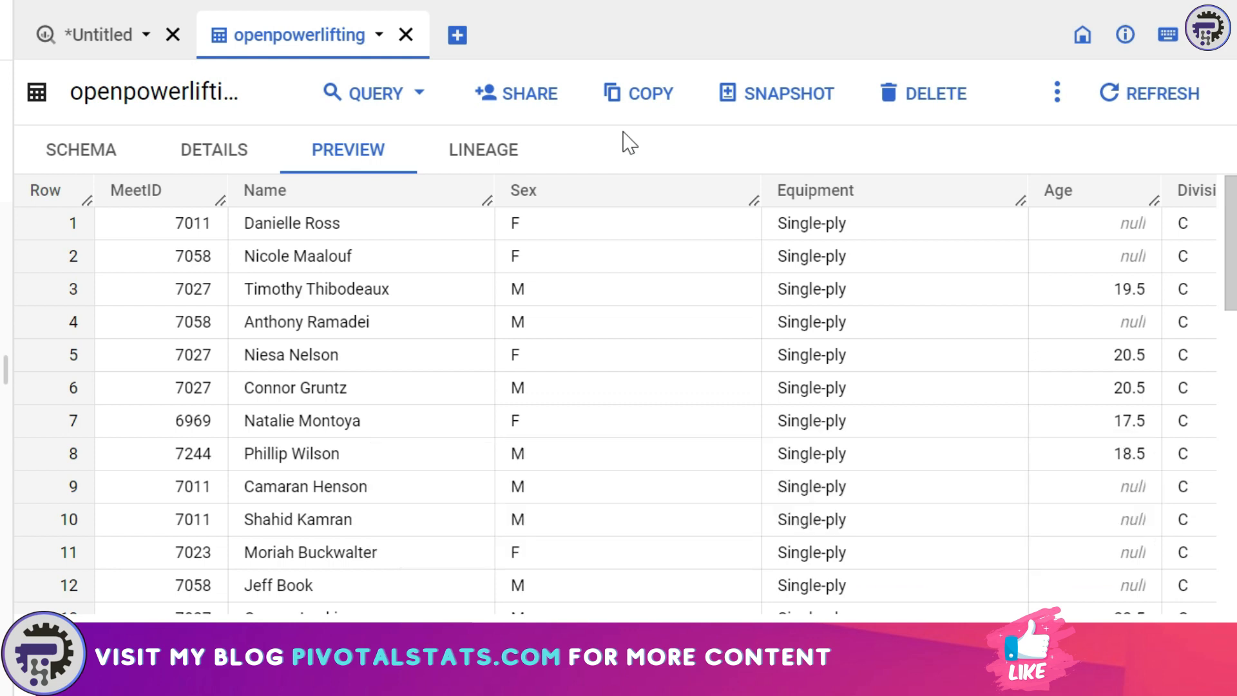
{"action": "left_click", "coordinate": [99, 33]}
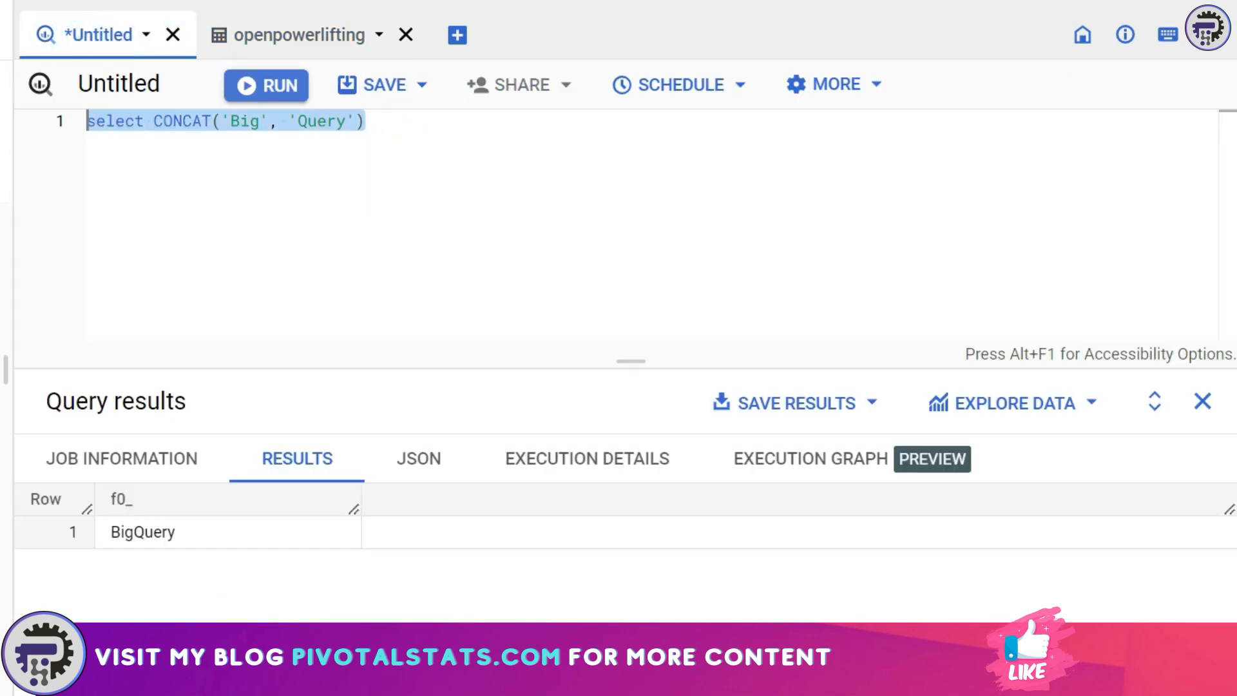
Run Select *, concat(Name, '-', Sex) from `powerlifting.openpowerlifting`
{"action": "type", "text": "Select *"}
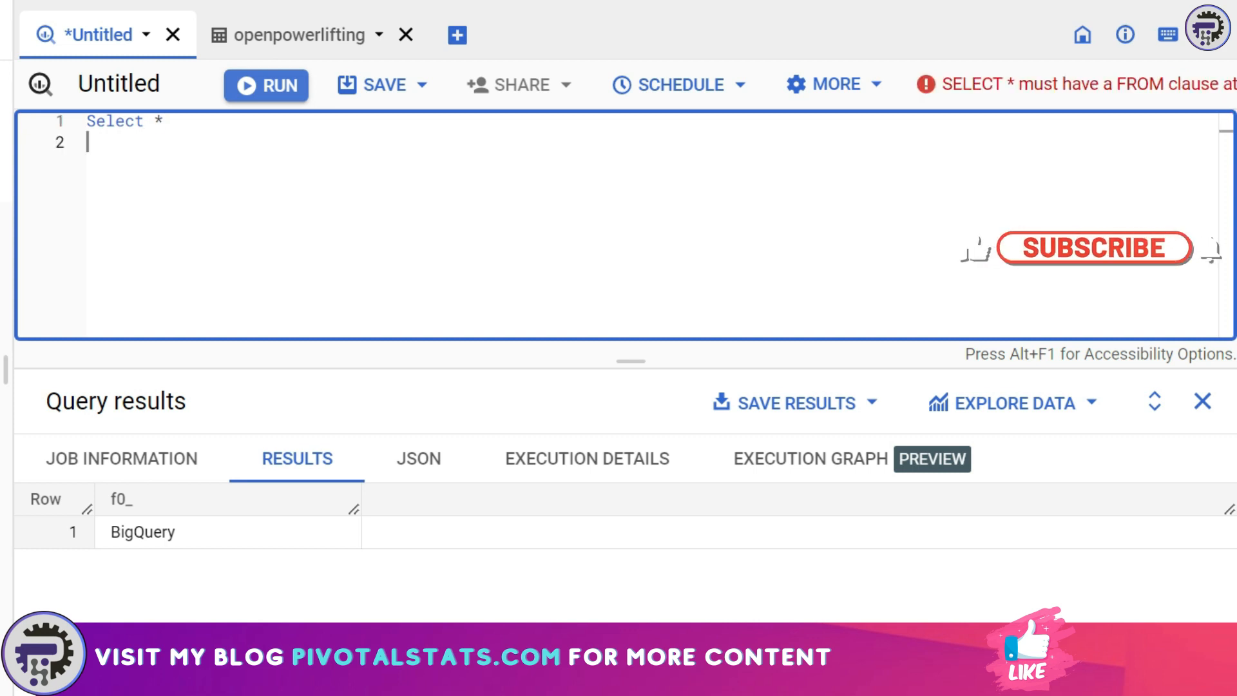
{"action": "type", "text": "from"}
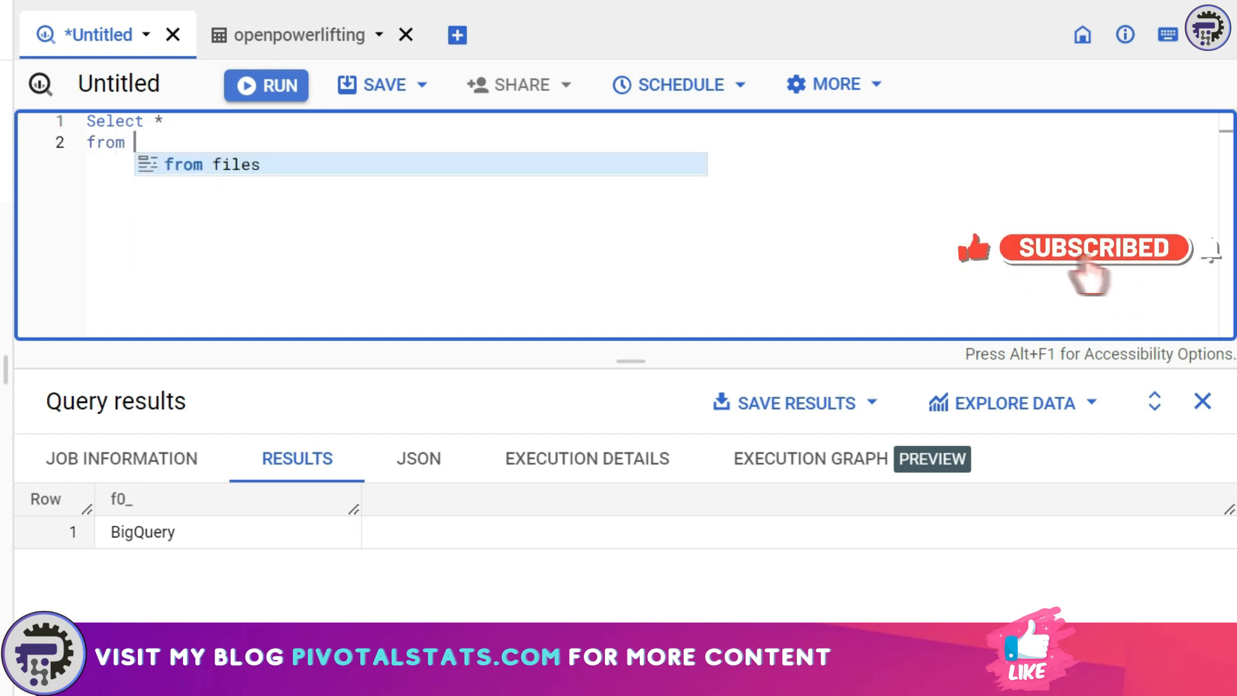
{"action": "type", "text": "`powerlifting.openpowerlifting`"}
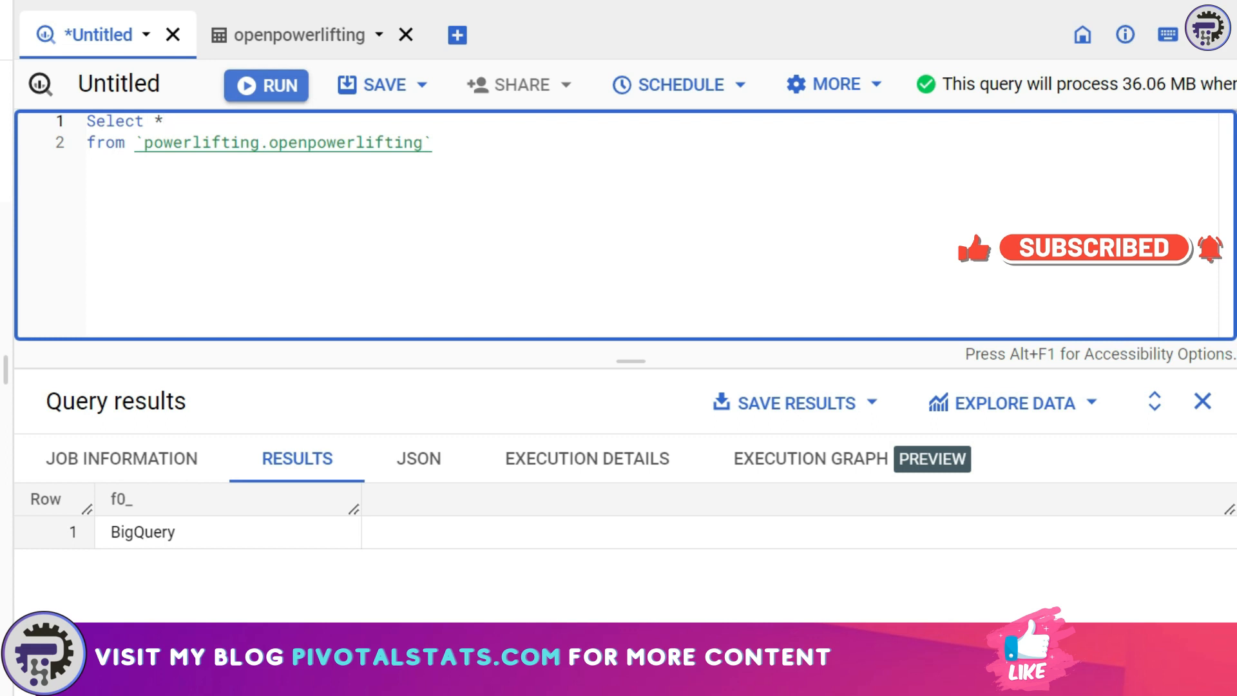
{"action": "type", "text": ","}
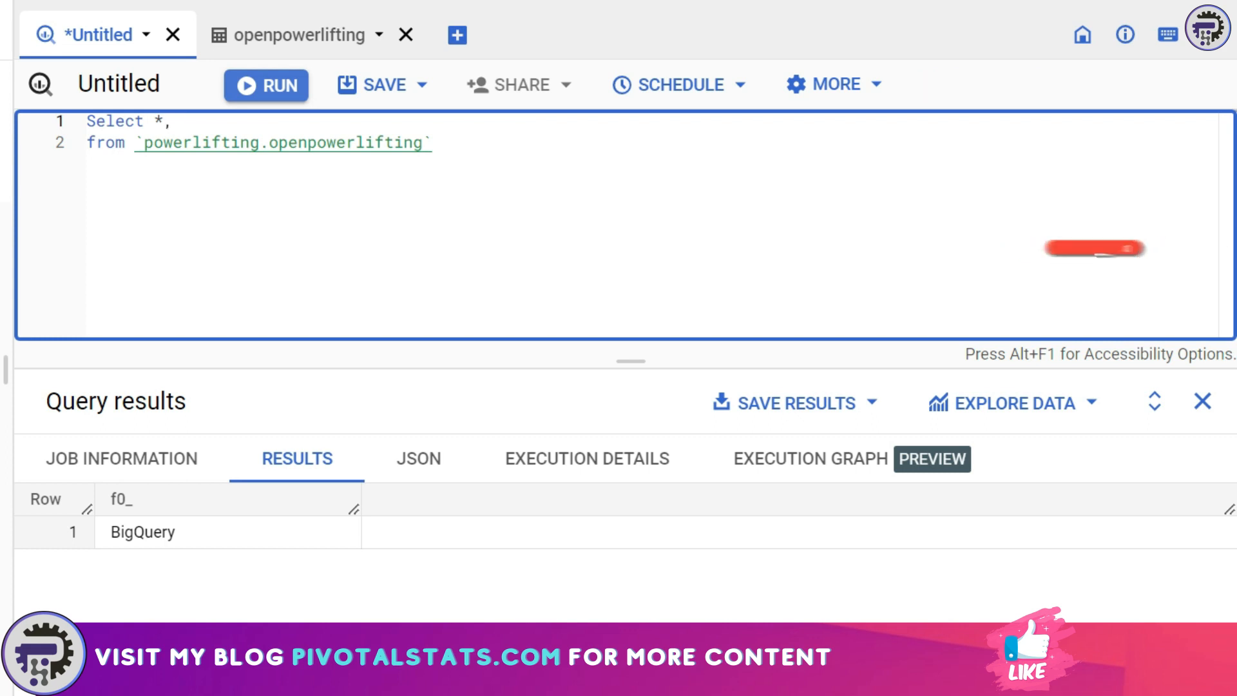
{"action": "type", "text": "conca"}
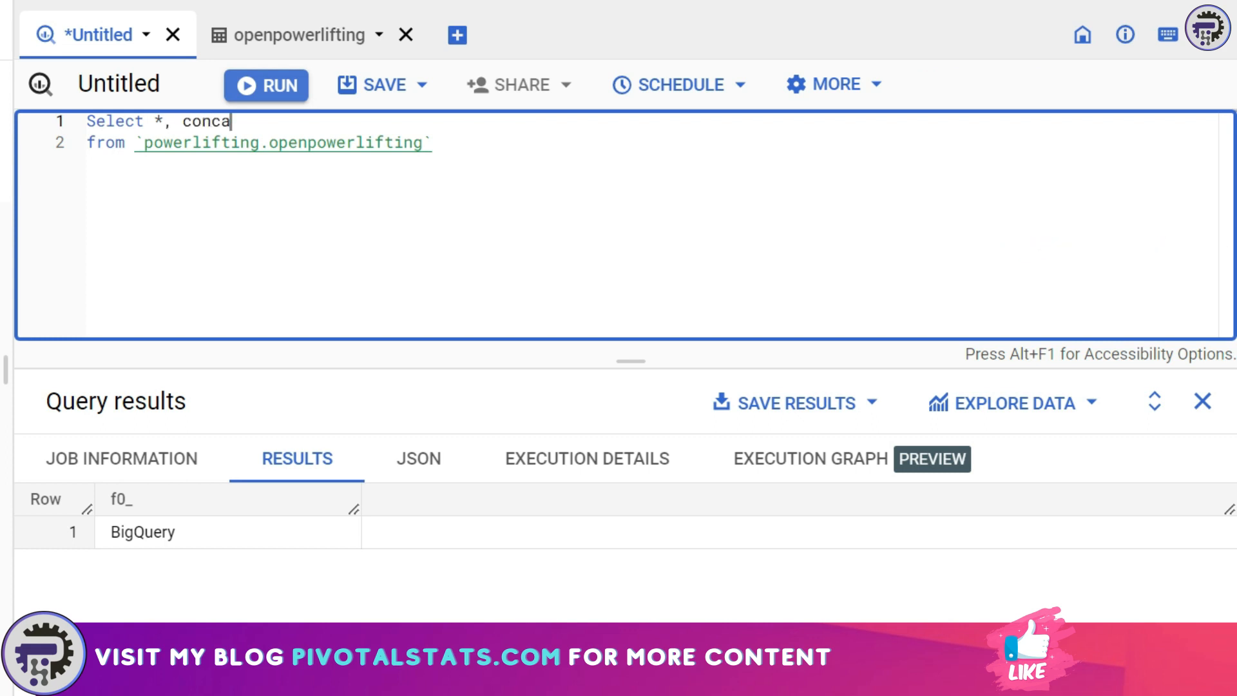
{"action": "type", "text": "t()"}
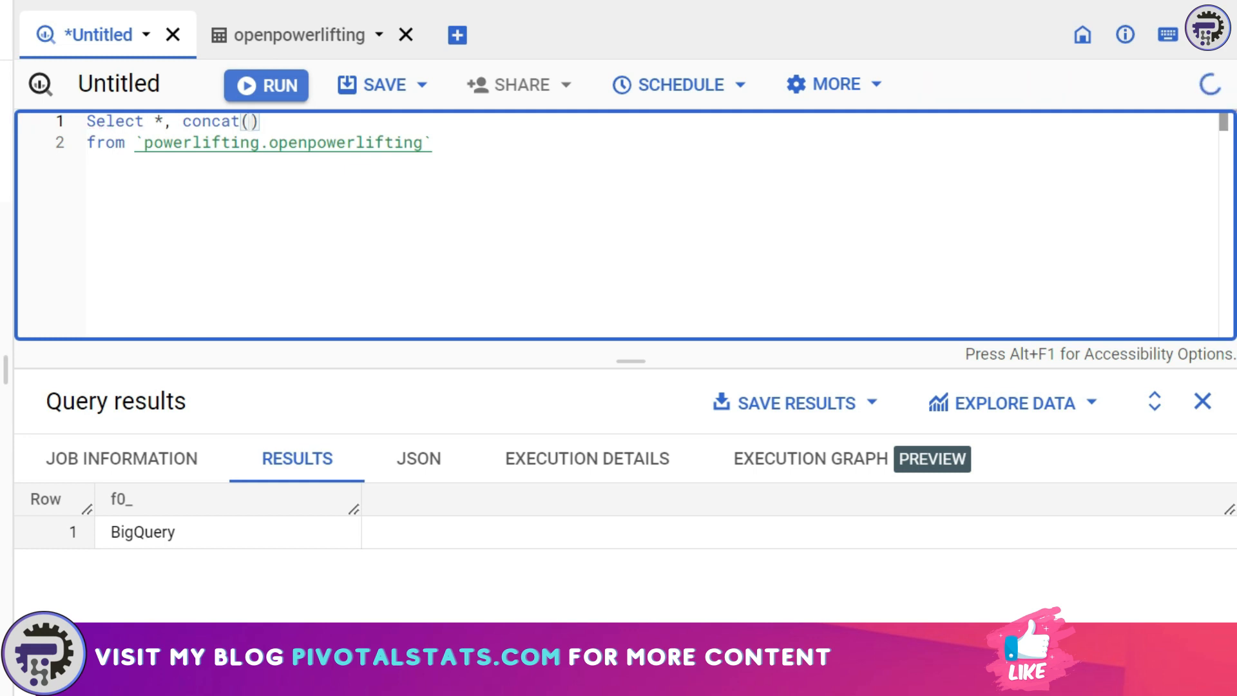
{"action": "type", "text": "Name"}
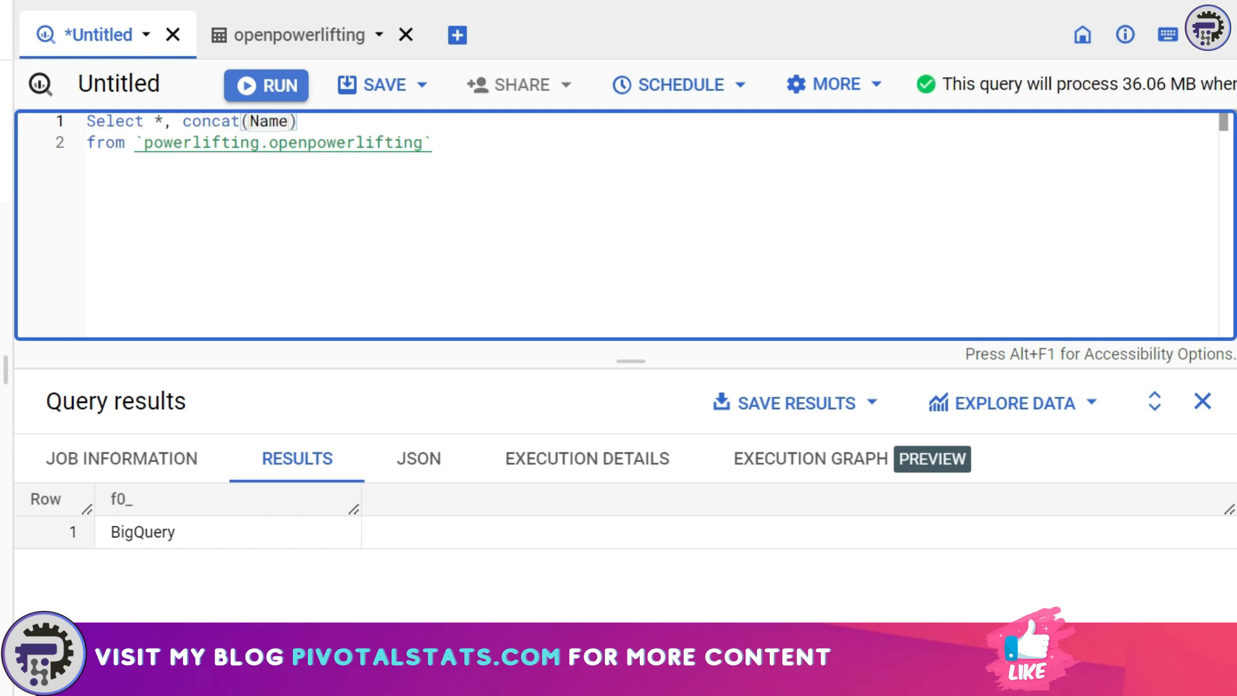
{"action": "type", "text": ", '-',"}
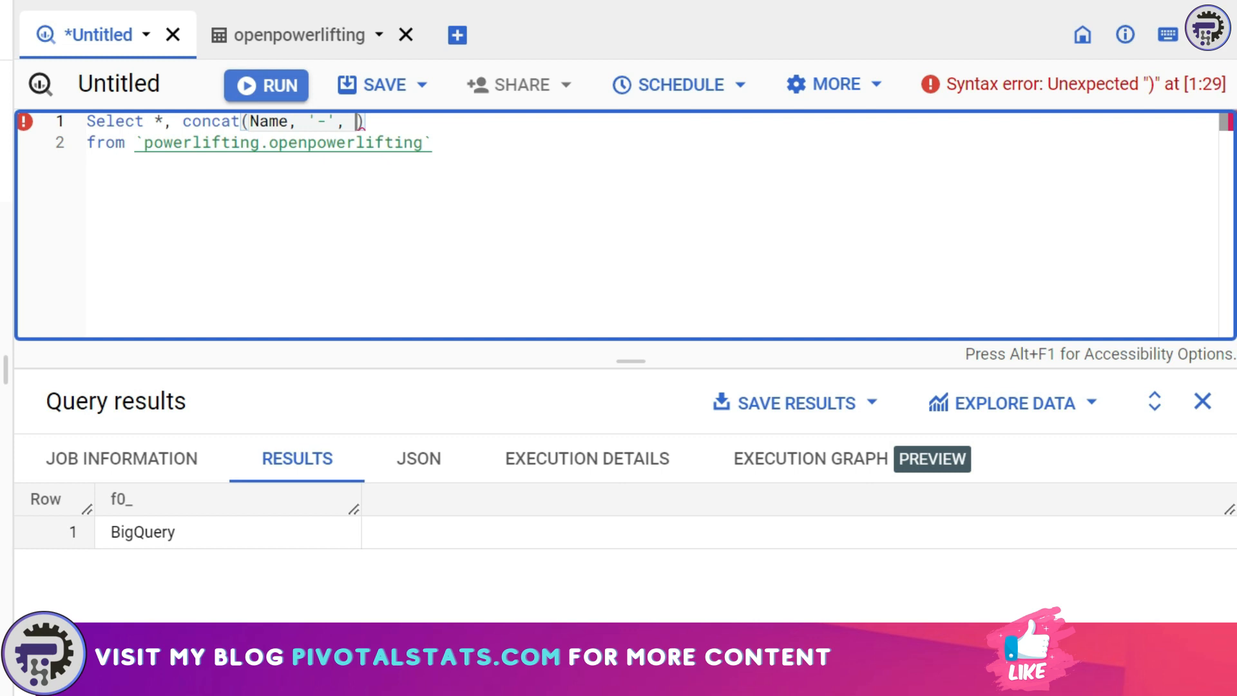
{"action": "type", "text": "sex"}
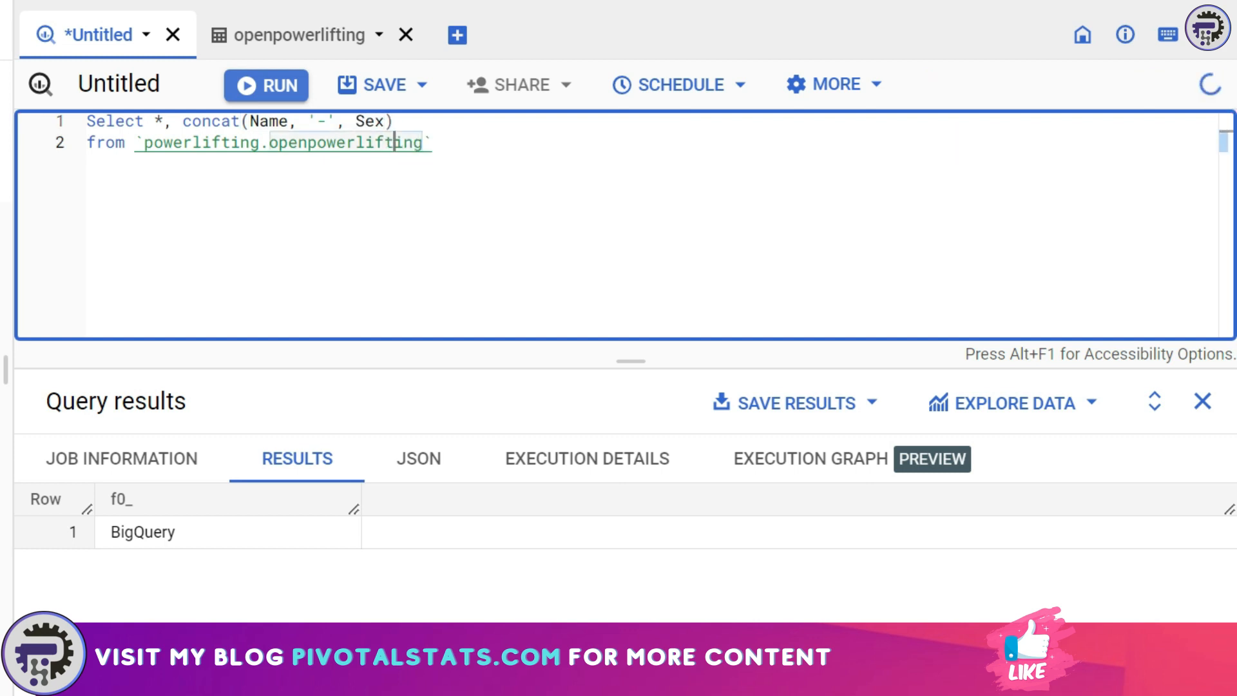
{"action": "left_click", "coordinate": [265, 85]}
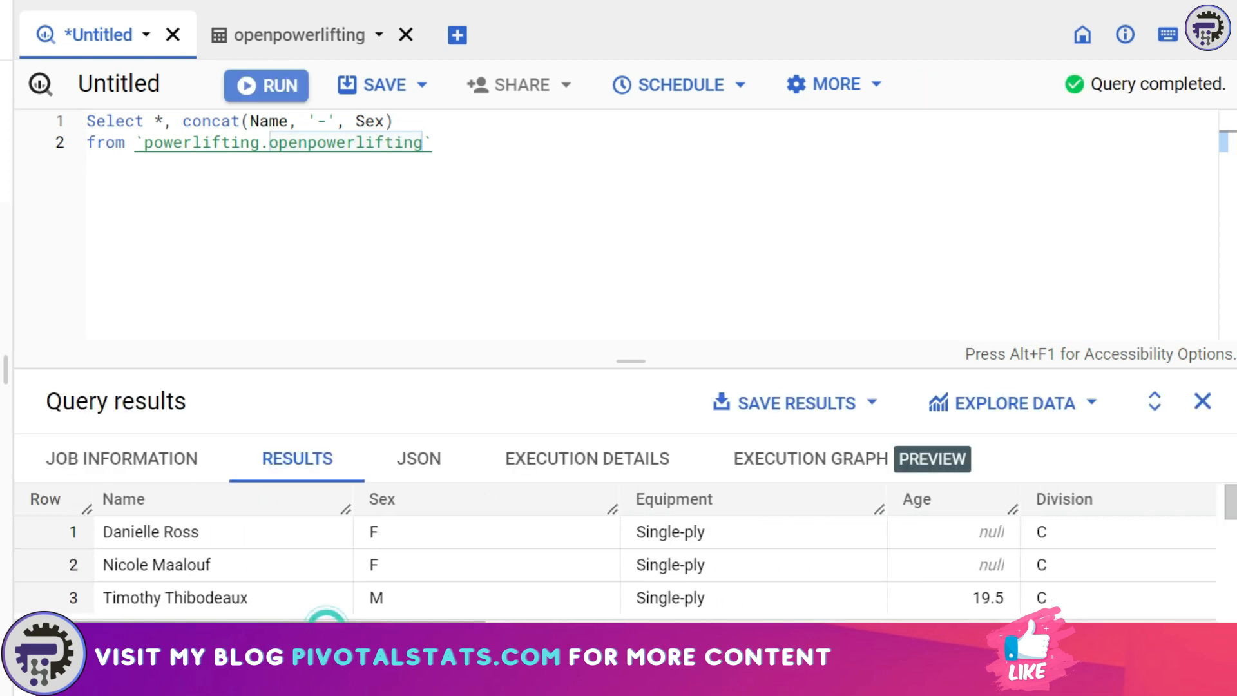
{"action": "scroll", "scroll_direction": "right", "scroll_amount": 3}
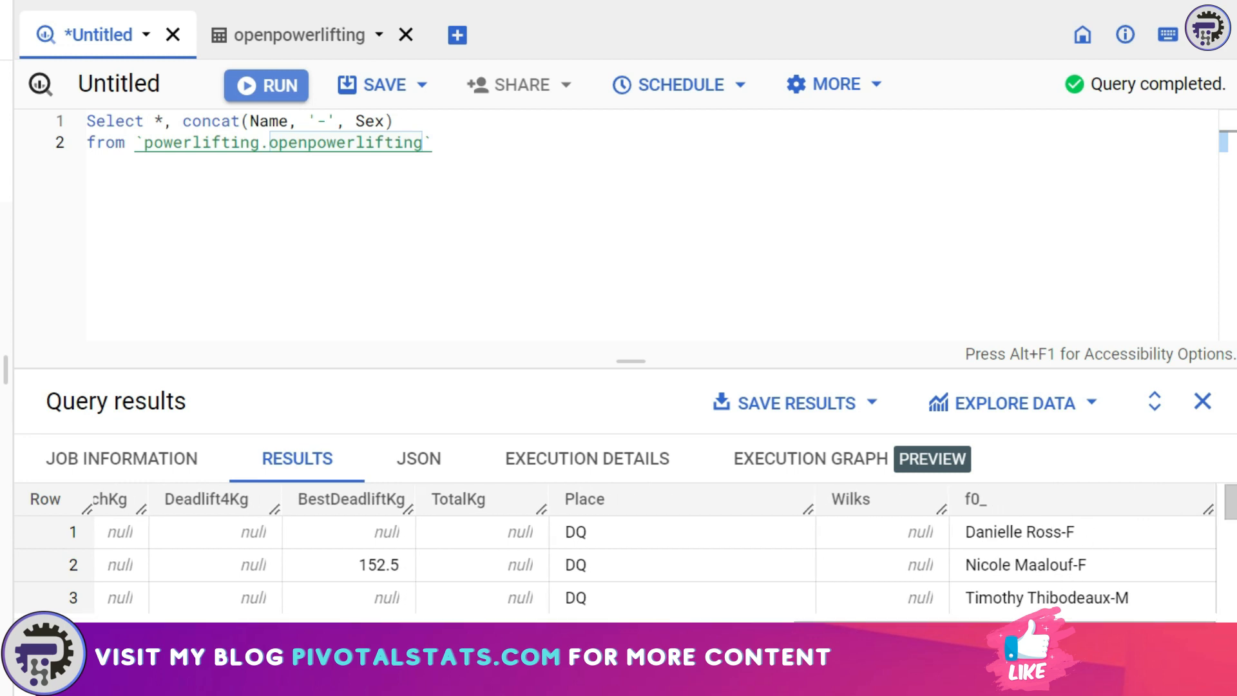
{"action": "mouse_move", "coordinate": [1143, 524]}
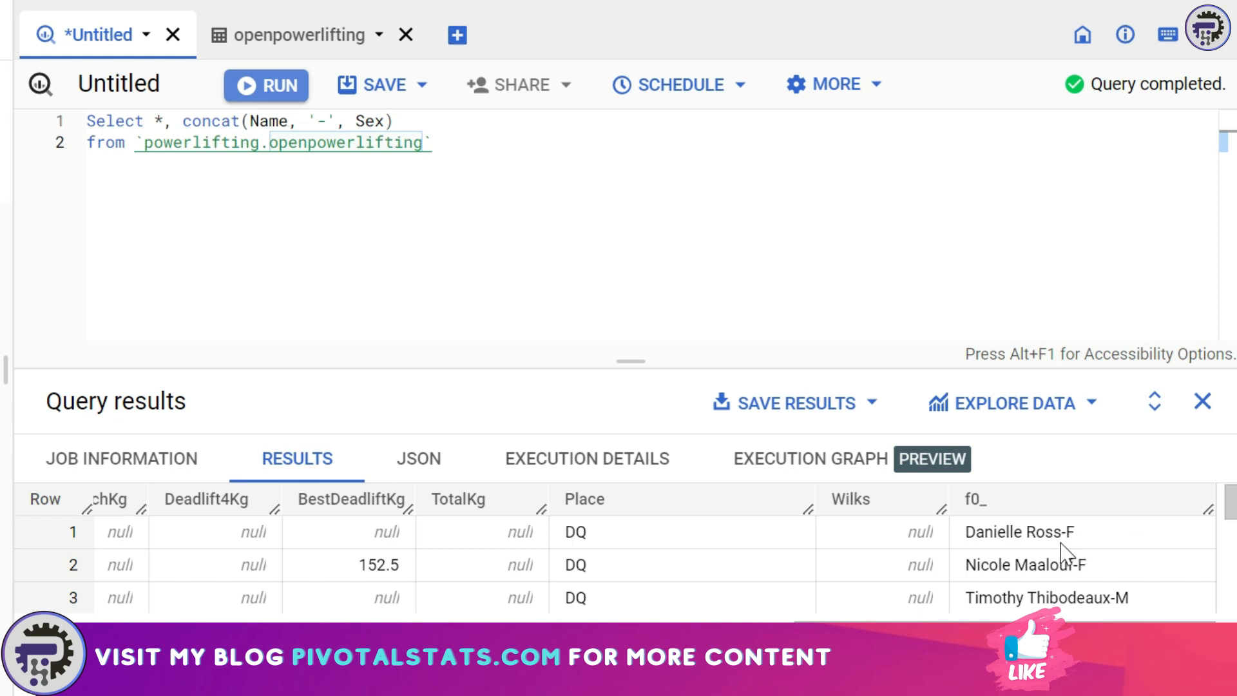
{"action": "mouse_move", "coordinate": [1065, 553]}
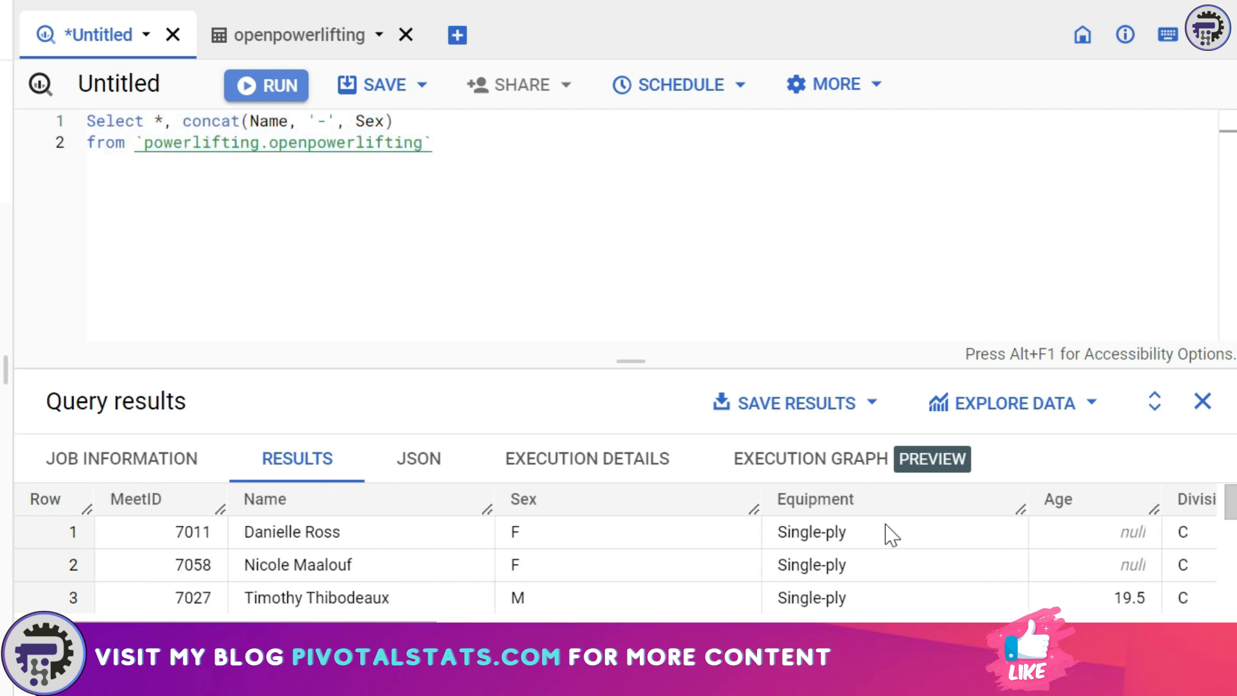
{"action": "mouse_move", "coordinate": [630, 369]}
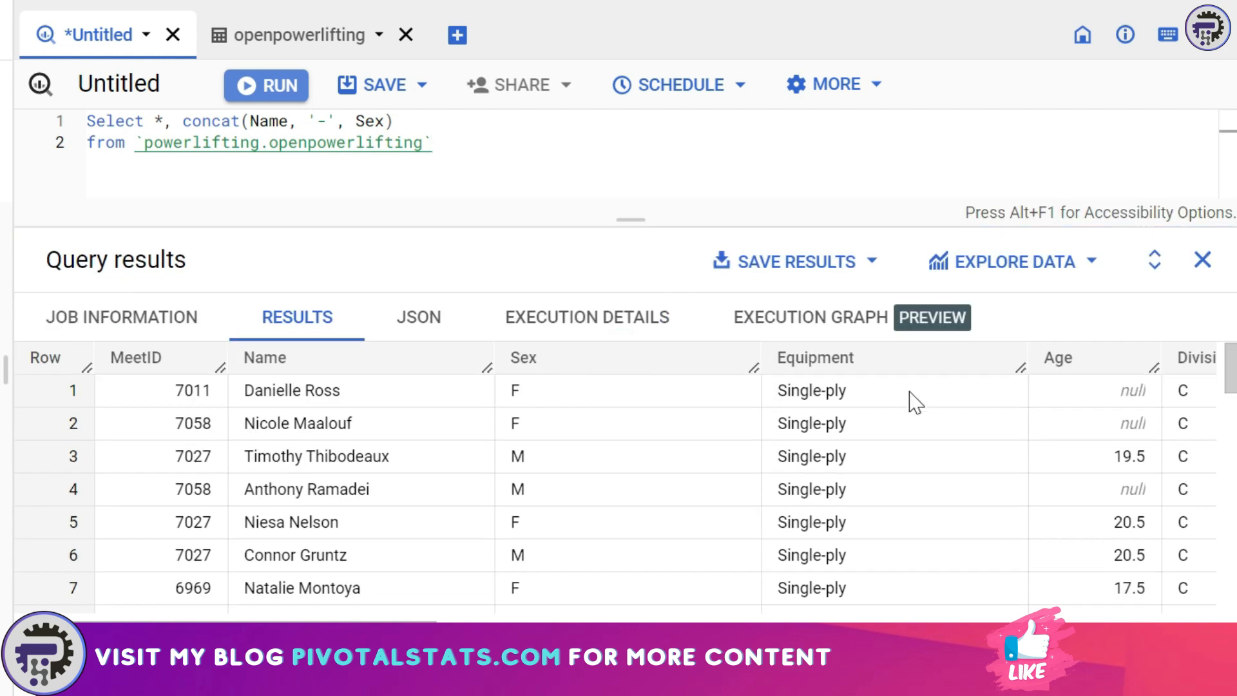
{"action": "mouse_move", "coordinate": [848, 417]}
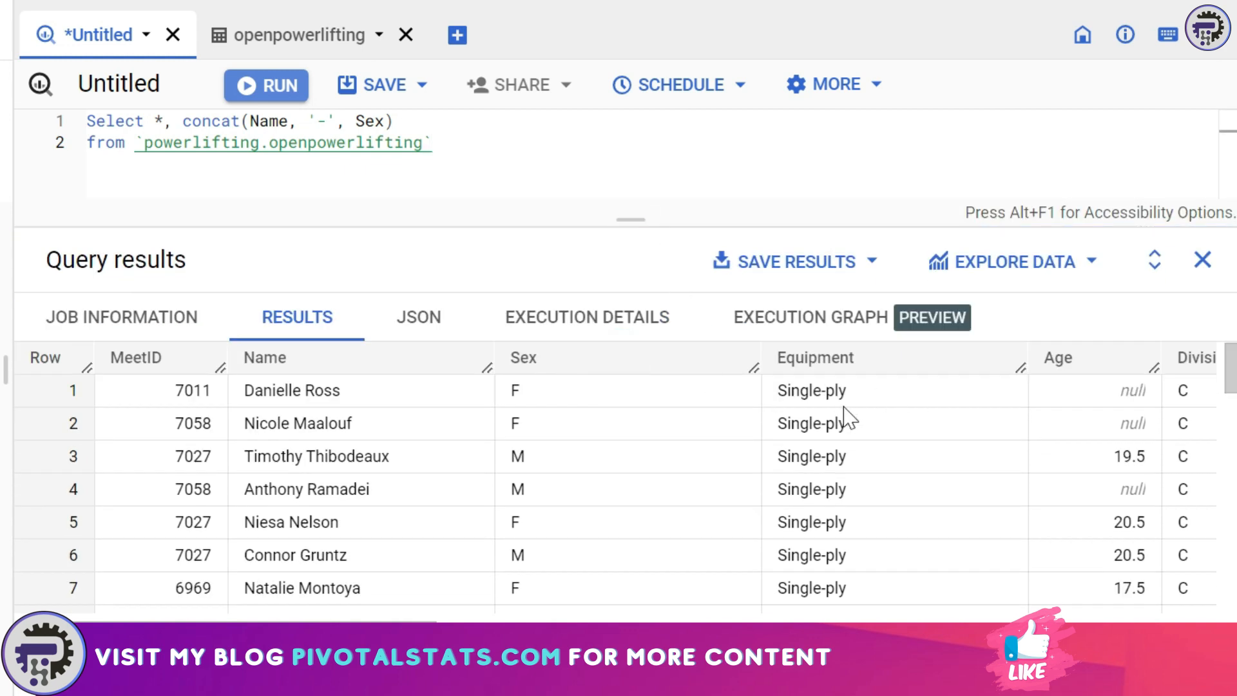
{"action": "mouse_move", "coordinate": [875, 403]}
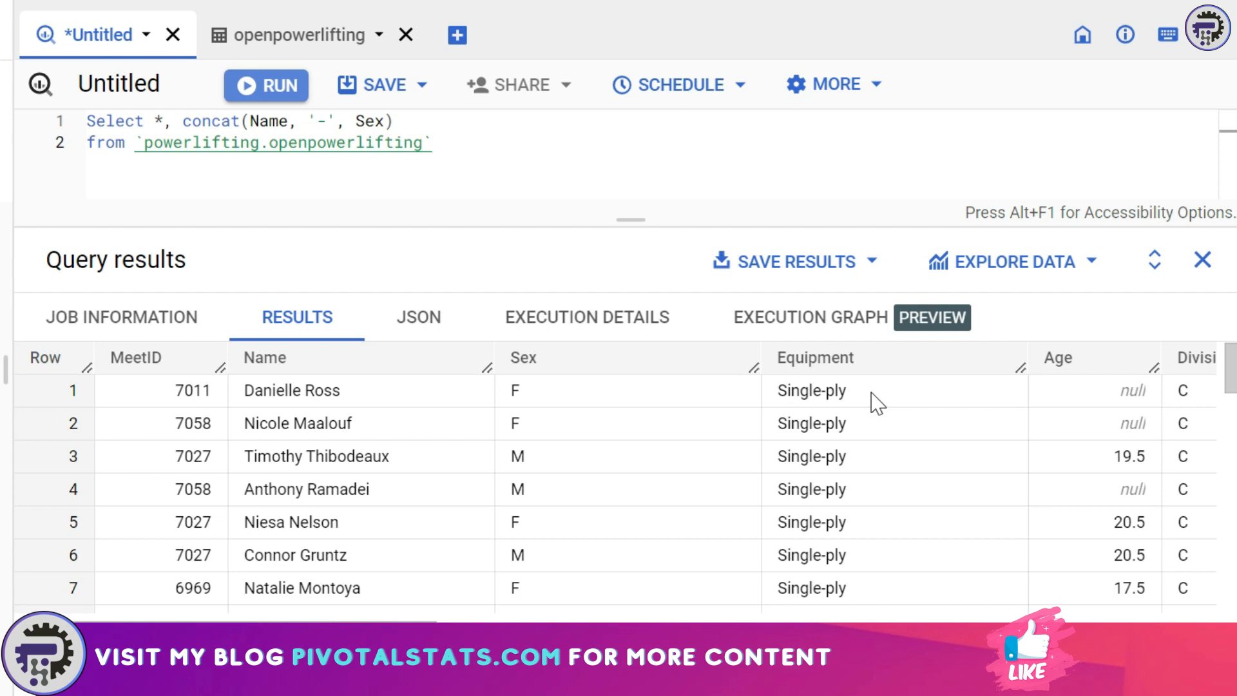
{"action": "mouse_move", "coordinate": [828, 424]}
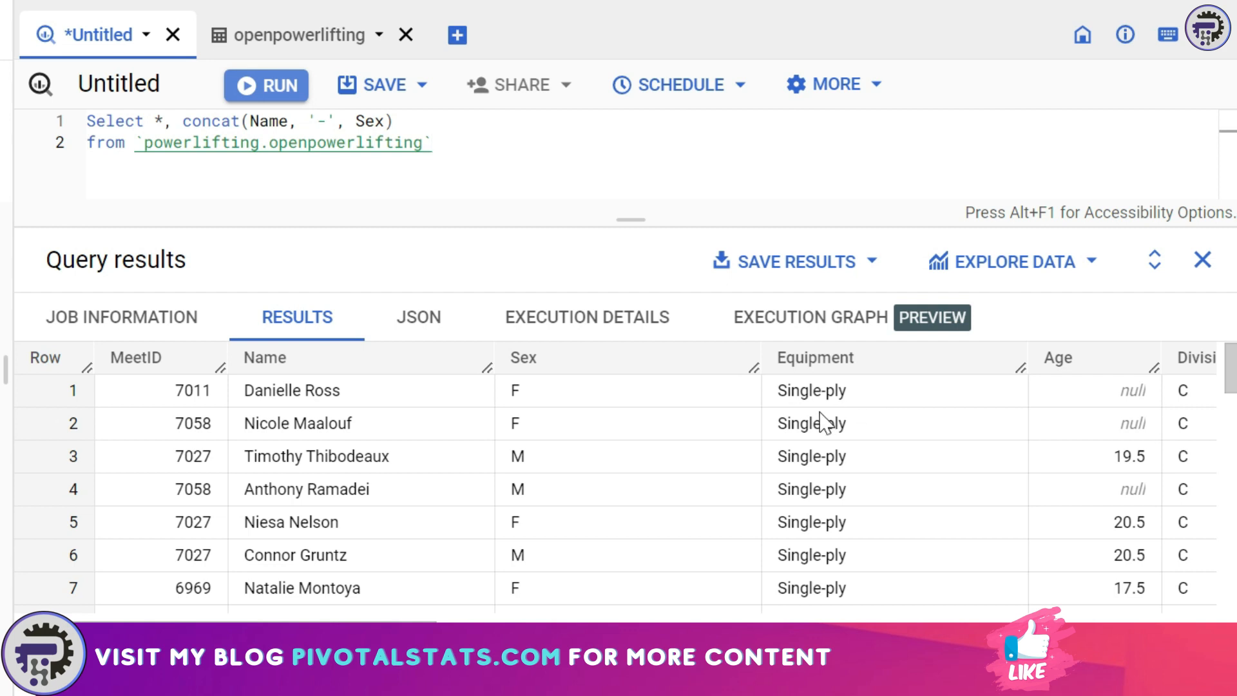
{"action": "mouse_move", "coordinate": [873, 438]}
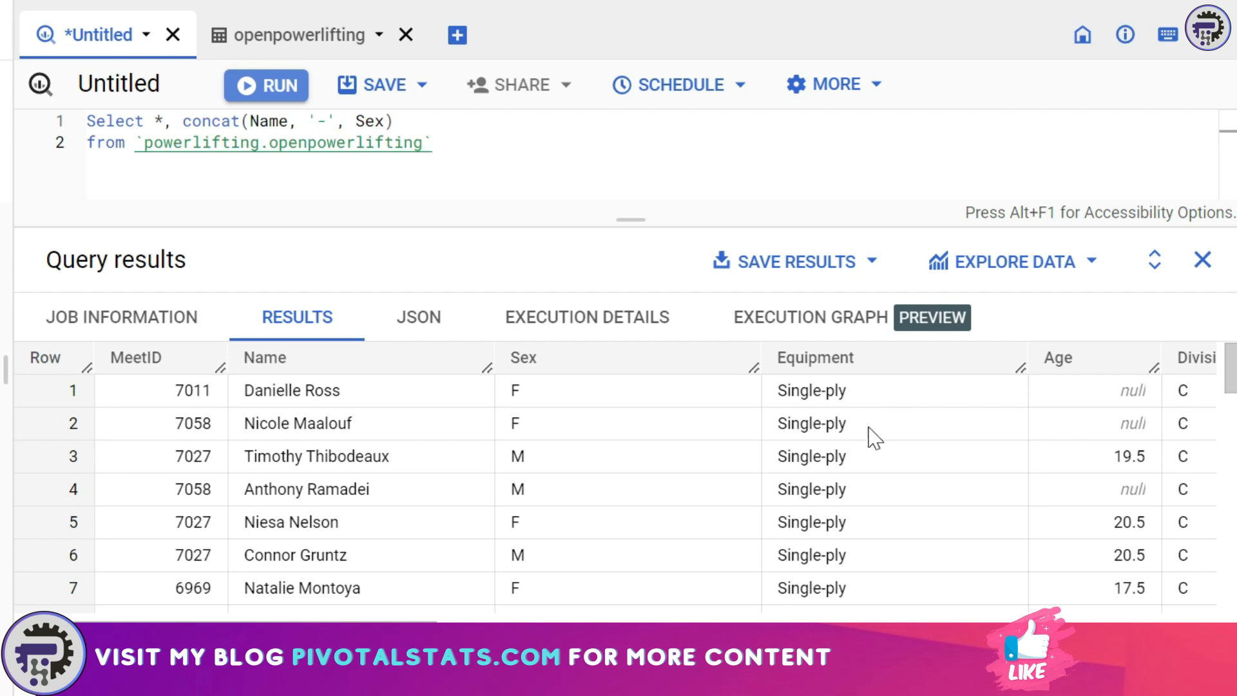
Run SELECT SPLIT(Equipment, '-') FROM powerlifting.openpowerlifting, returning pieces like Straps and Raw
{"action": "left_click", "coordinate": [432, 143]}
{"action": "type", "text": "se"}
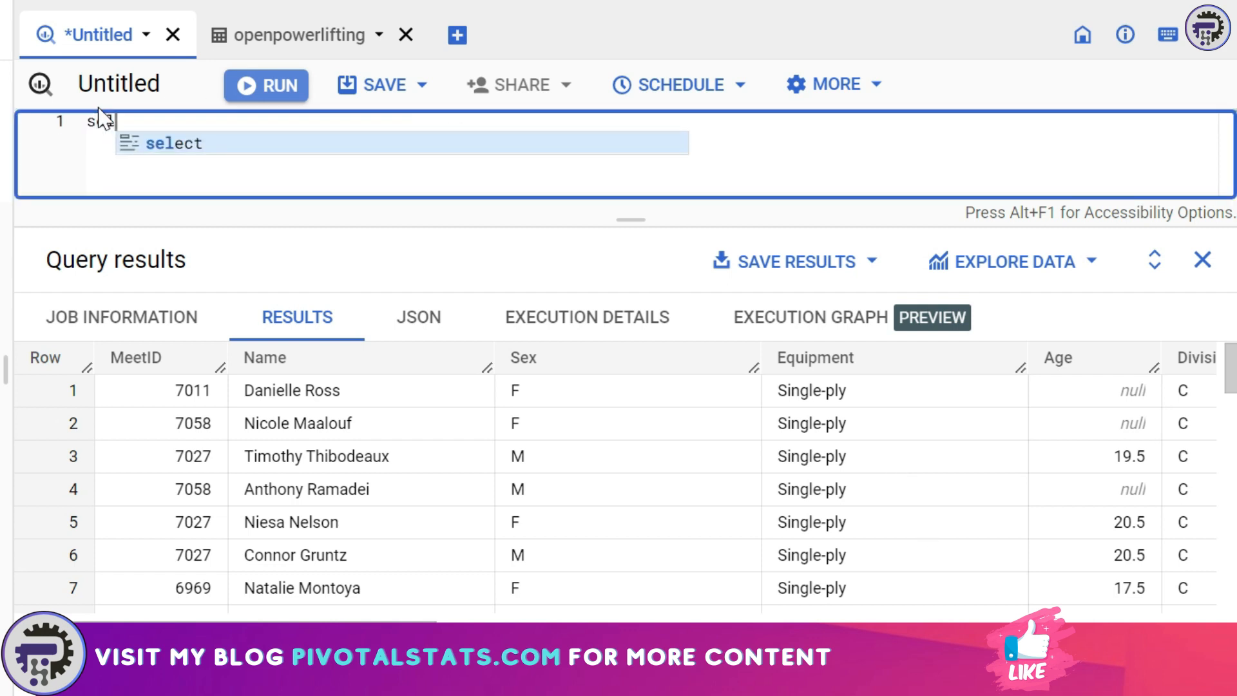
{"action": "type", "text": "lect"}
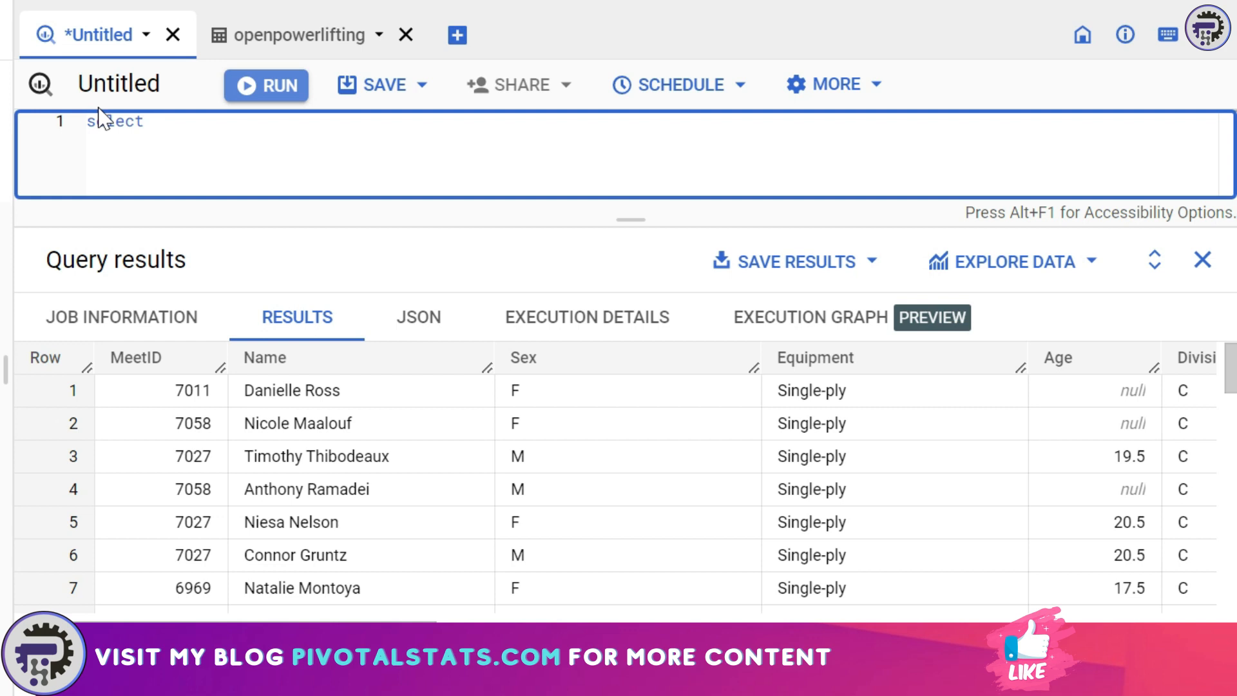
{"action": "type", "text": "spli"}
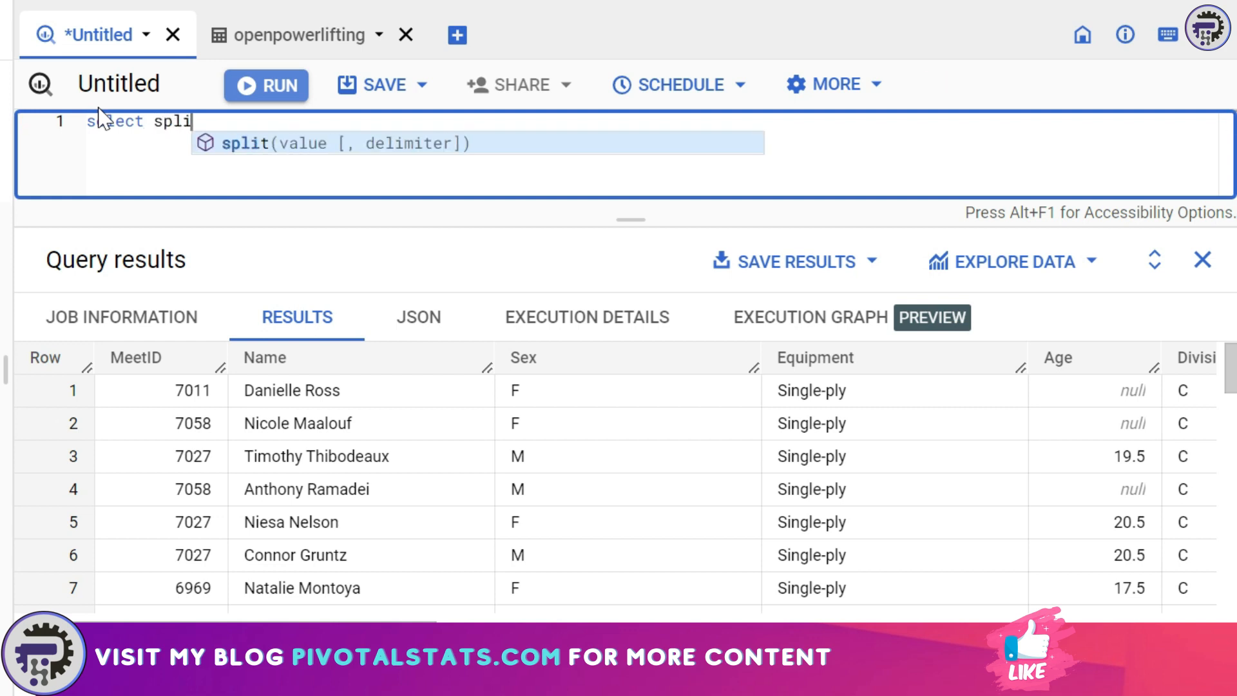
{"action": "key", "text": "Tab"}
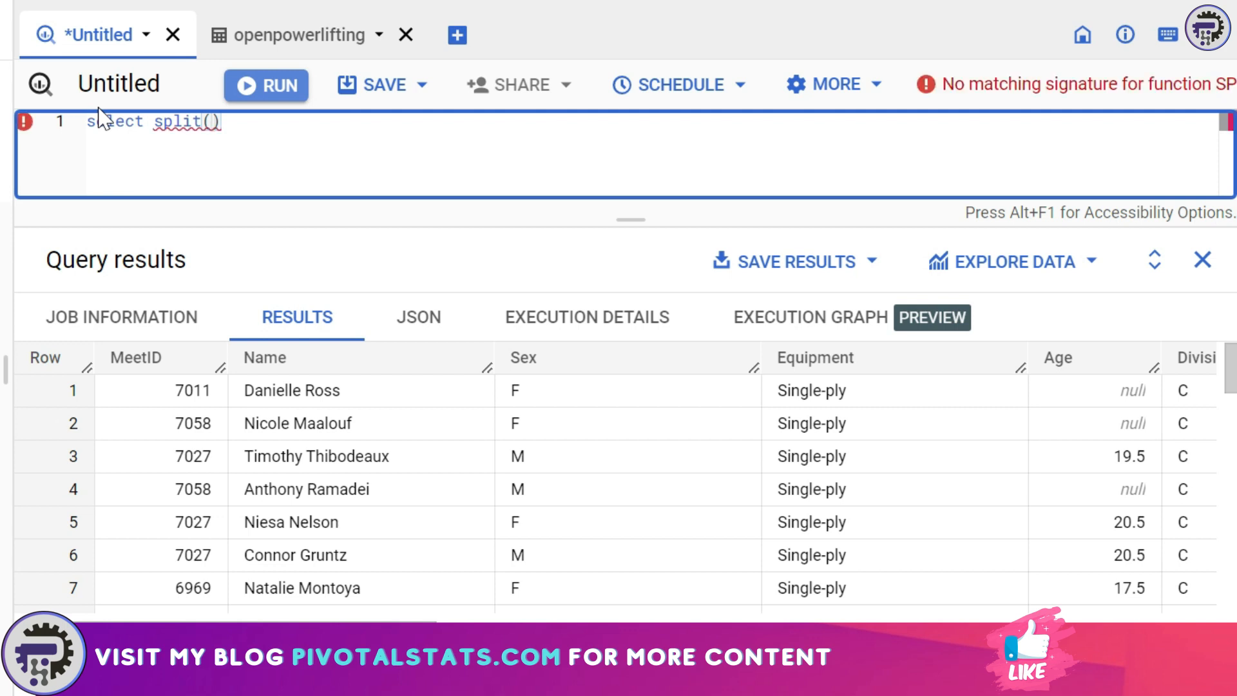
{"action": "type", "text": "Equipment"}
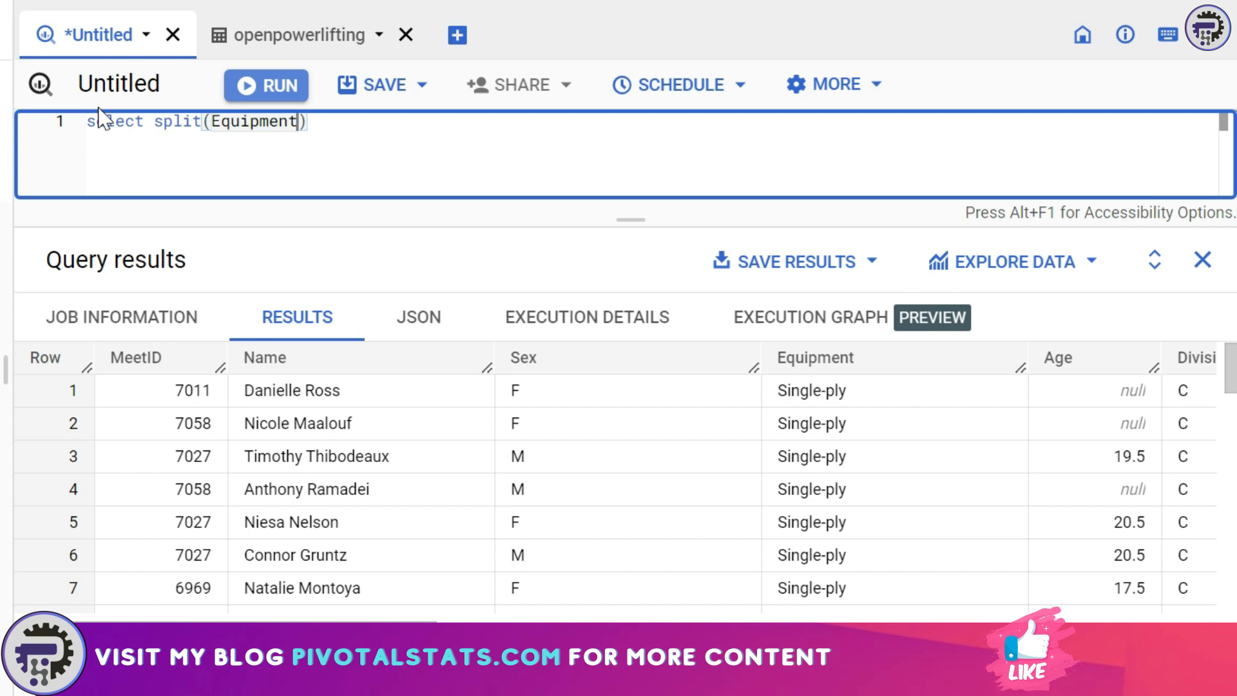
{"action": "type", "text": ","}
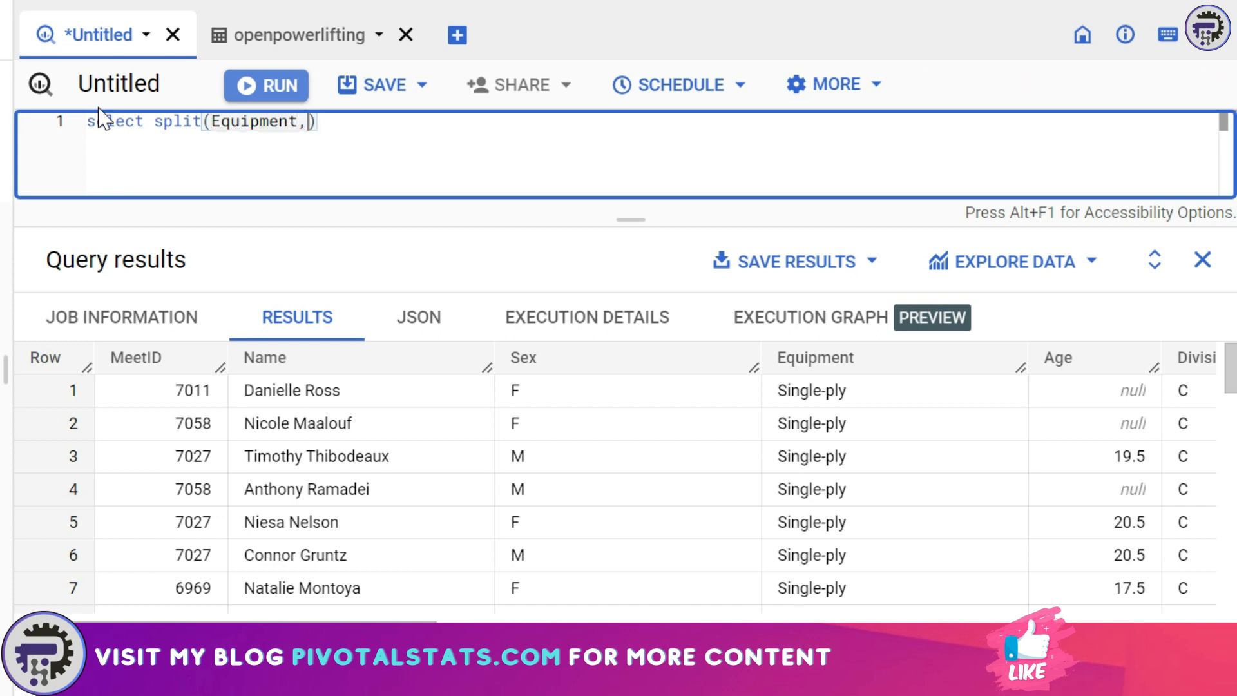
{"action": "type", "text": "''"}
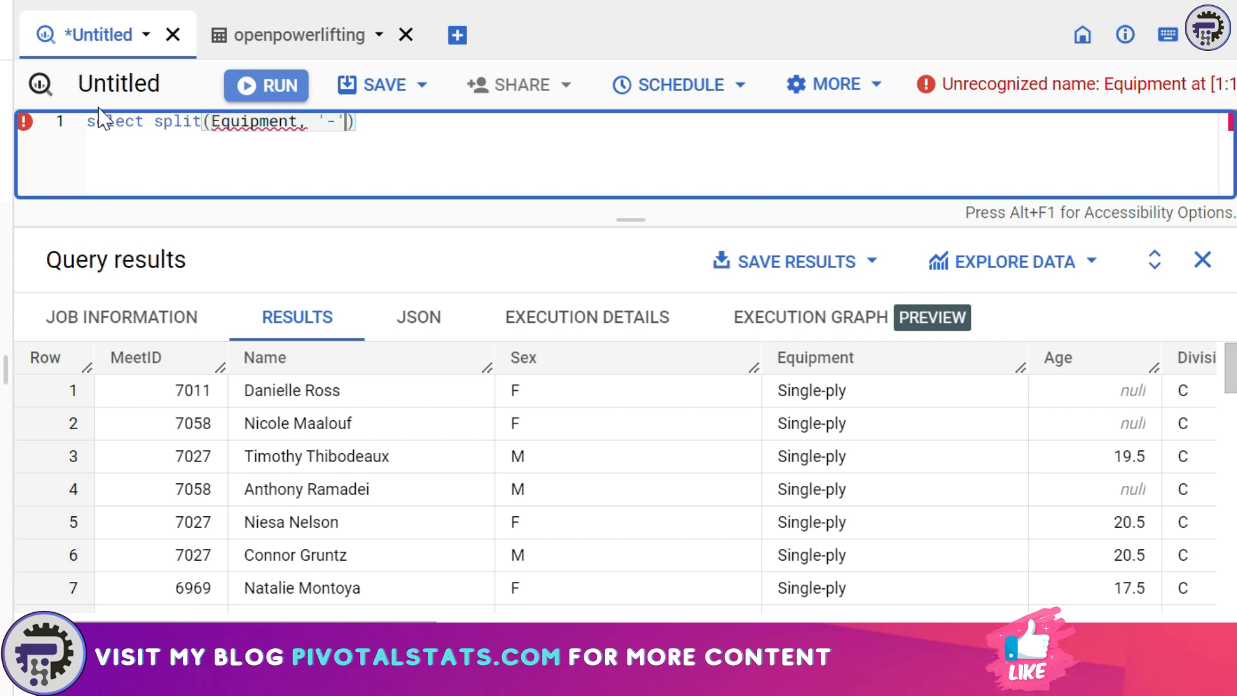
{"action": "type", "text": "from"}
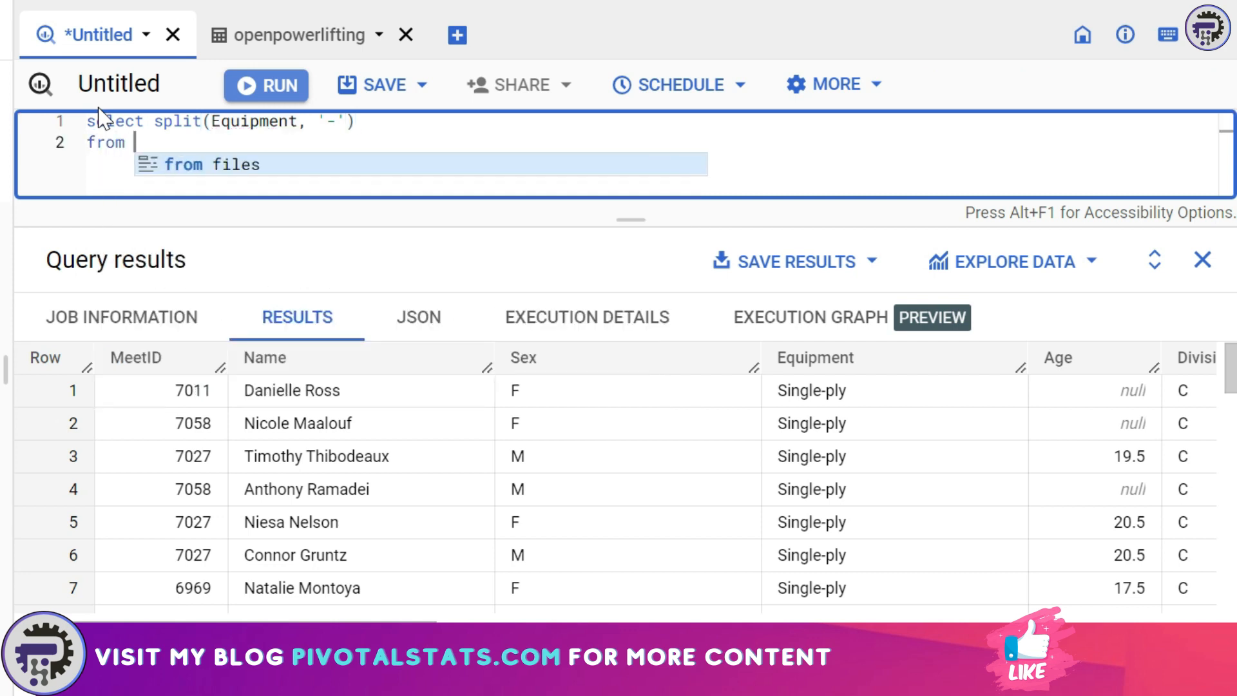
{"action": "type", "text": "openpowerlifting`"}
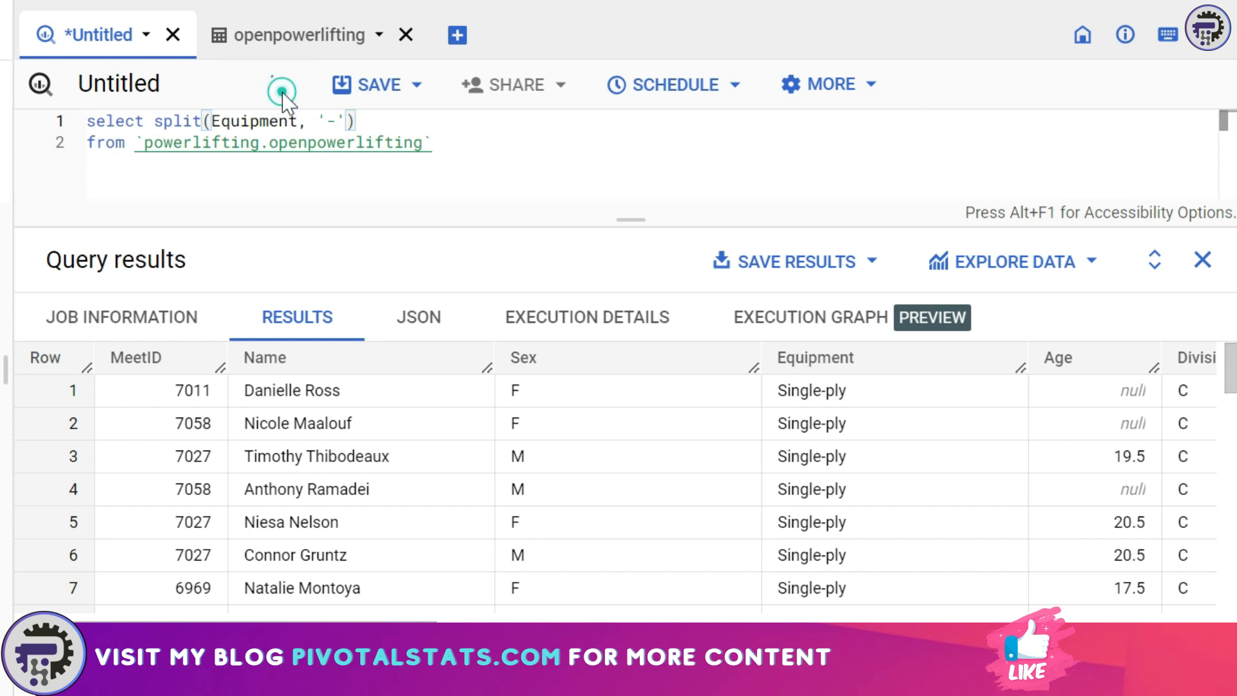
{"action": "left_click", "coordinate": [265, 85]}
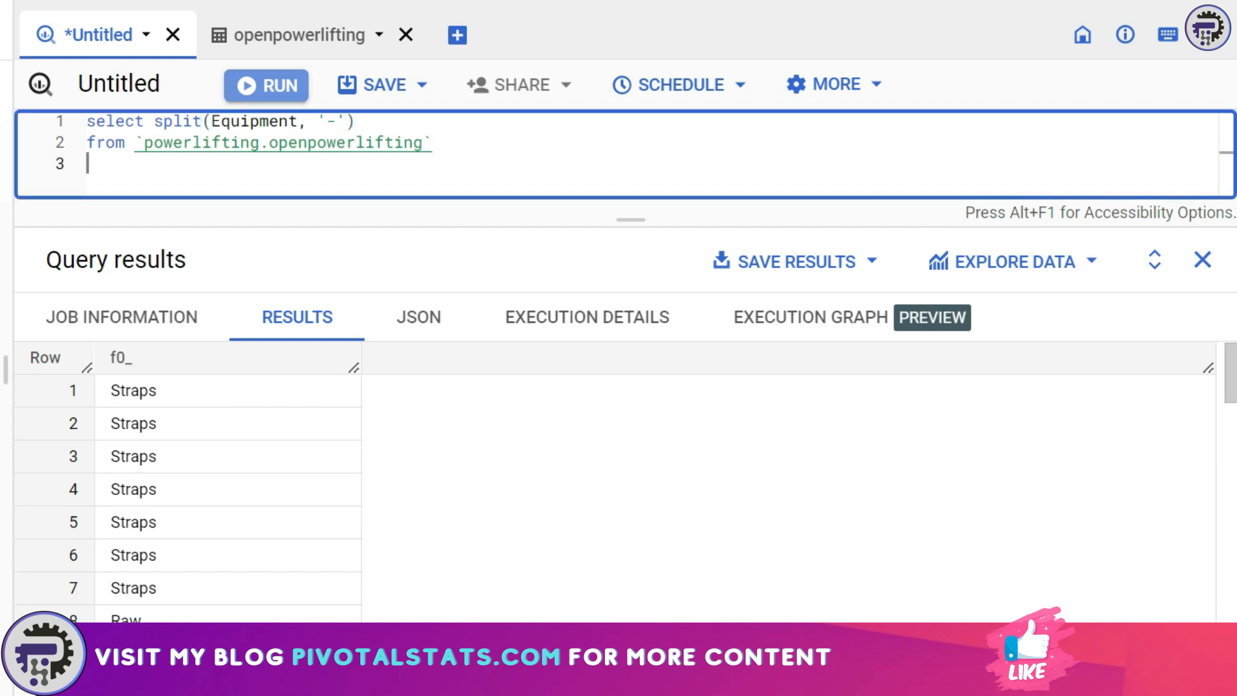
Filter the split query with WHERE equipment LIKE 'Single%' and run it
{"action": "type", "text": "where"}
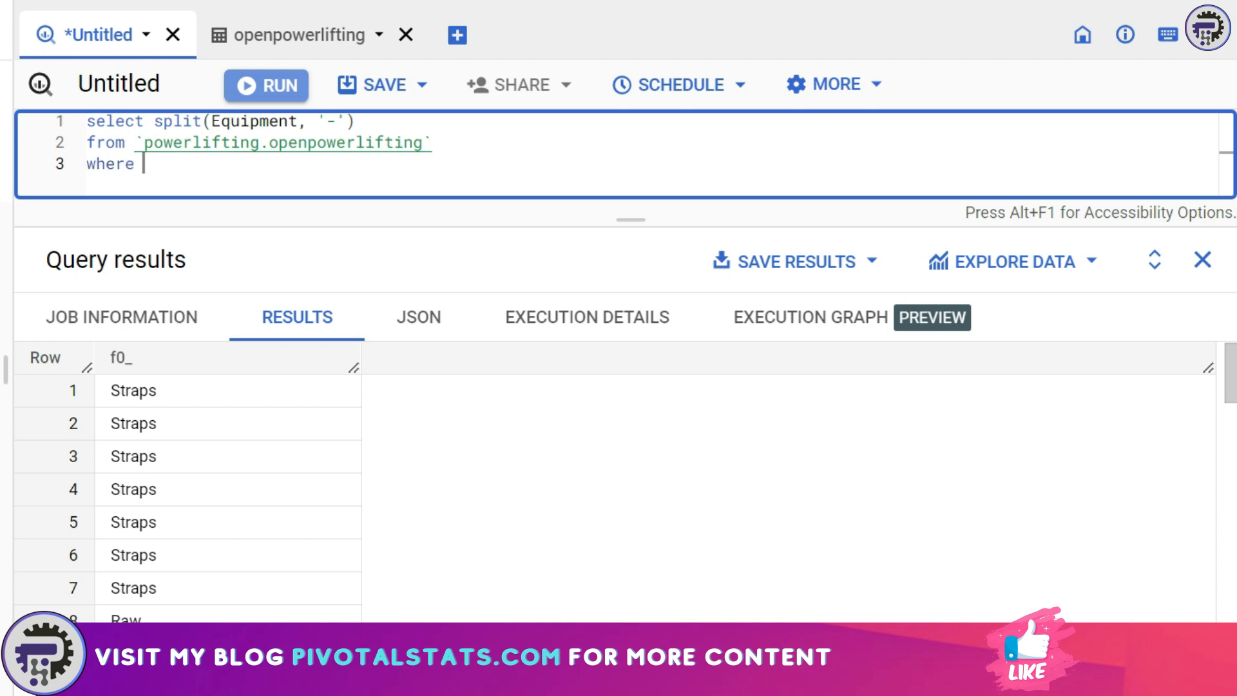
{"action": "type", "text": "equi"}
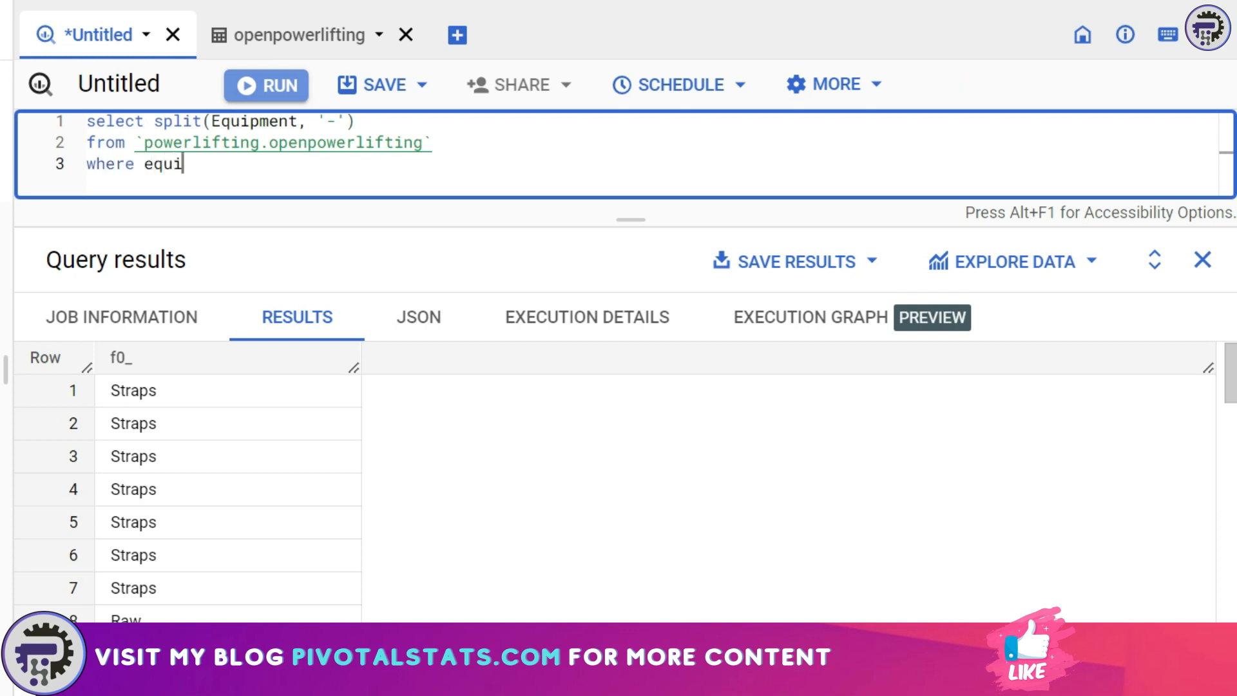
{"action": "type", "text": "pment like"}
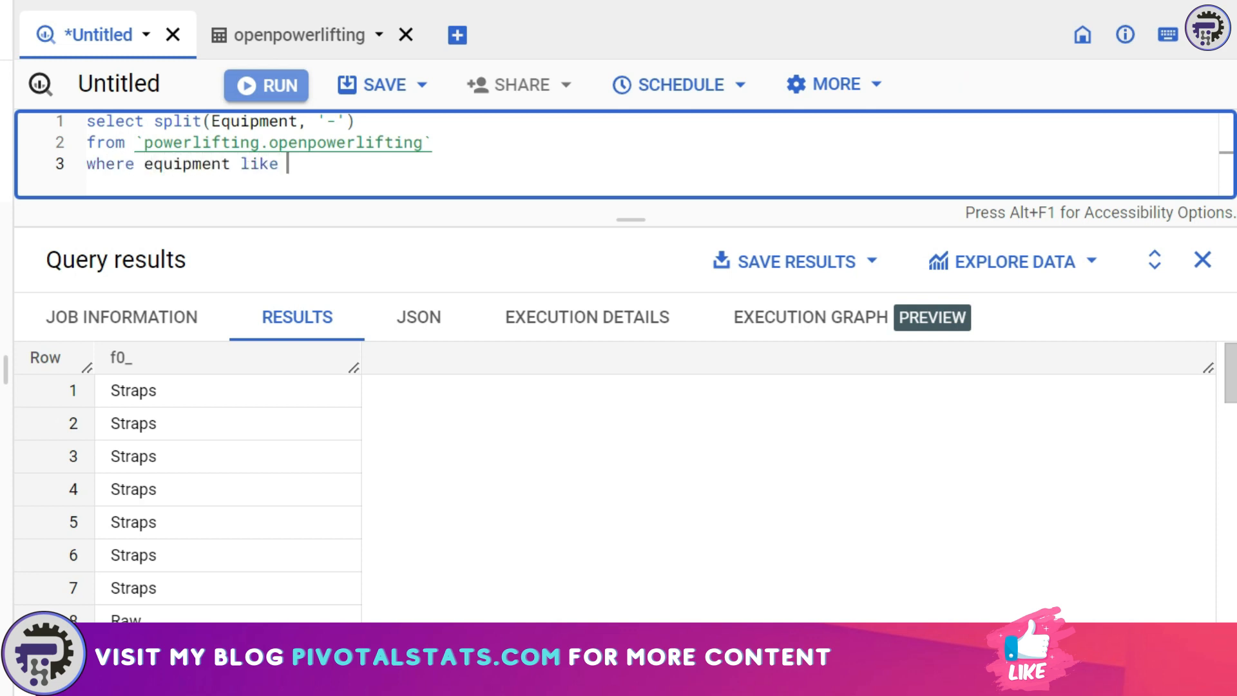
{"action": "type", "text": "'Single'"}
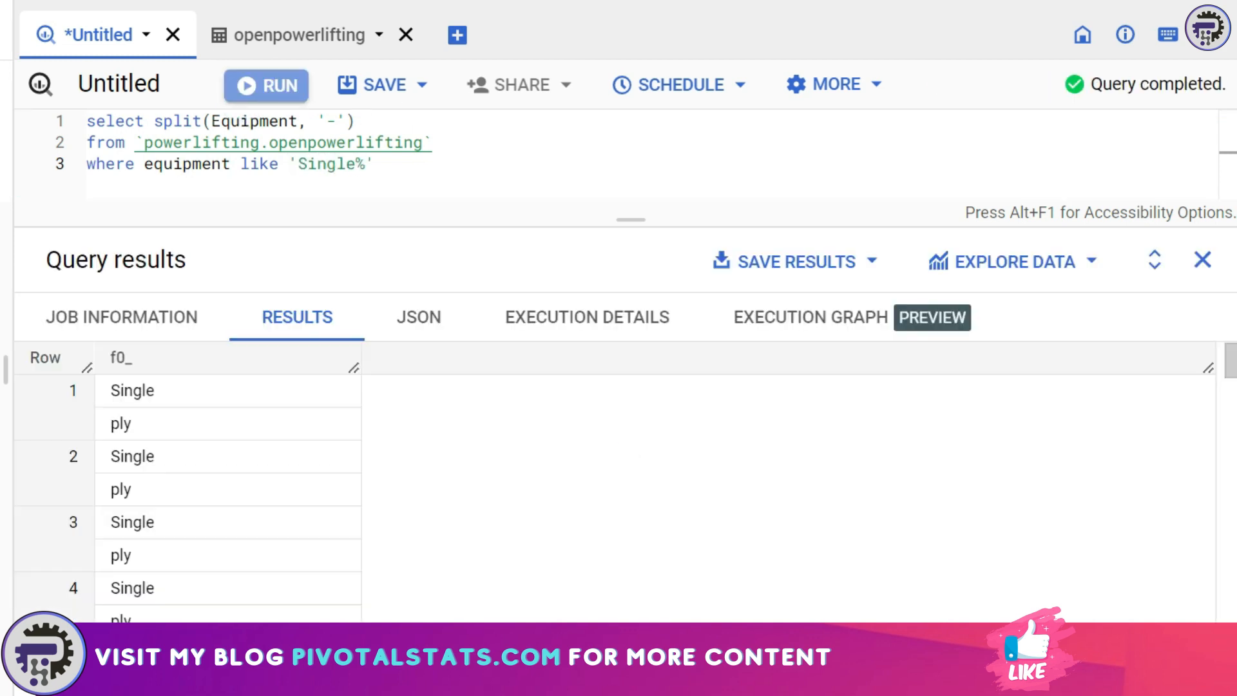
{"action": "mouse_move", "coordinate": [529, 493]}
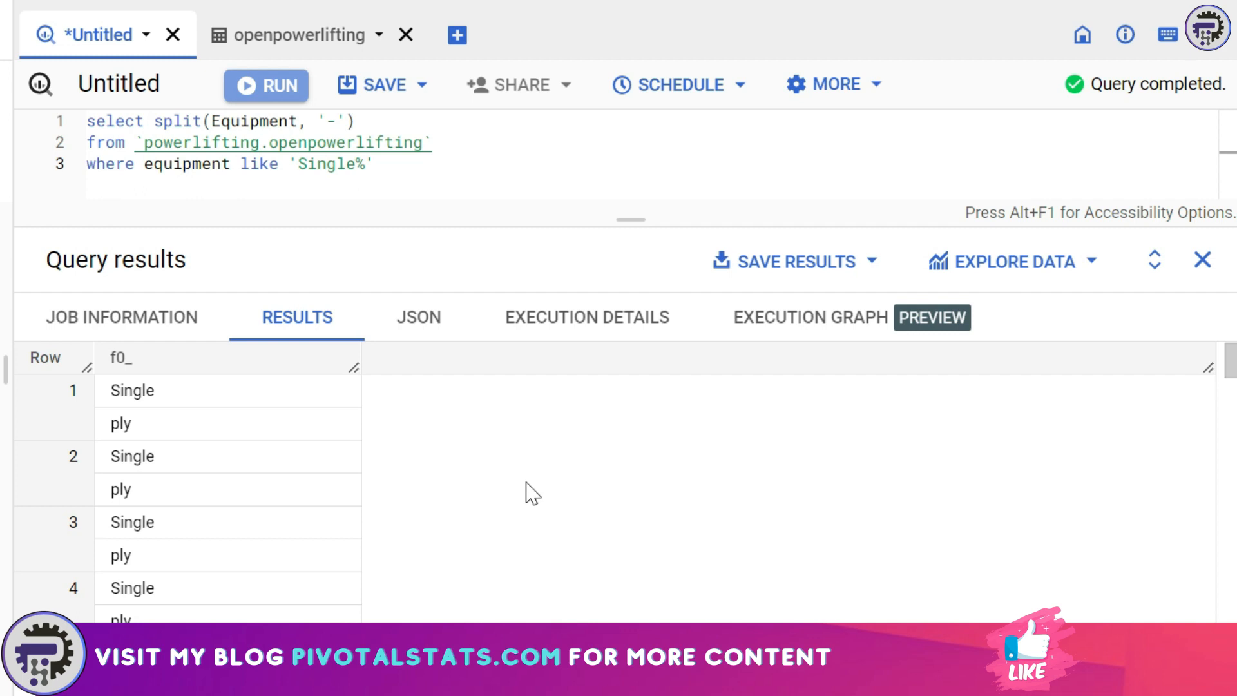
{"action": "left_click", "coordinate": [131, 389]}
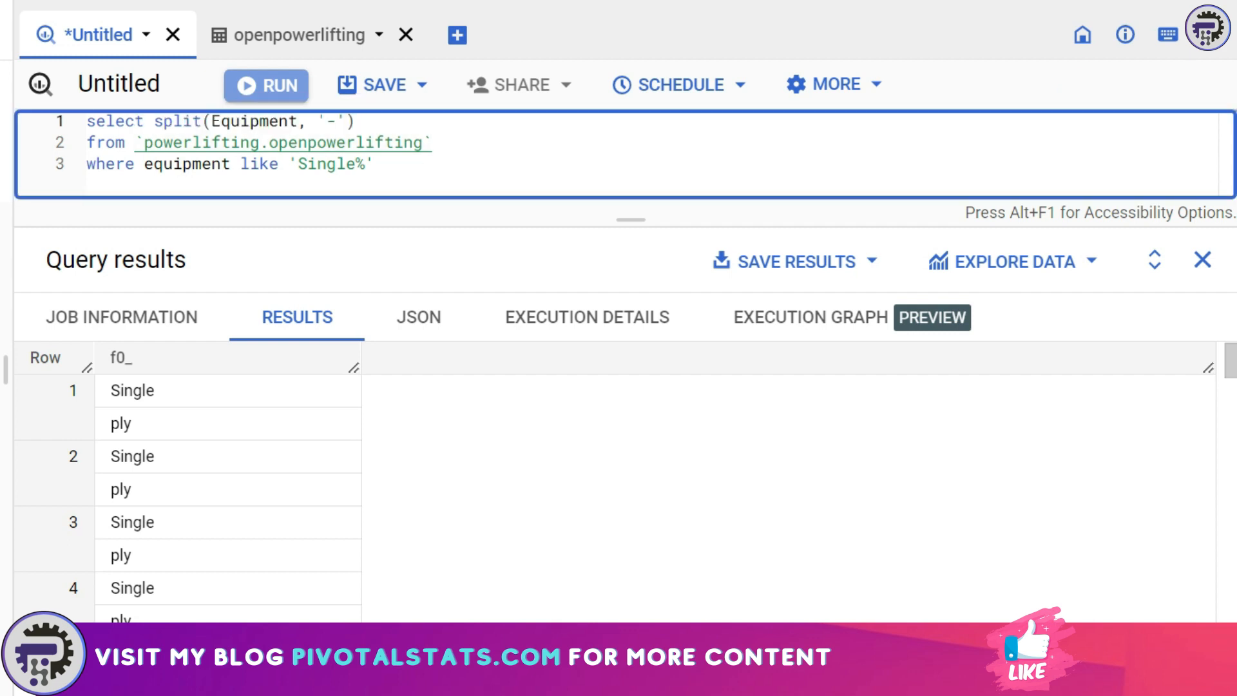
Index the split array with [OFFSET(0)] to take the first piece
{"action": "type", "text": "[]"}
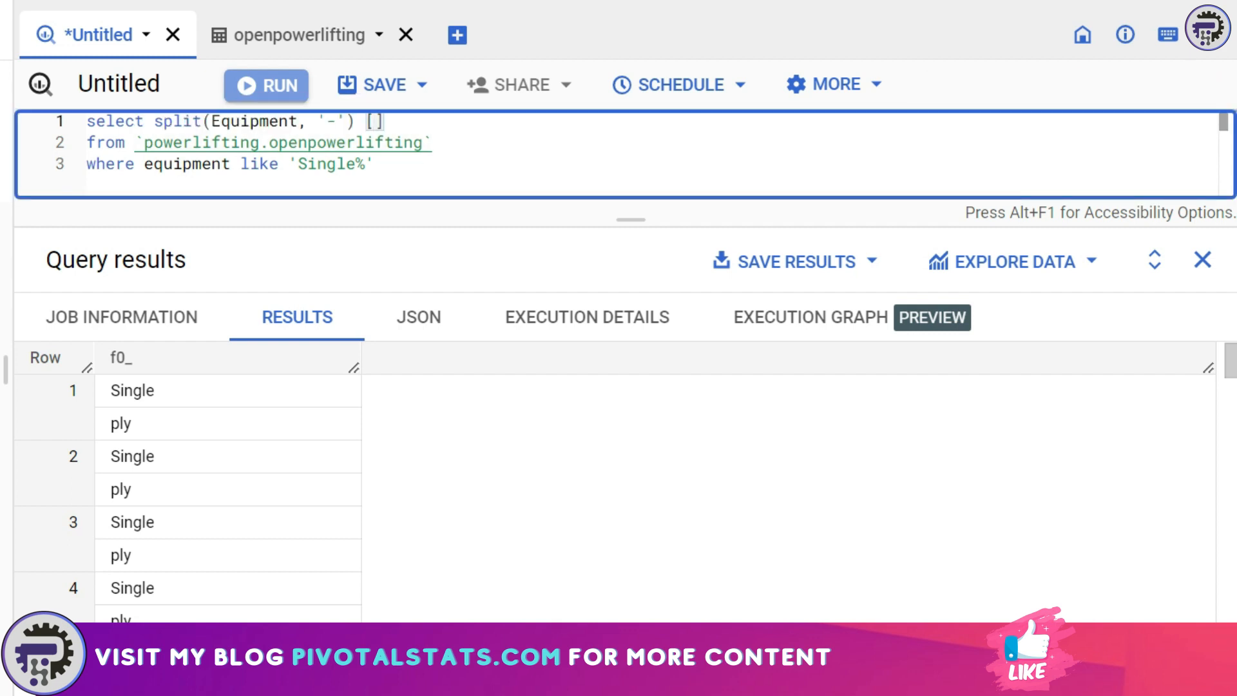
{"action": "type", "text": "Off"}
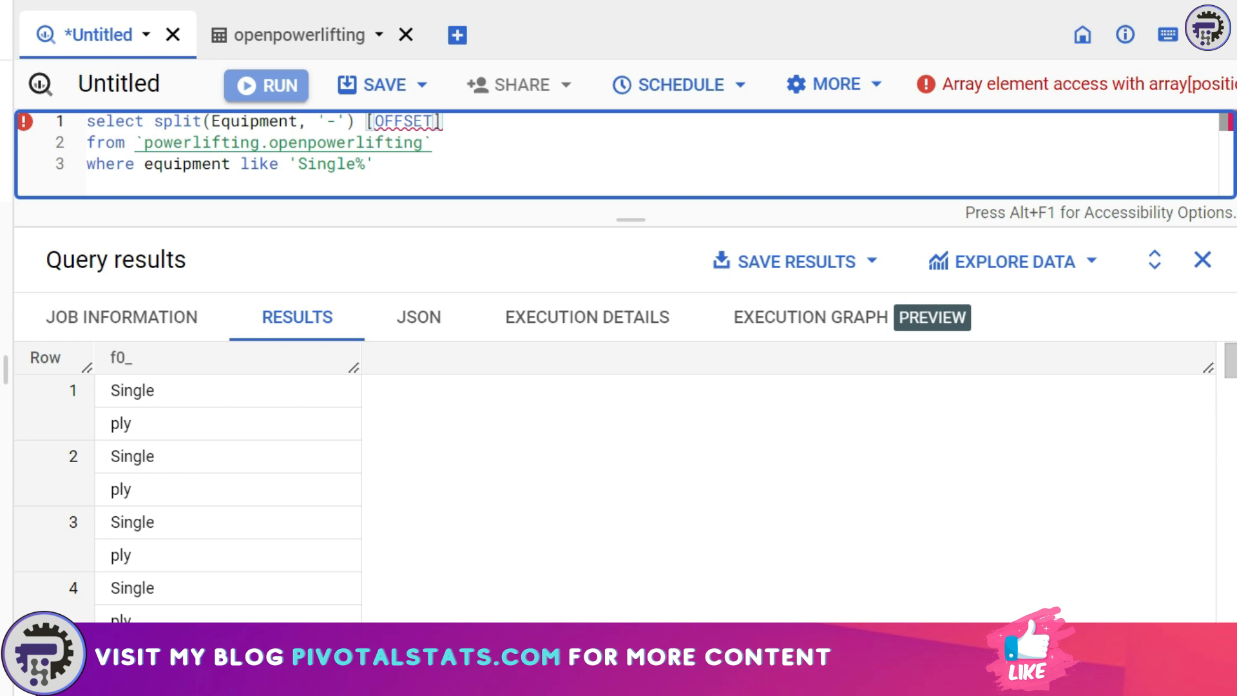
{"action": "type", "text": "()"}
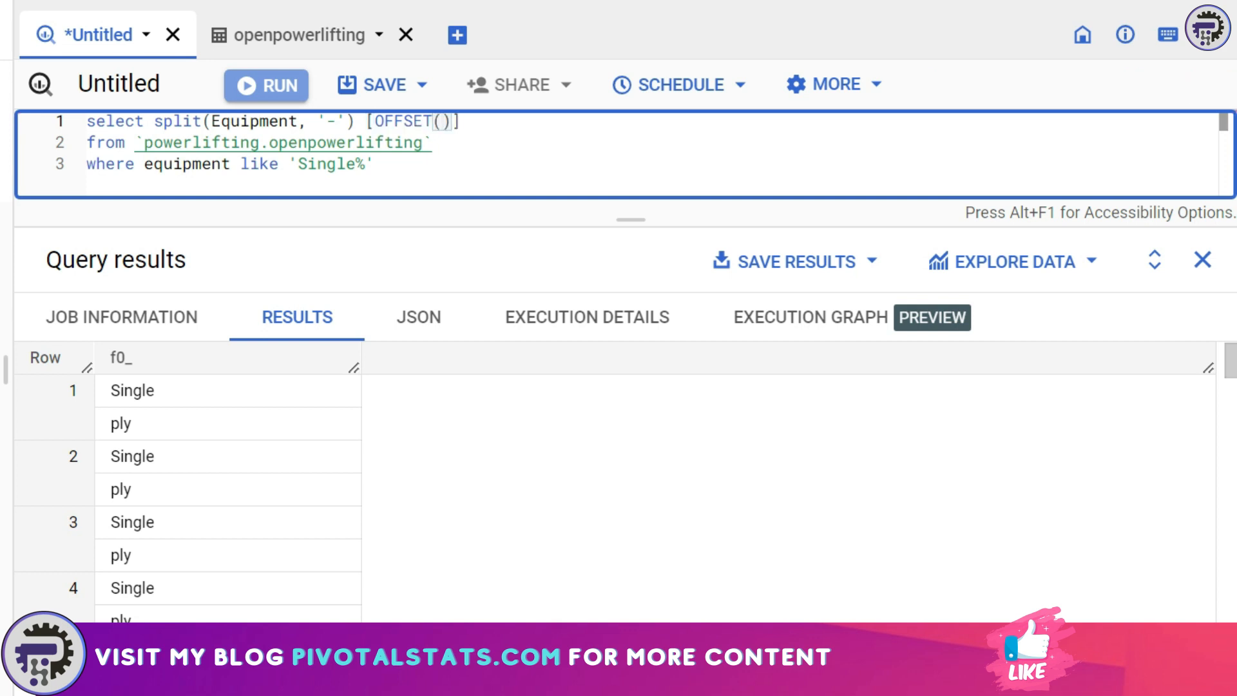
{"action": "type", "text": "0"}
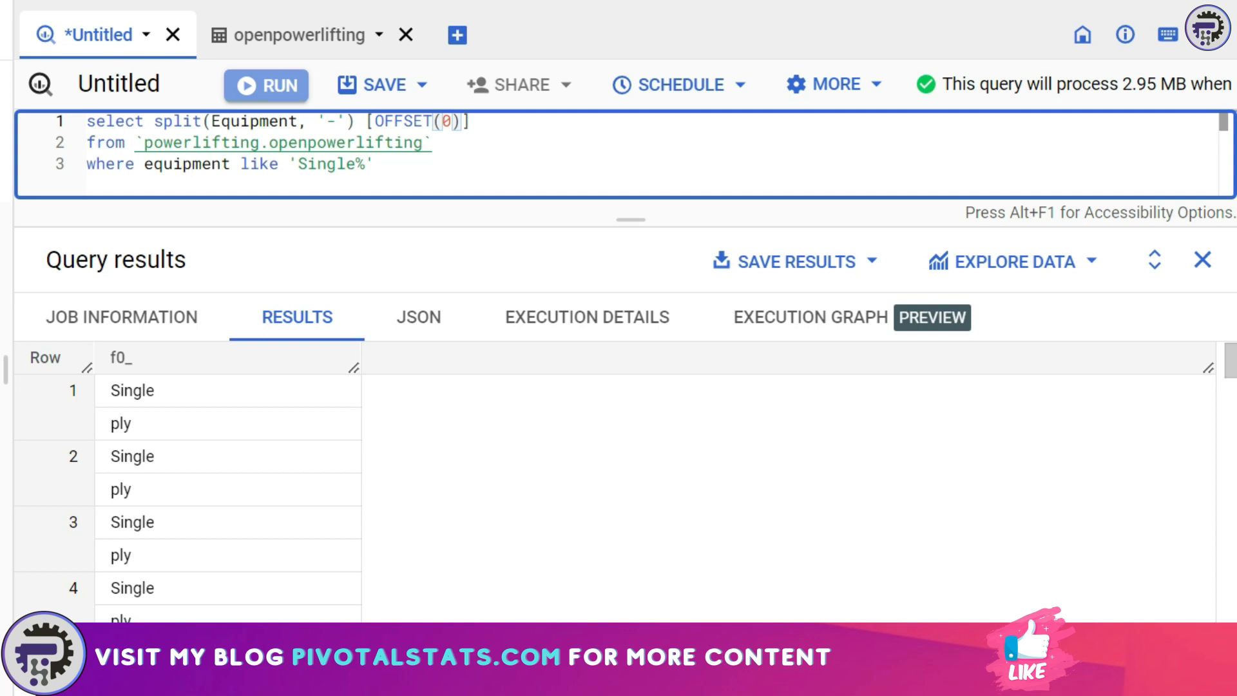
{"action": "mouse_move", "coordinate": [125, 416]}
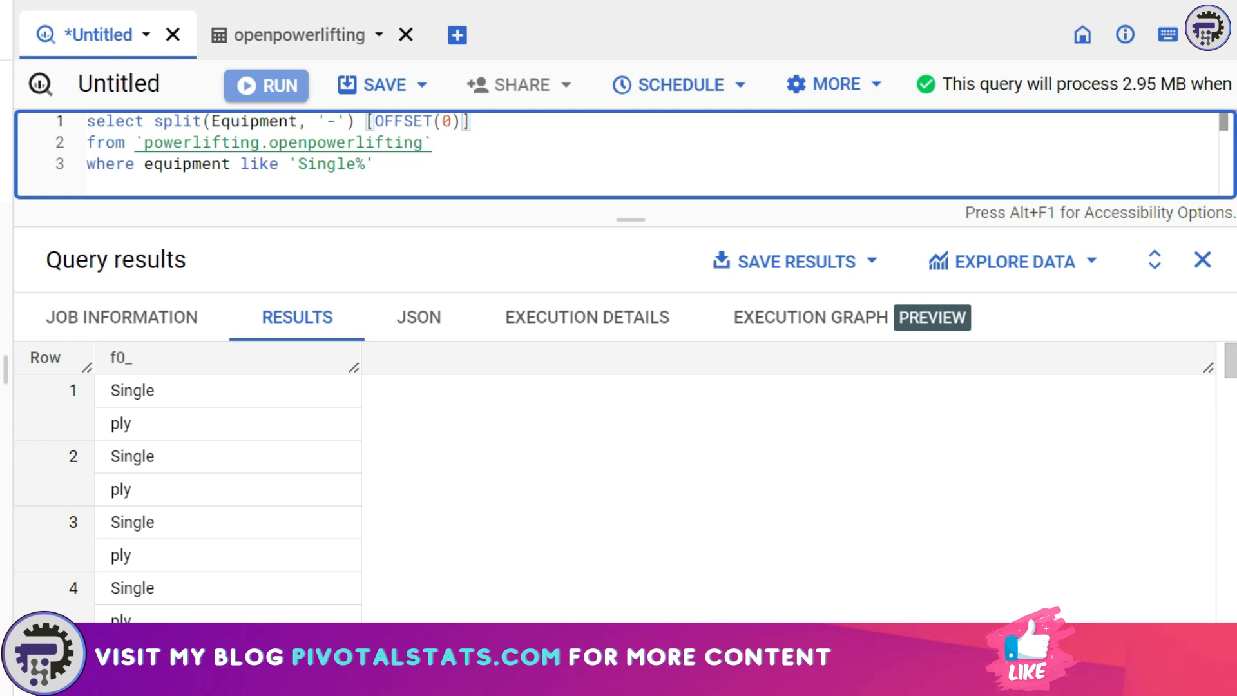
Alias OFFSET(0) AS firstVal, add SPLIT OFFSET(1) AS SecondVal, and run the two-column query
{"action": "type", "text": "as"}
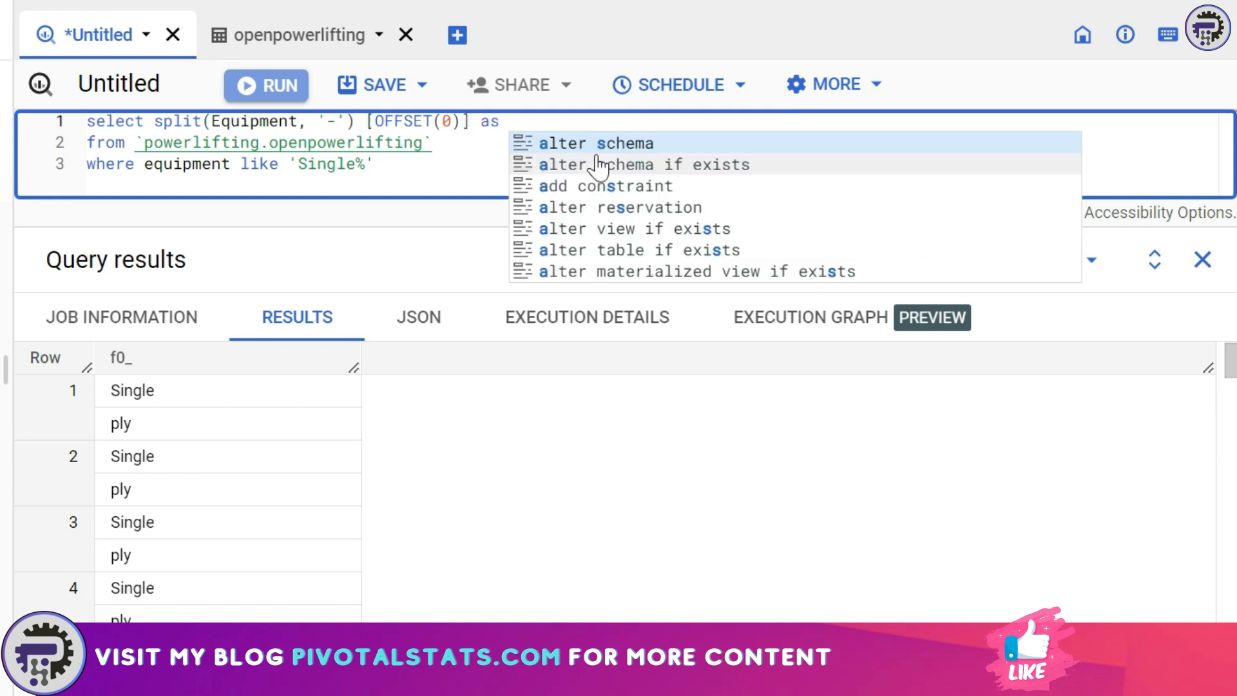
{"action": "type", "text": "firstVal,"}
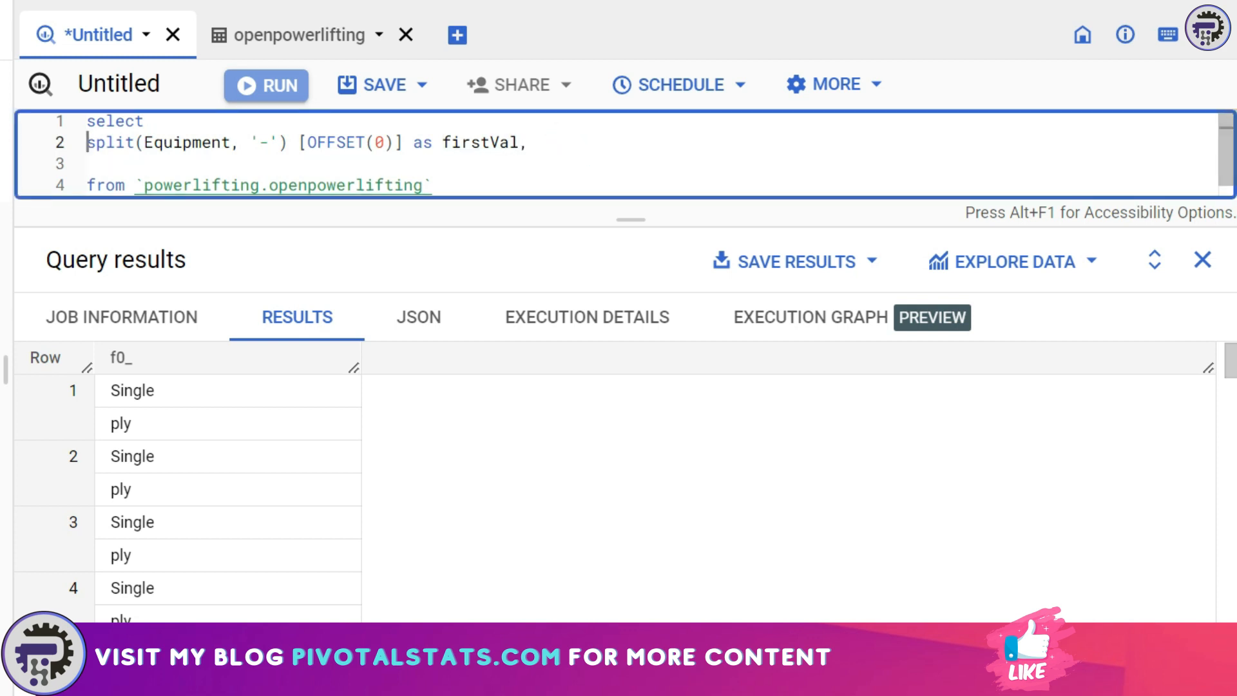
{"action": "type", "text": "where equipment like 'Single%'"}
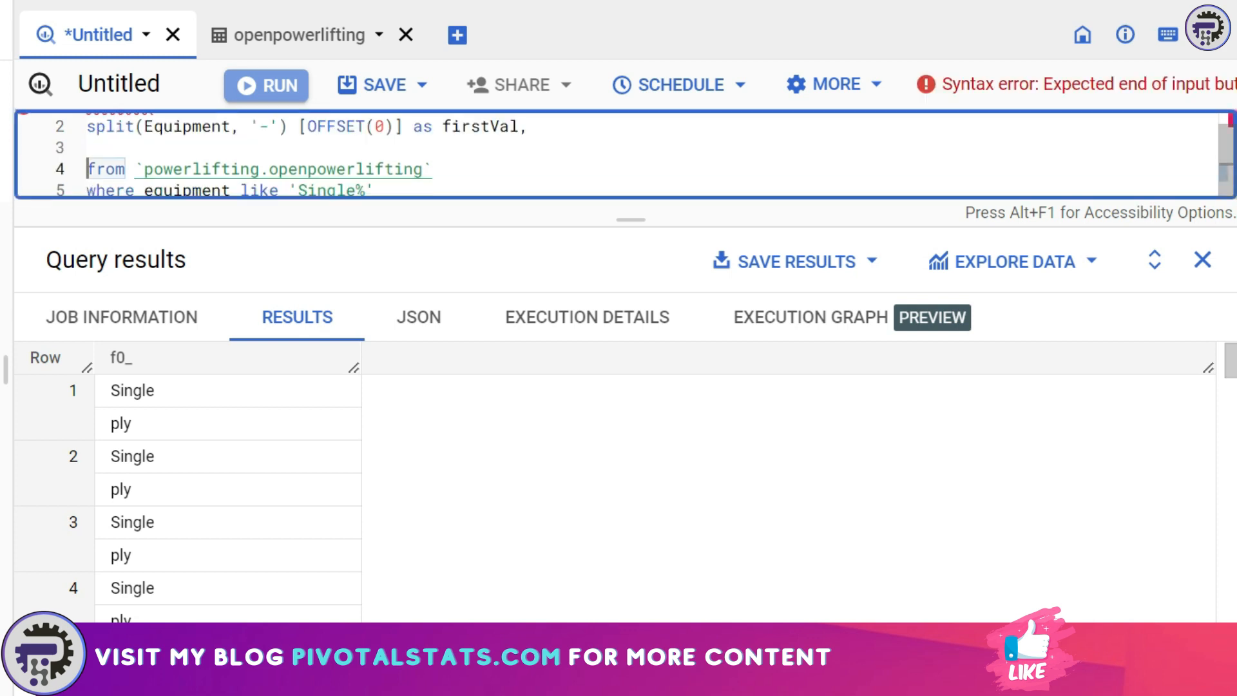
{"action": "type", "text": "split(Equipment, '-') [OFFSET(1)] as firstVal,"}
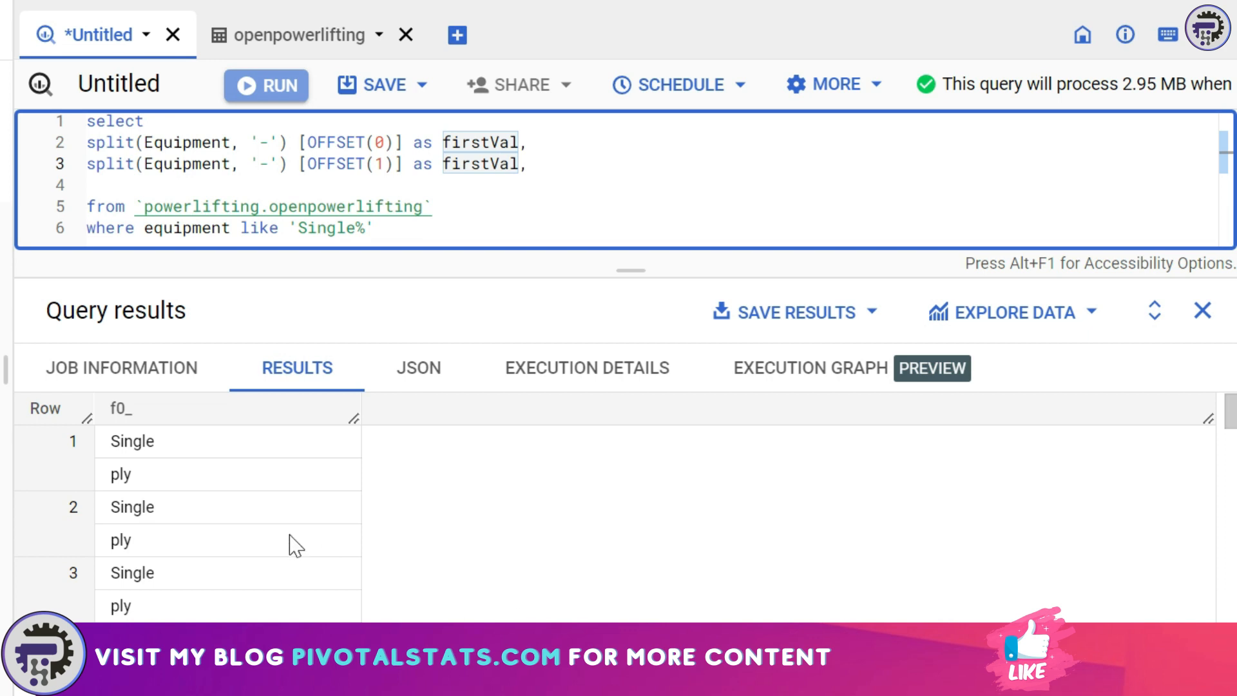
{"action": "mouse_move", "coordinate": [166, 493]}
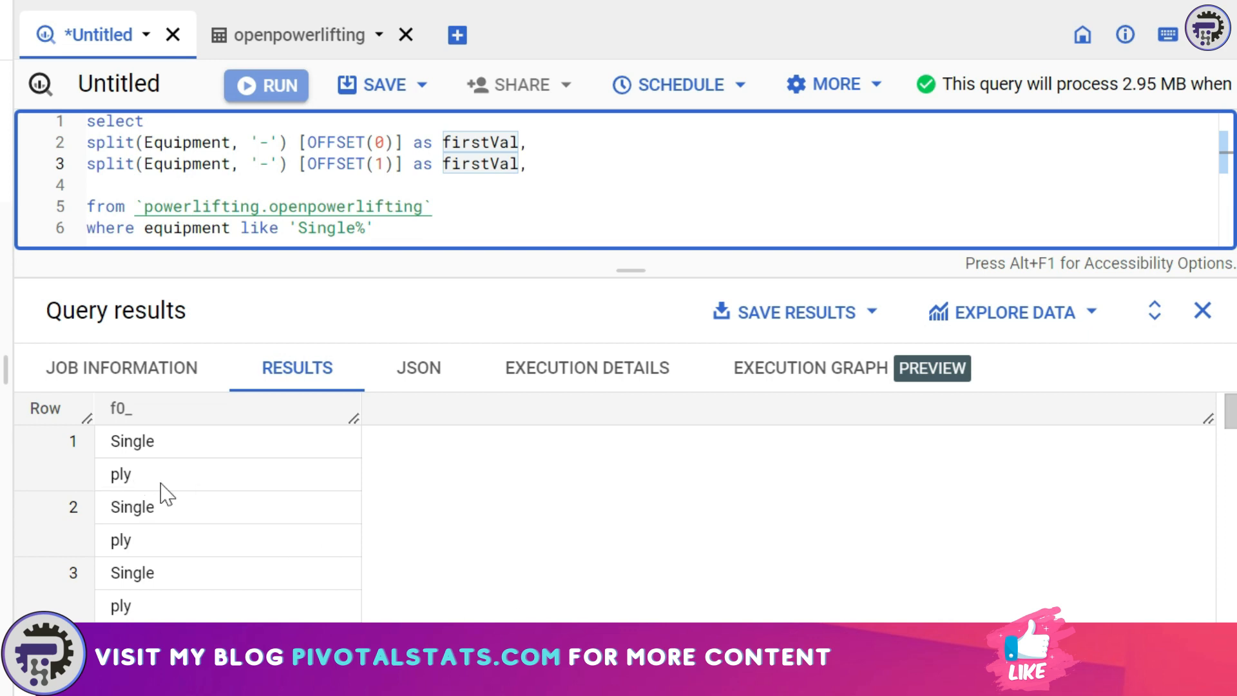
{"action": "double_click", "coordinate": [466, 164]}
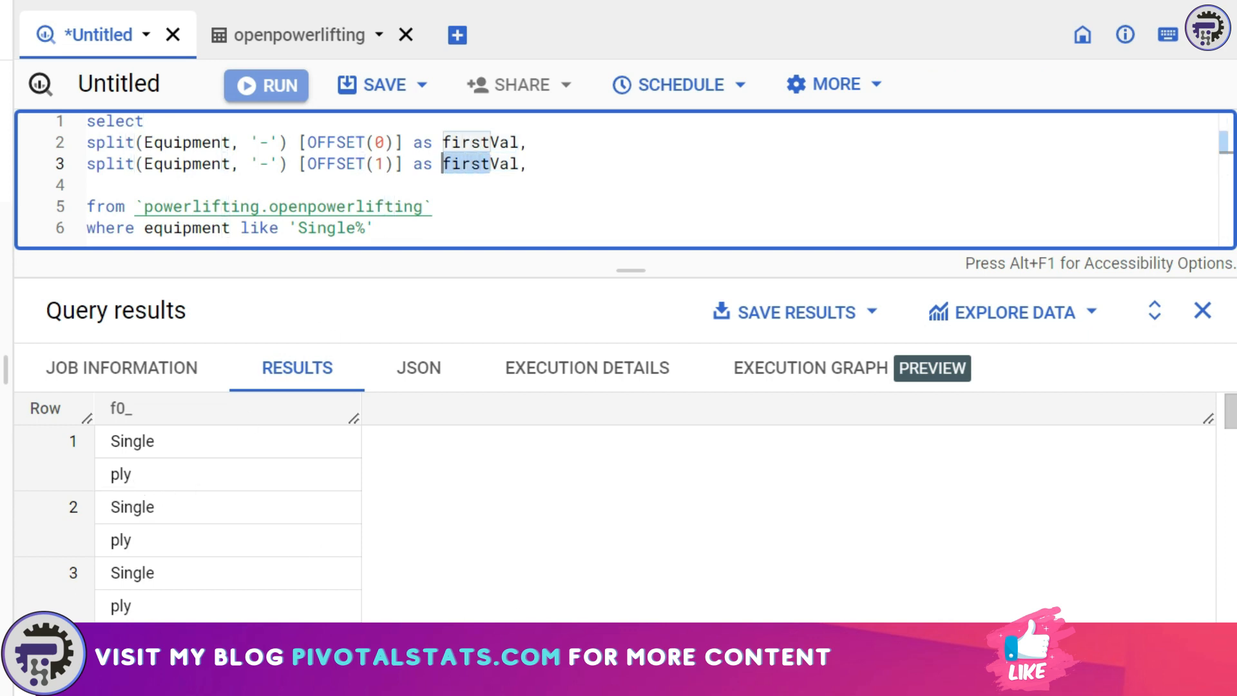
{"action": "type", "text": "SecondVal"}
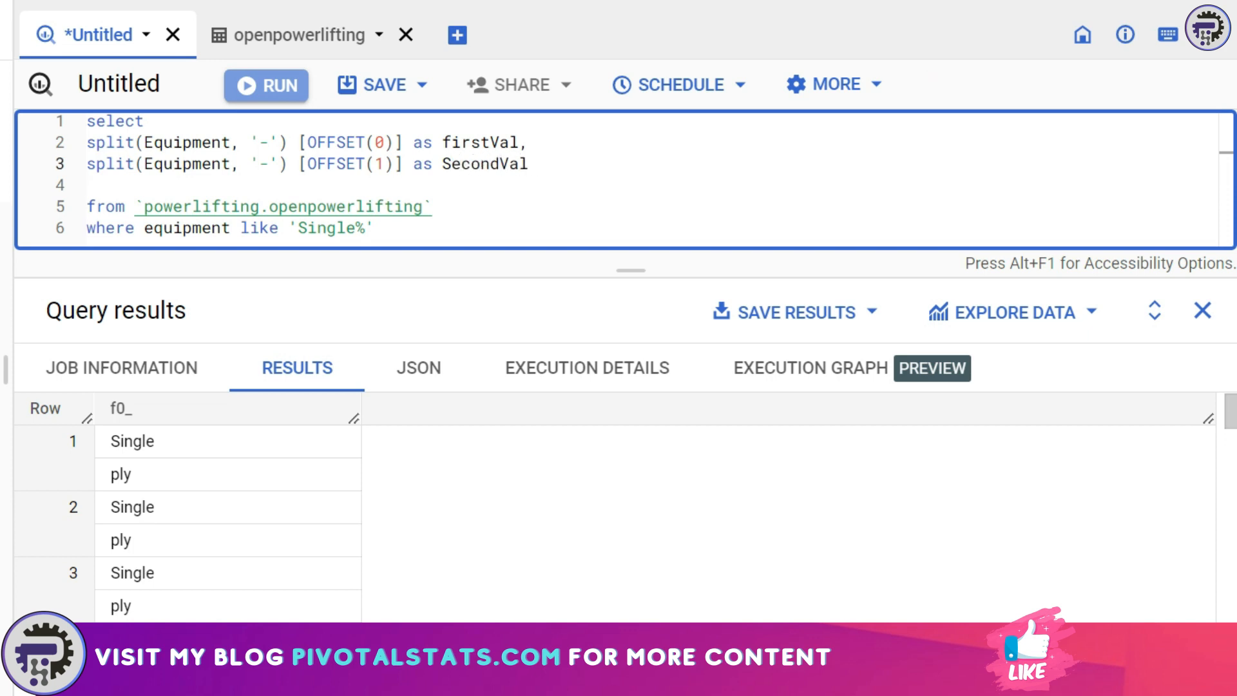
{"action": "left_click", "coordinate": [265, 85]}
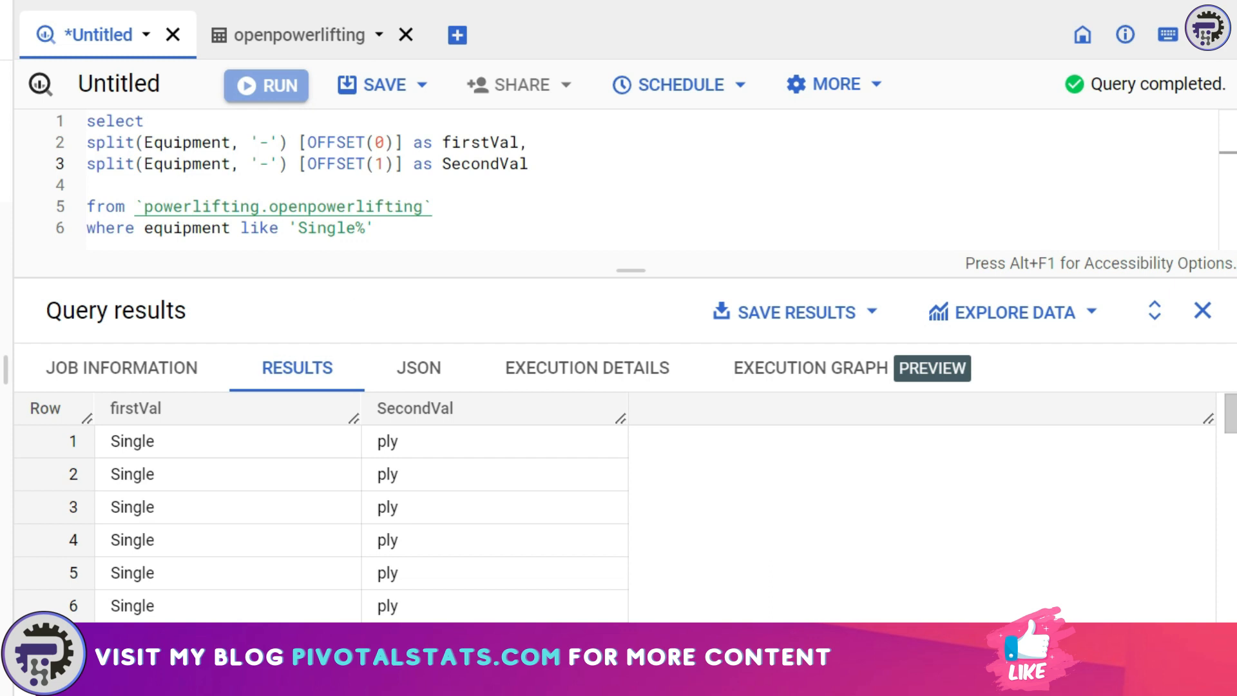
{"action": "double_click", "coordinate": [333, 228]}
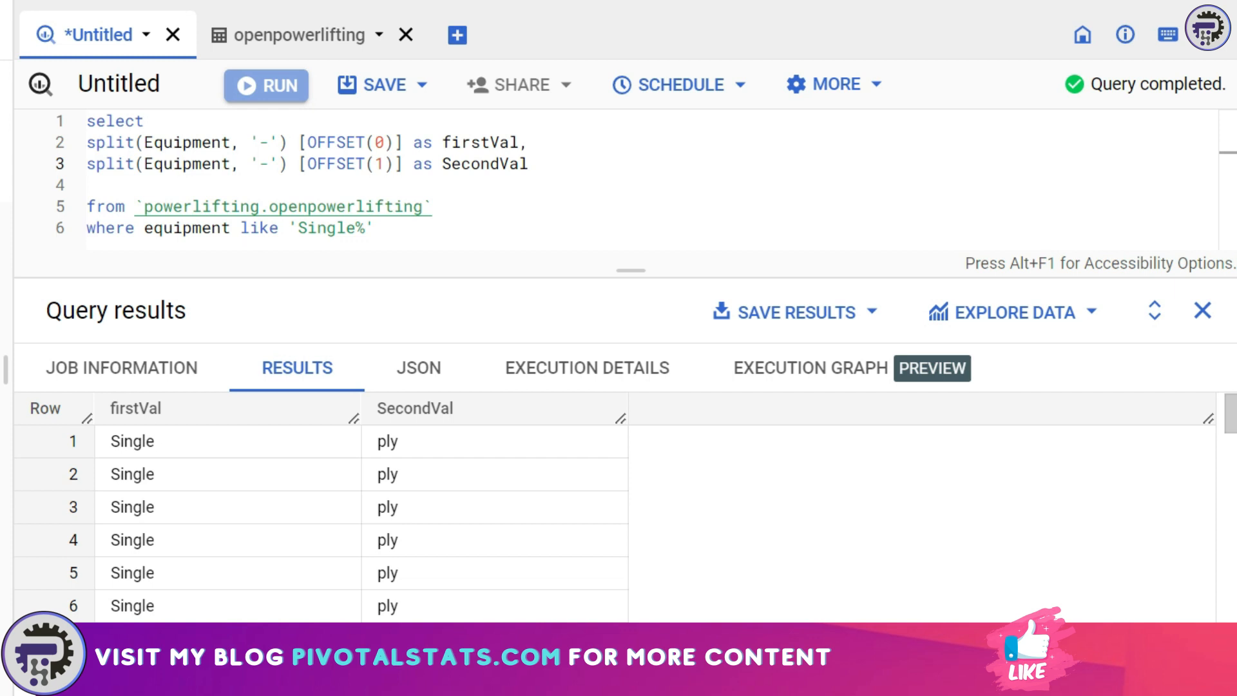
{"action": "left_click", "coordinate": [375, 228]}
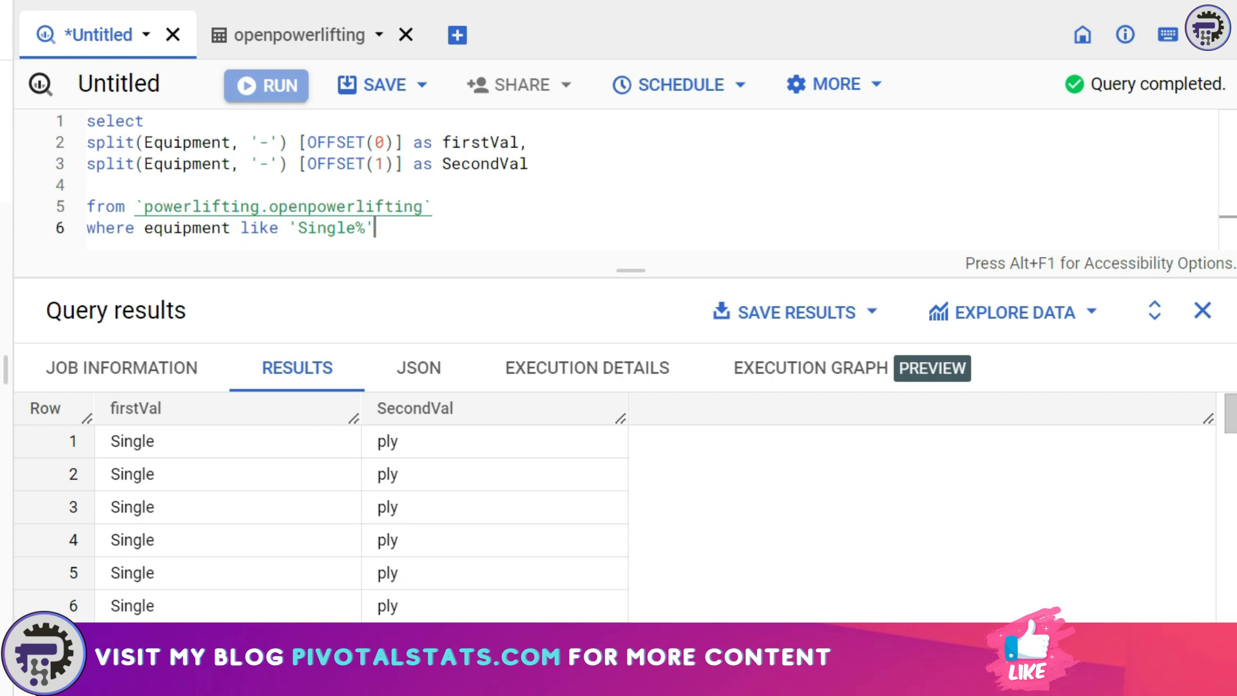
{"action": "triple_click", "coordinate": [229, 228]}
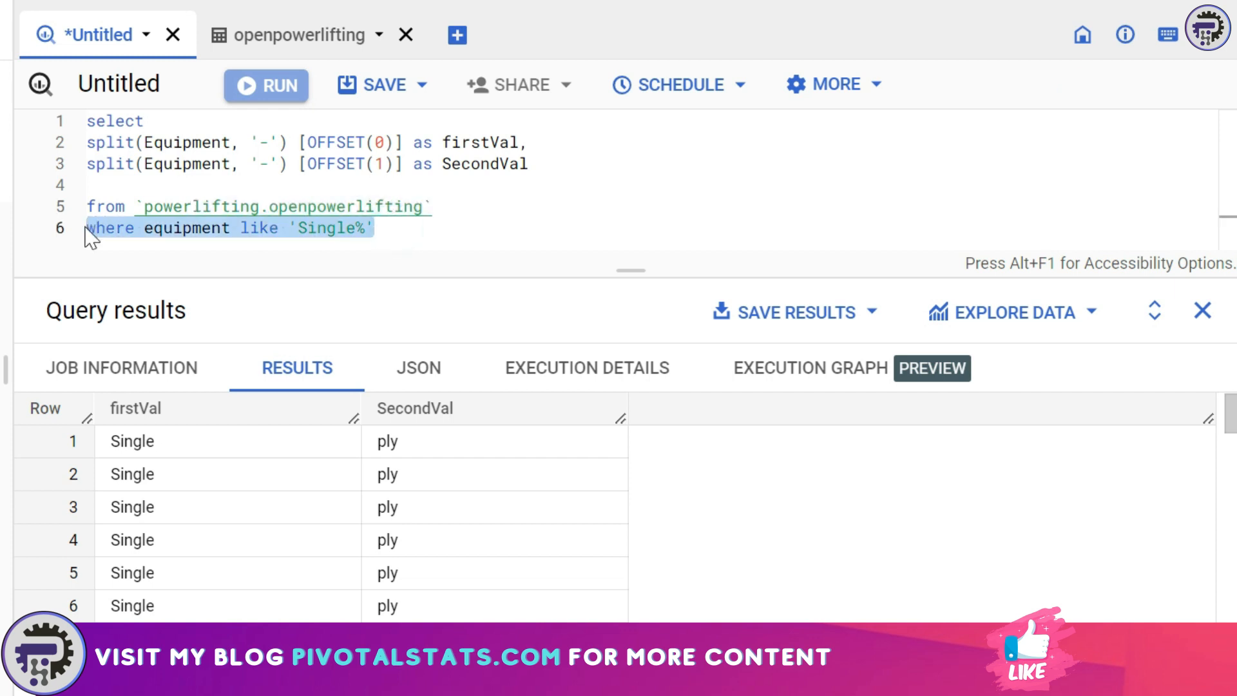
Remove the WHERE line and rerun, hitting 'Array index 1 is out of bounds', then select the second SPLIT line
{"action": "key", "text": "Delete"}
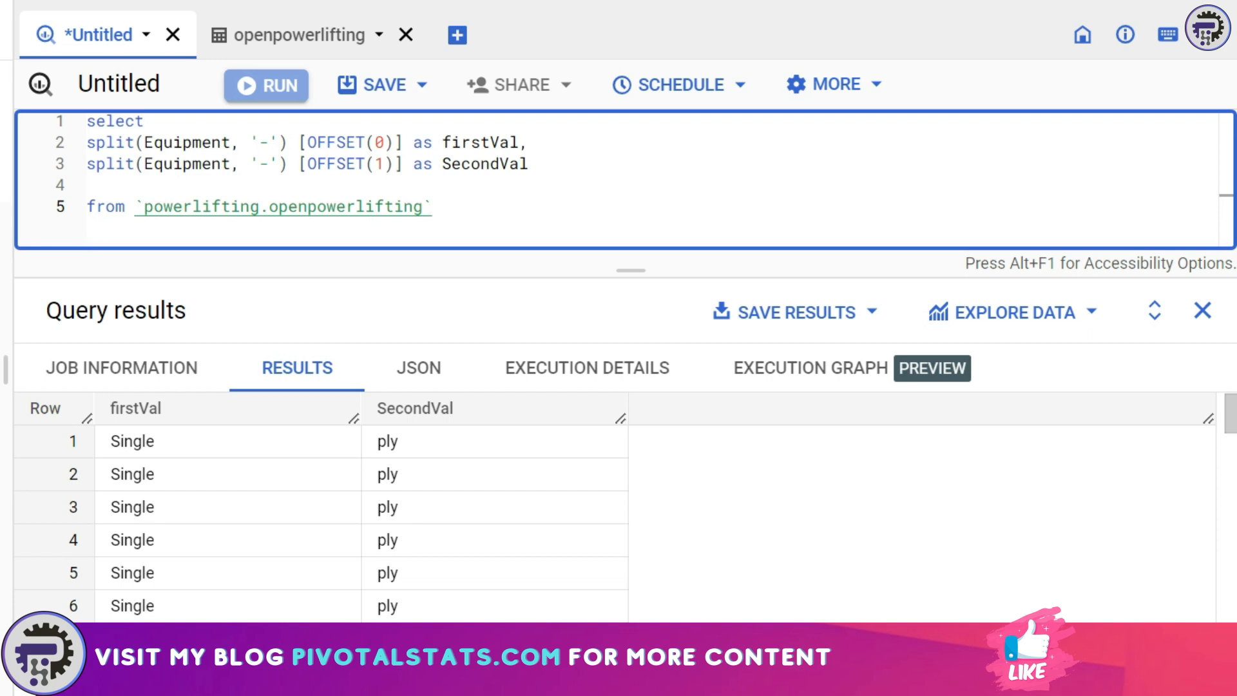
{"action": "left_click", "coordinate": [267, 85]}
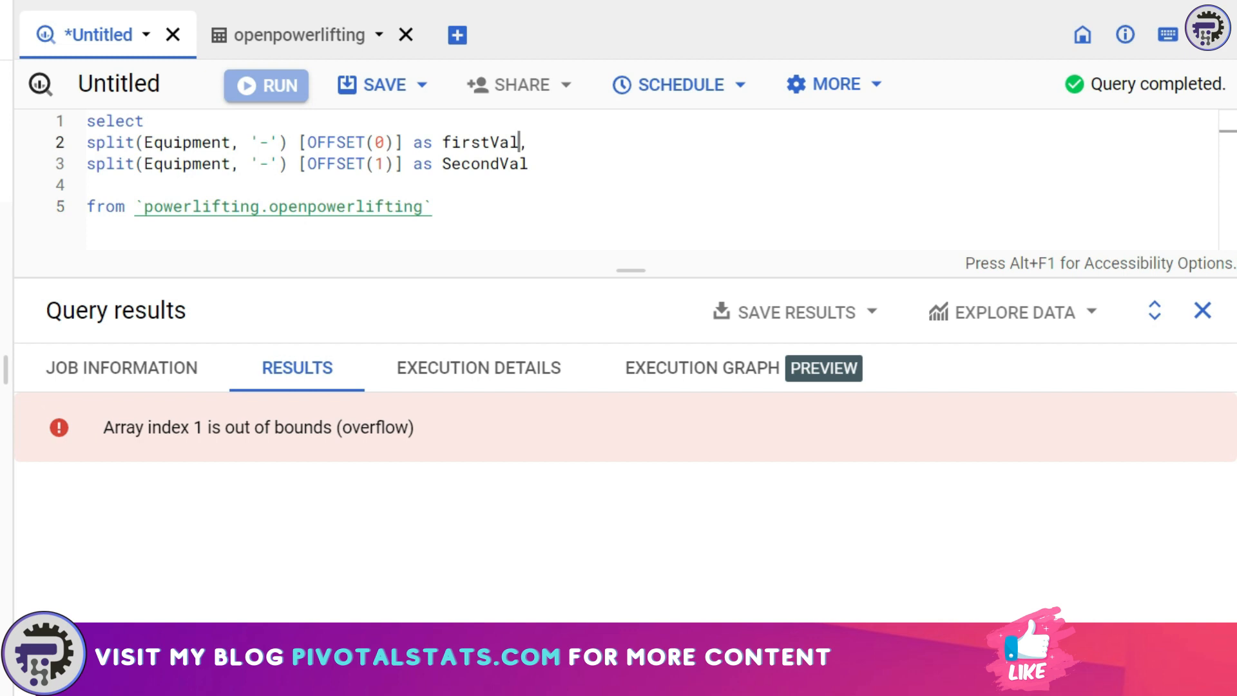
{"action": "left_click_drag", "start_coordinate": [86, 142], "coordinate": [524, 141]}
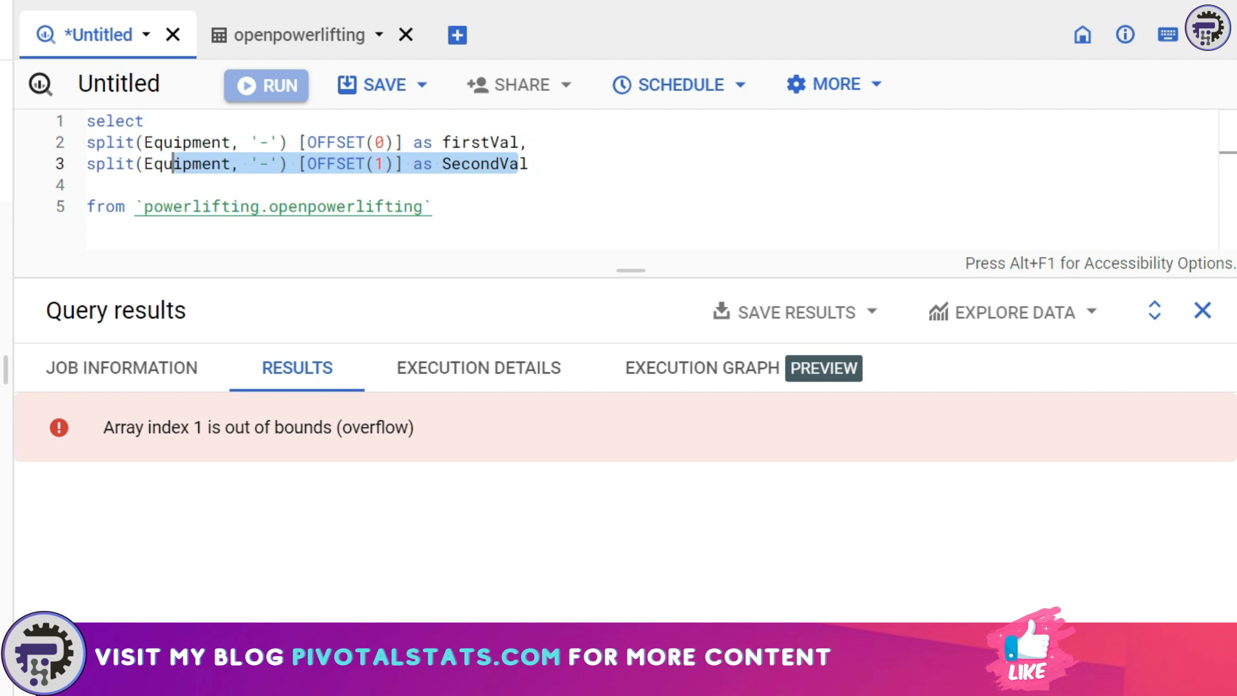
{"action": "mouse_move", "coordinate": [251, 35]}
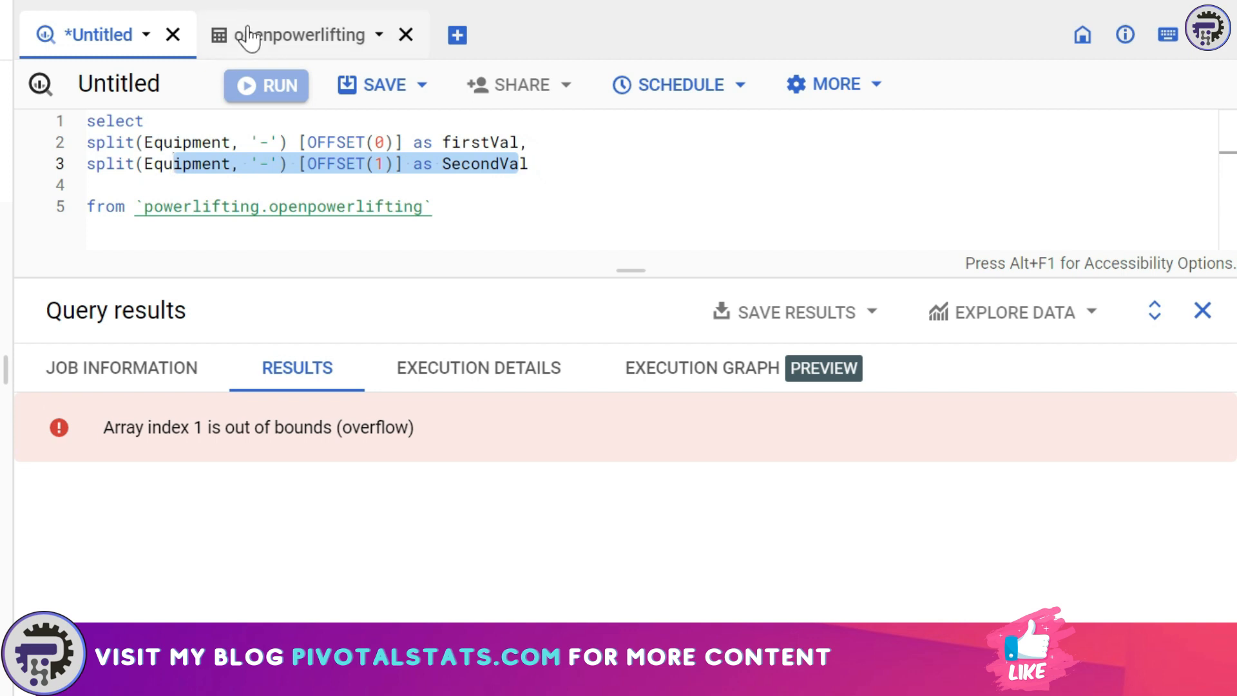
Return to the openpowerlifting preview and find Equipment values like Raw with no hyphen
{"action": "left_click", "coordinate": [296, 34]}
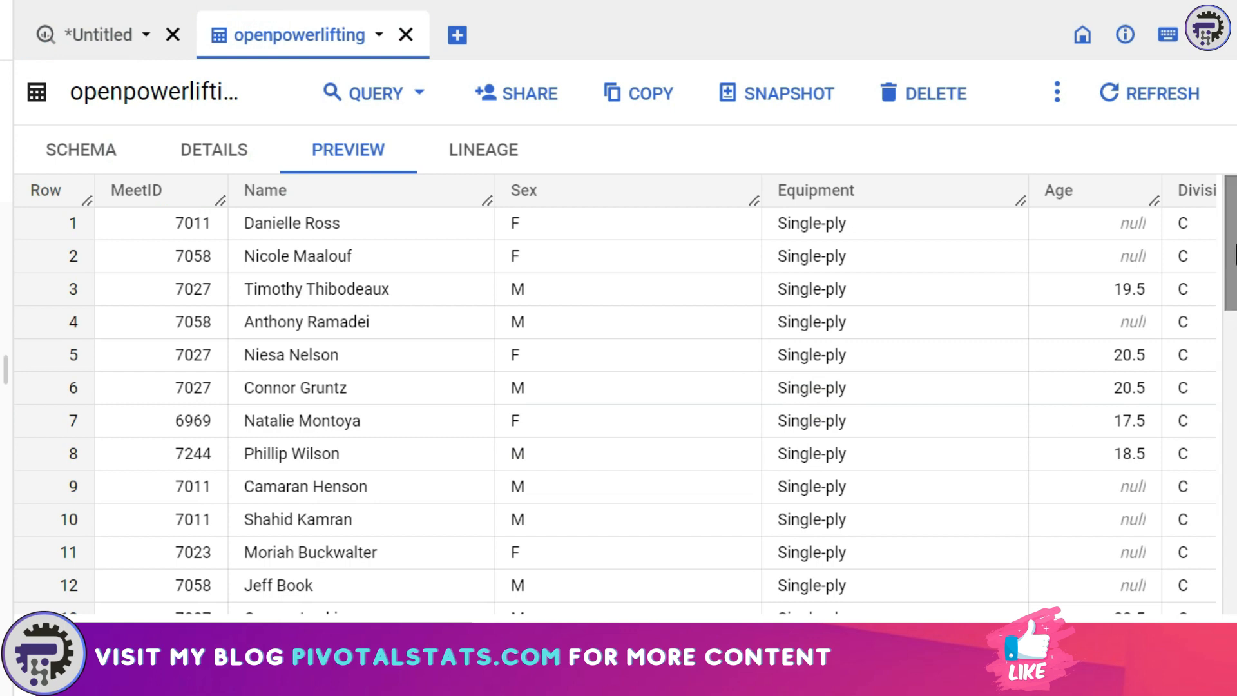
{"action": "scroll", "scroll_direction": "down", "scroll_amount": 3}
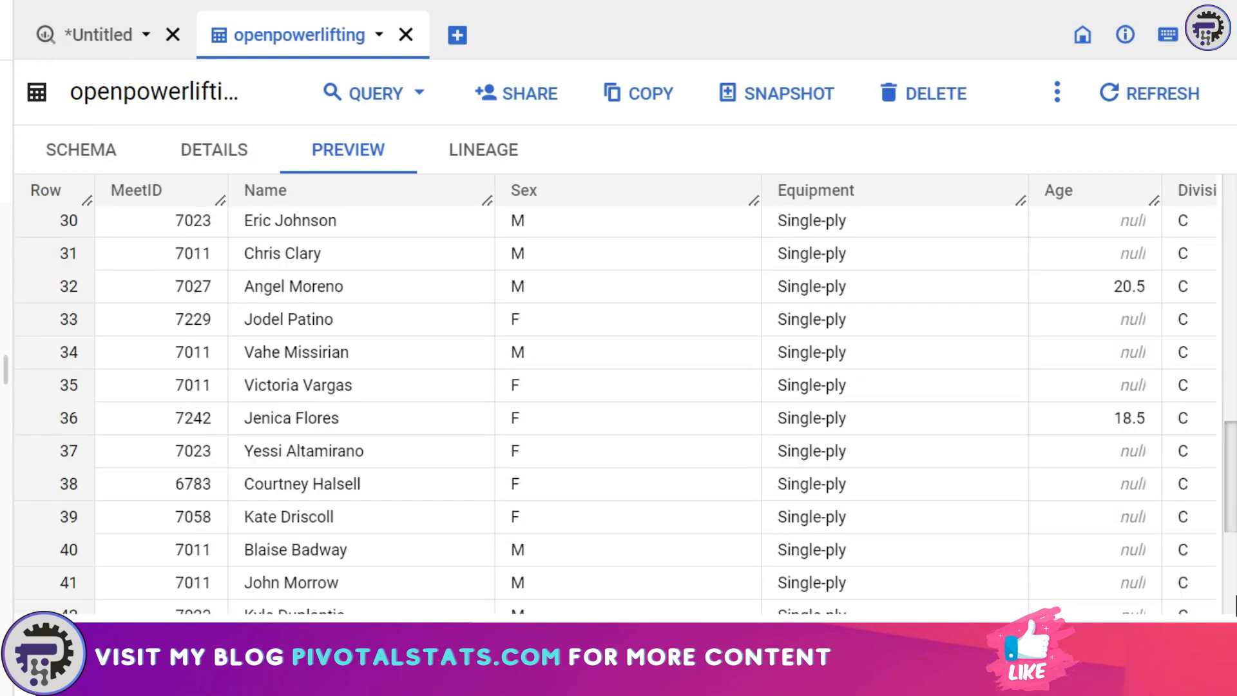
{"action": "scroll", "scroll_direction": "down", "scroll_amount": 3}
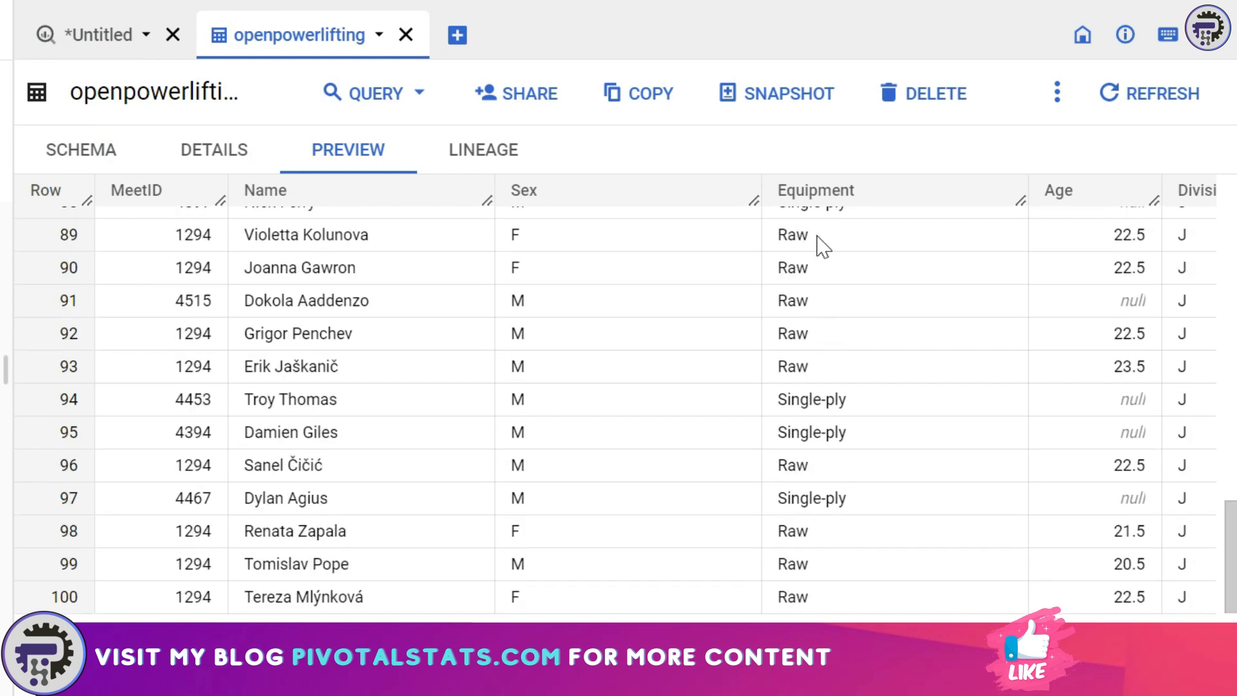
{"action": "double_click", "coordinate": [791, 235]}
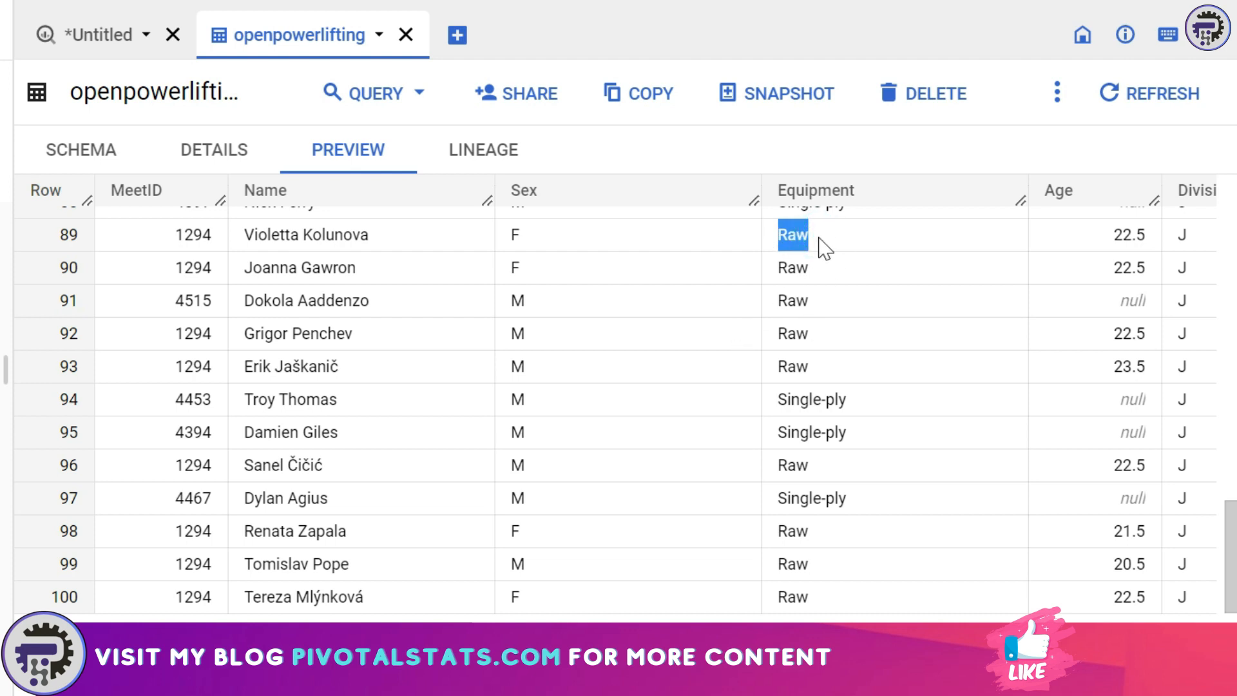
{"action": "mouse_move", "coordinate": [816, 267]}
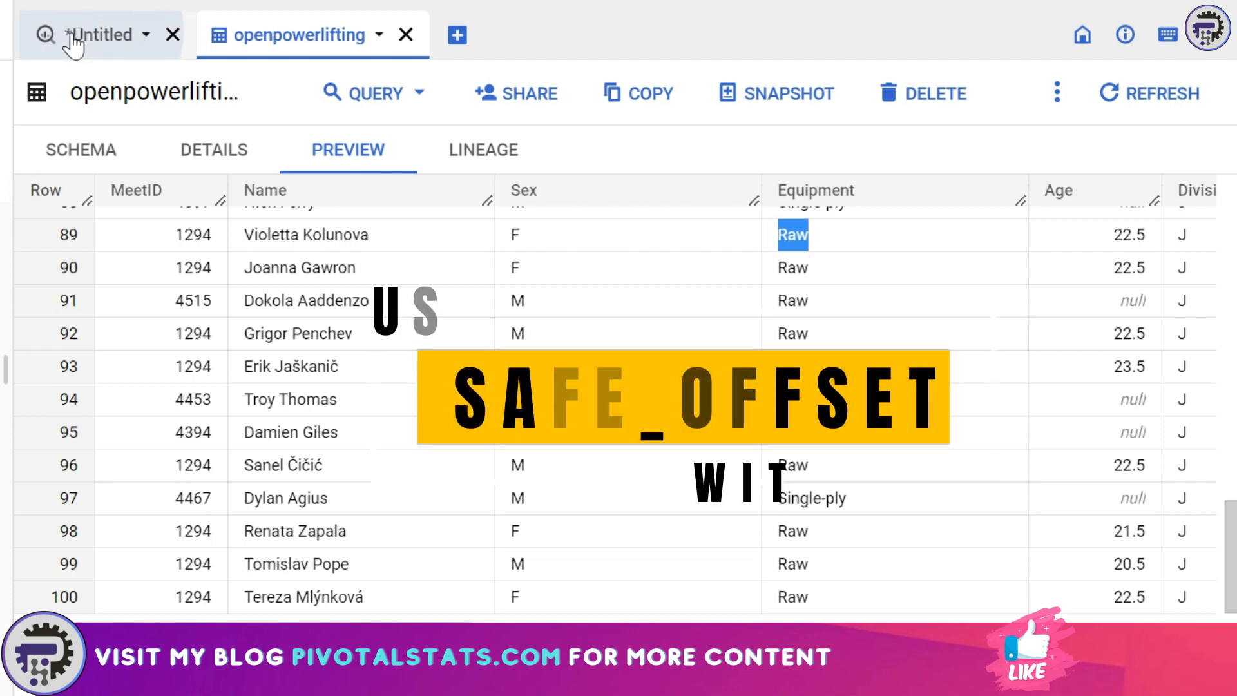
Switch both split expressions to SAFE_OFFSET and rerun, giving null SecondVal for Straps and Raw
{"action": "left_click", "coordinate": [99, 35]}
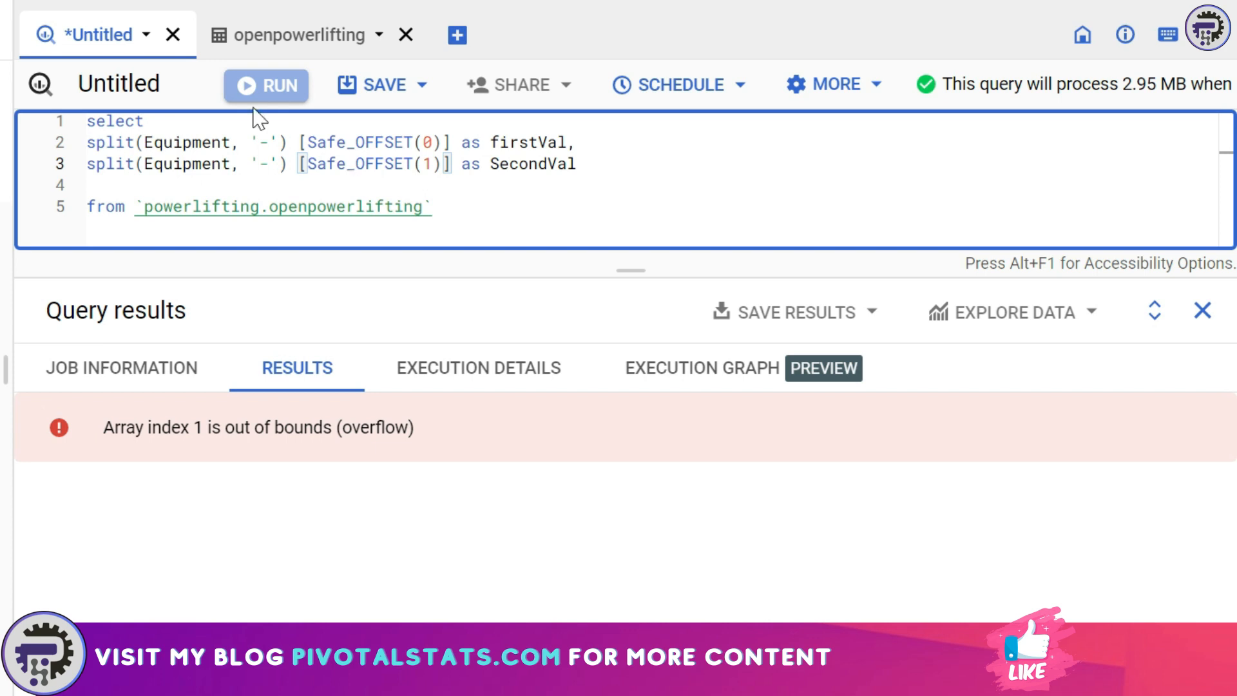
{"action": "left_click", "coordinate": [266, 86]}
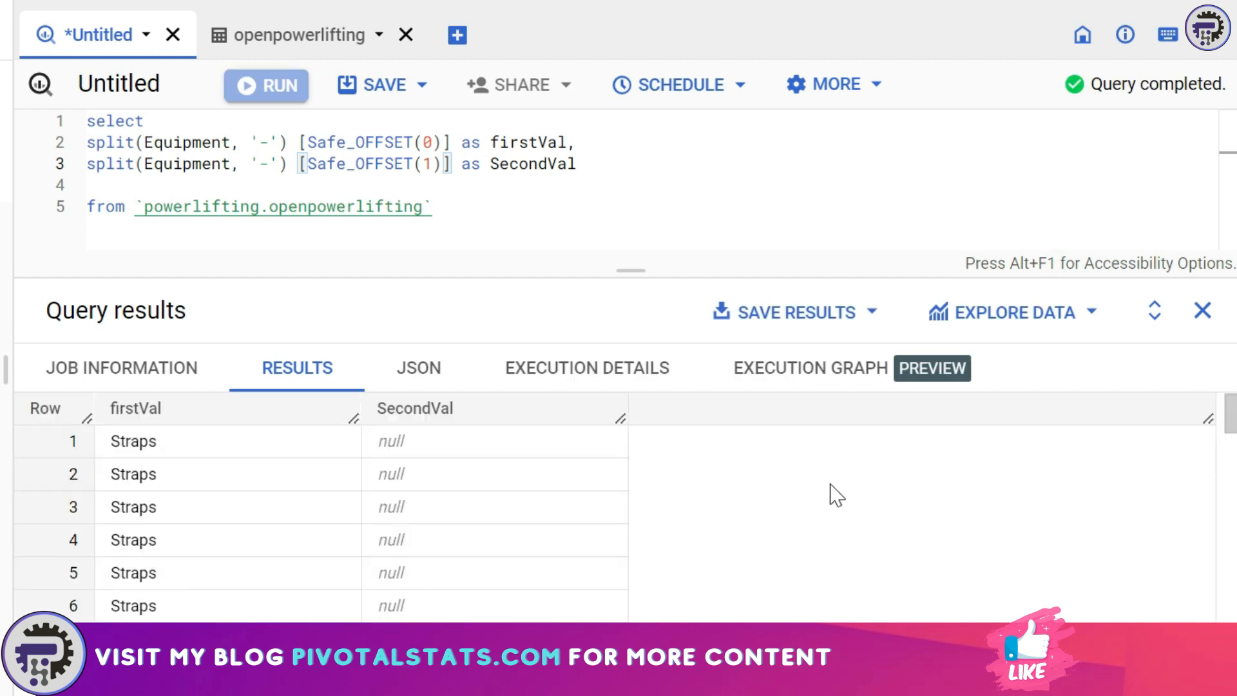
{"action": "mouse_move", "coordinate": [624, 554]}
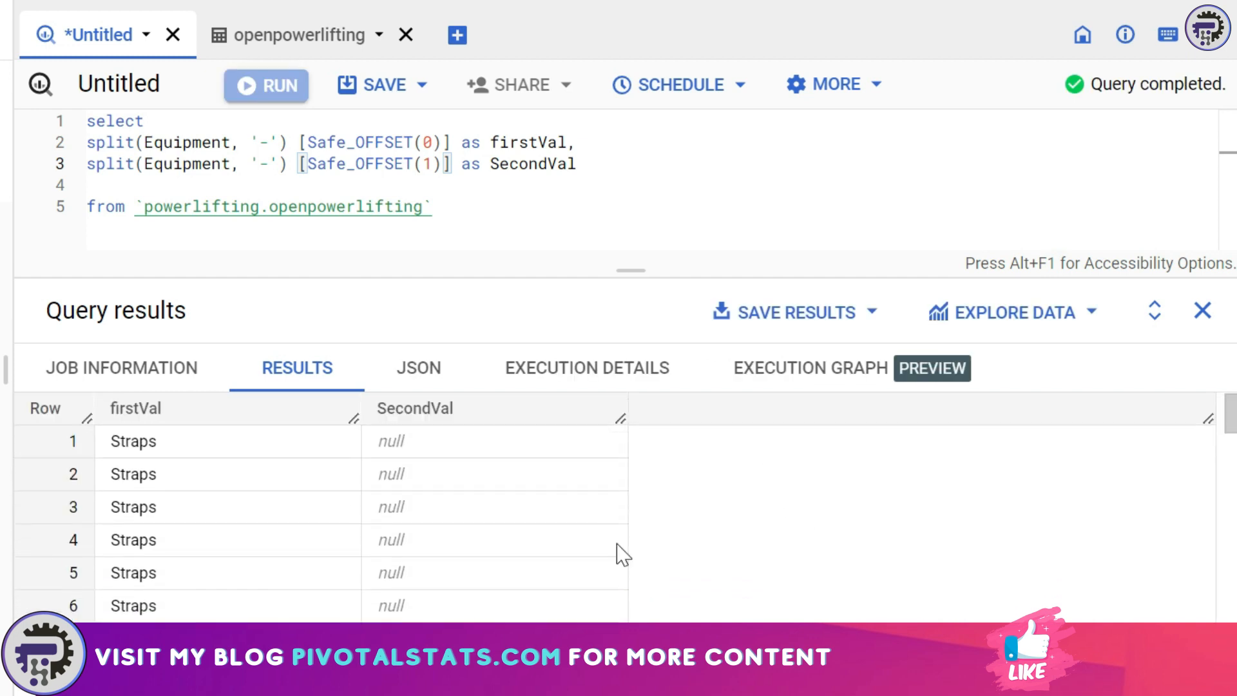
{"action": "scroll", "scroll_direction": "down", "scroll_amount": 3}
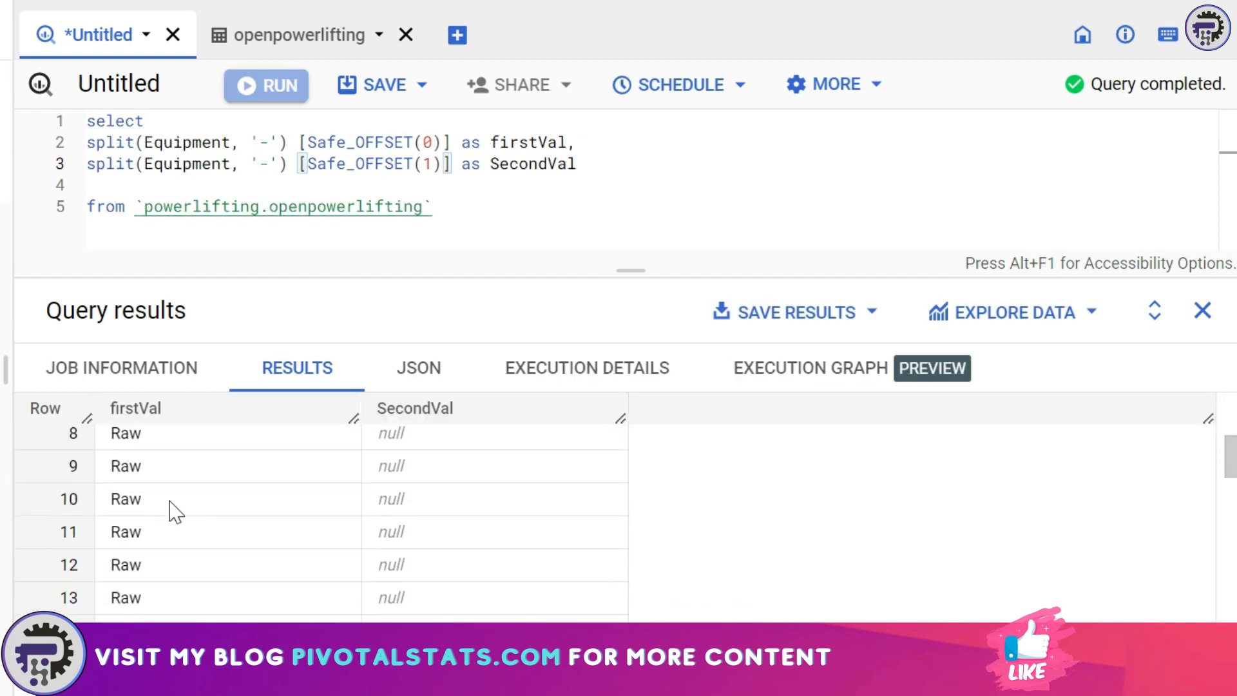
{"action": "scroll", "scroll_direction": "down", "scroll_amount": 3}
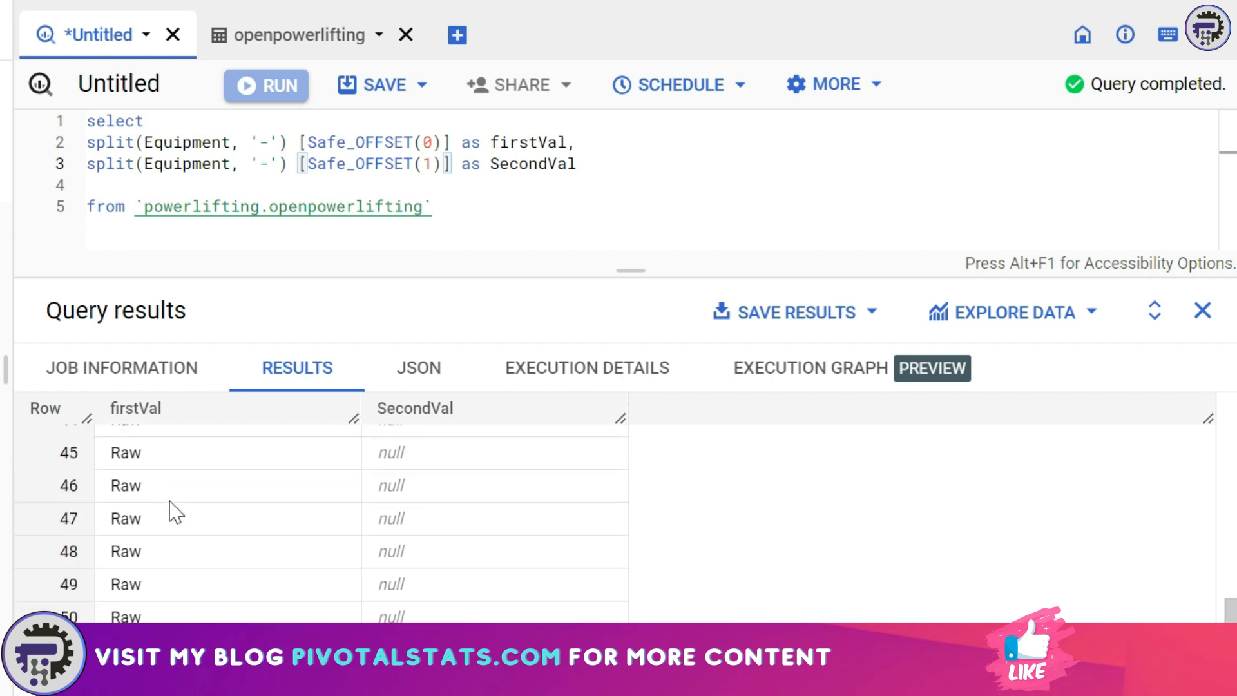
{"action": "mouse_move", "coordinate": [758, 529]}
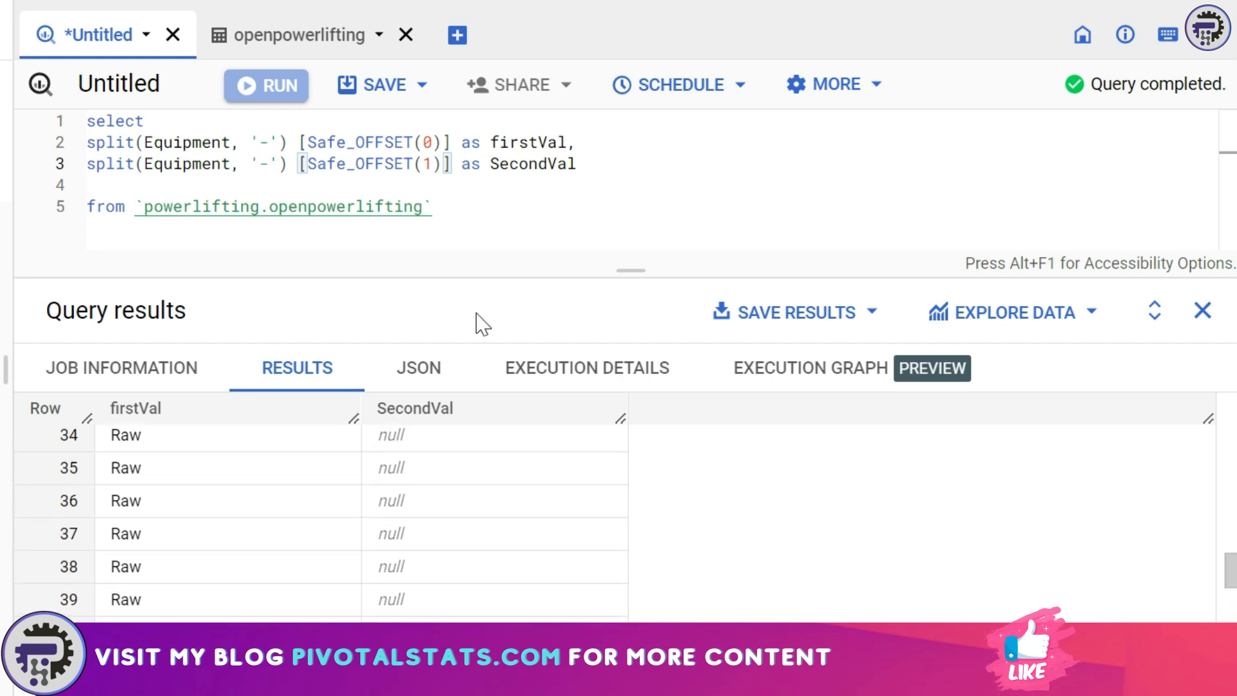
{"action": "mouse_move", "coordinate": [559, 267]}
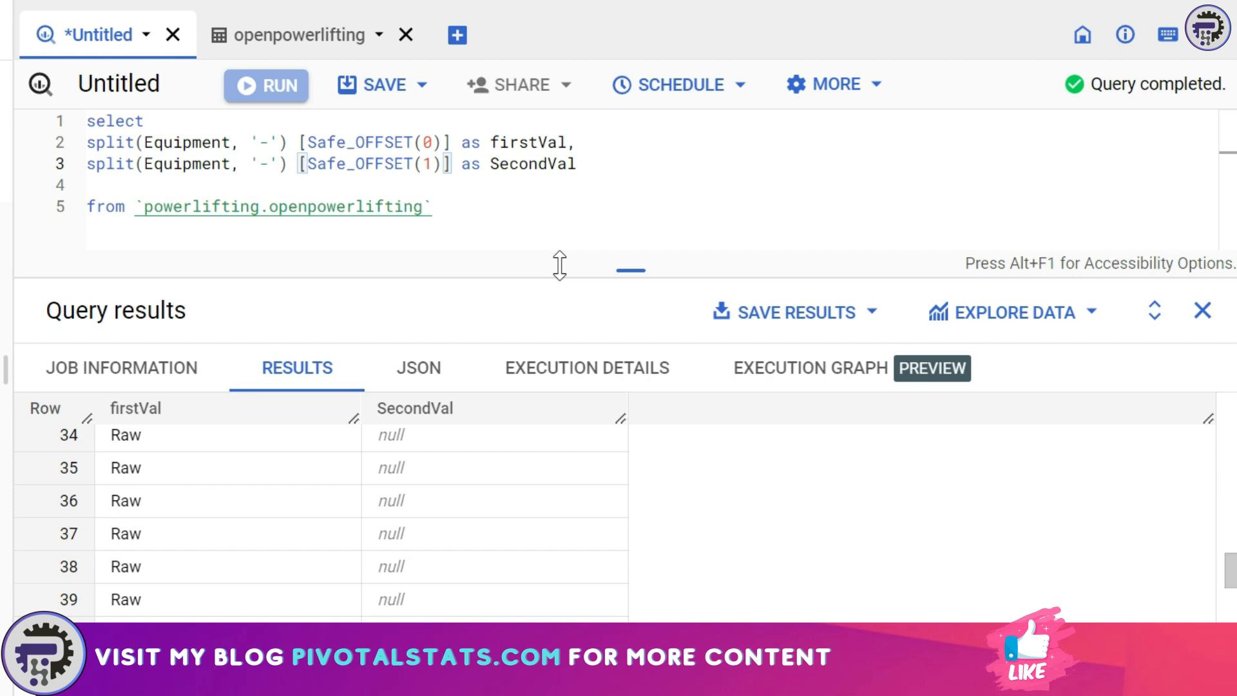
Add DISTINCT after SELECT and rerun to get five unique pairs: Single/ply, Raw, Multi/ply, Wraps, Straps
{"action": "type", "text": "Di"}
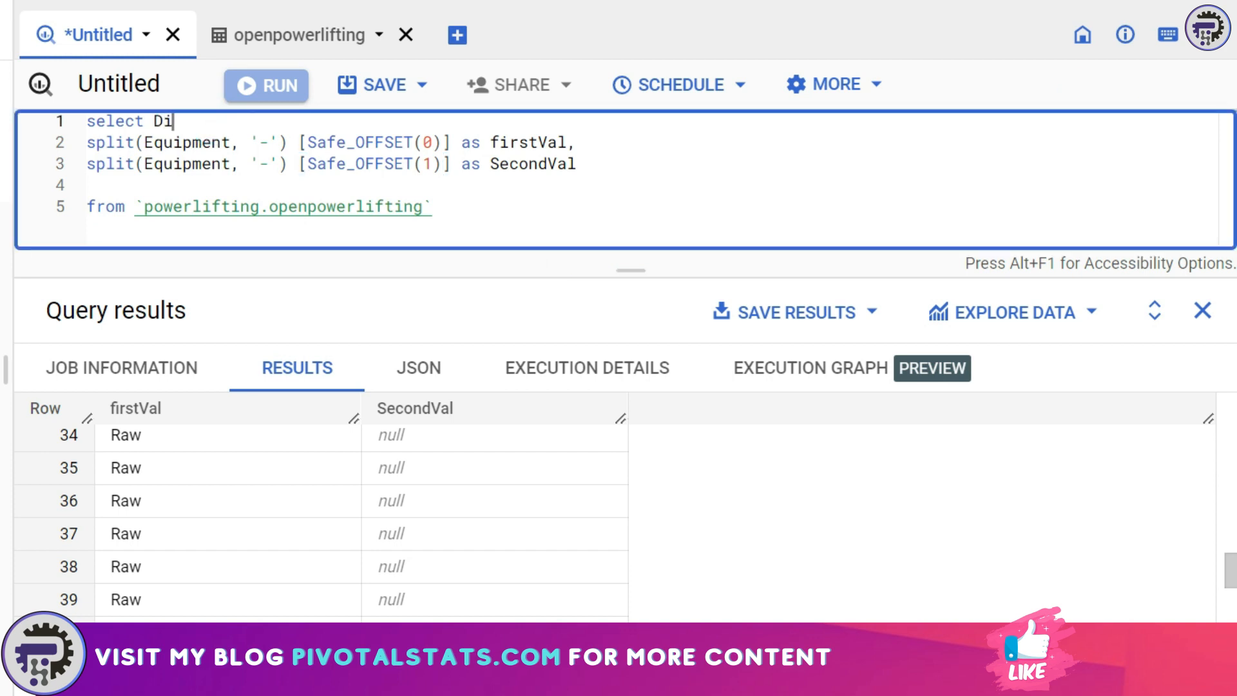
{"action": "type", "text": "stinct"}
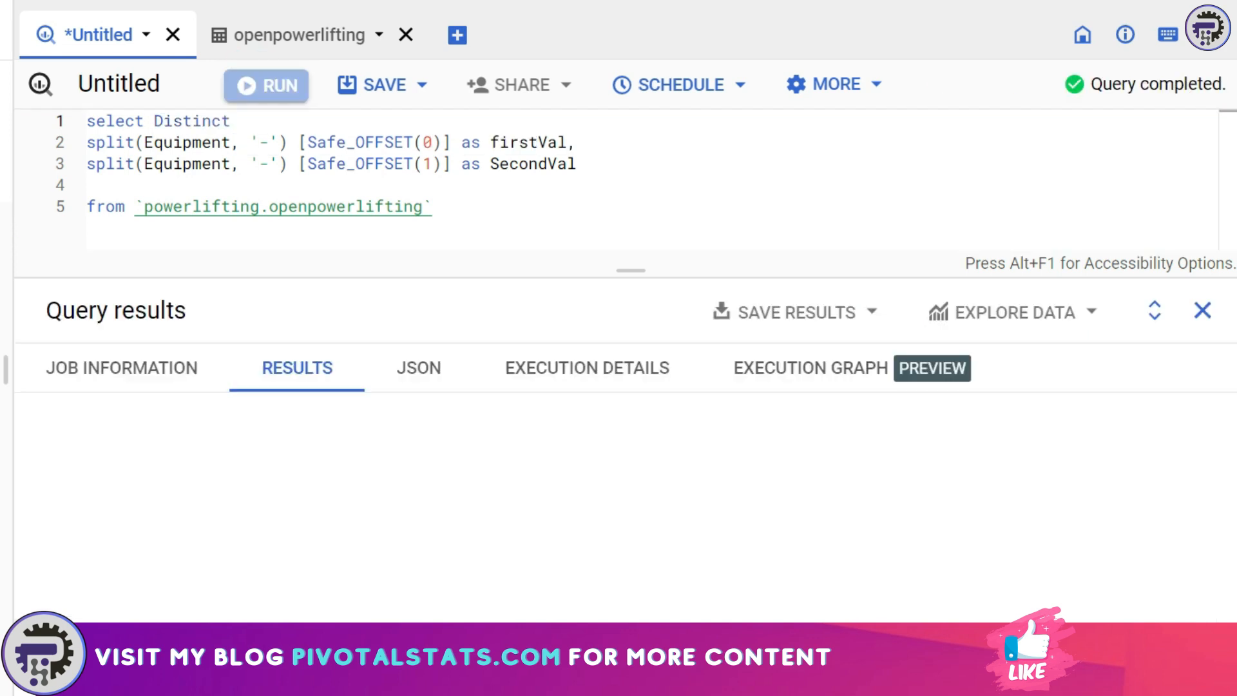
{"action": "left_click", "coordinate": [266, 85]}
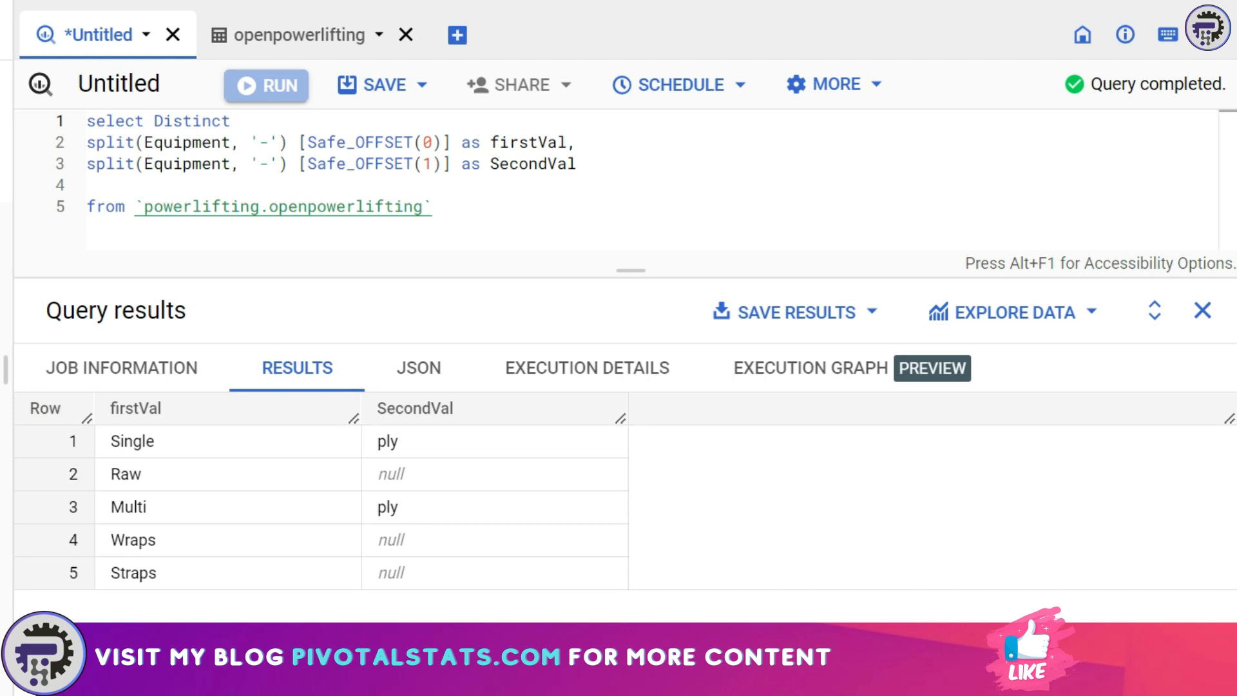
{"action": "mouse_move", "coordinate": [878, 510]}
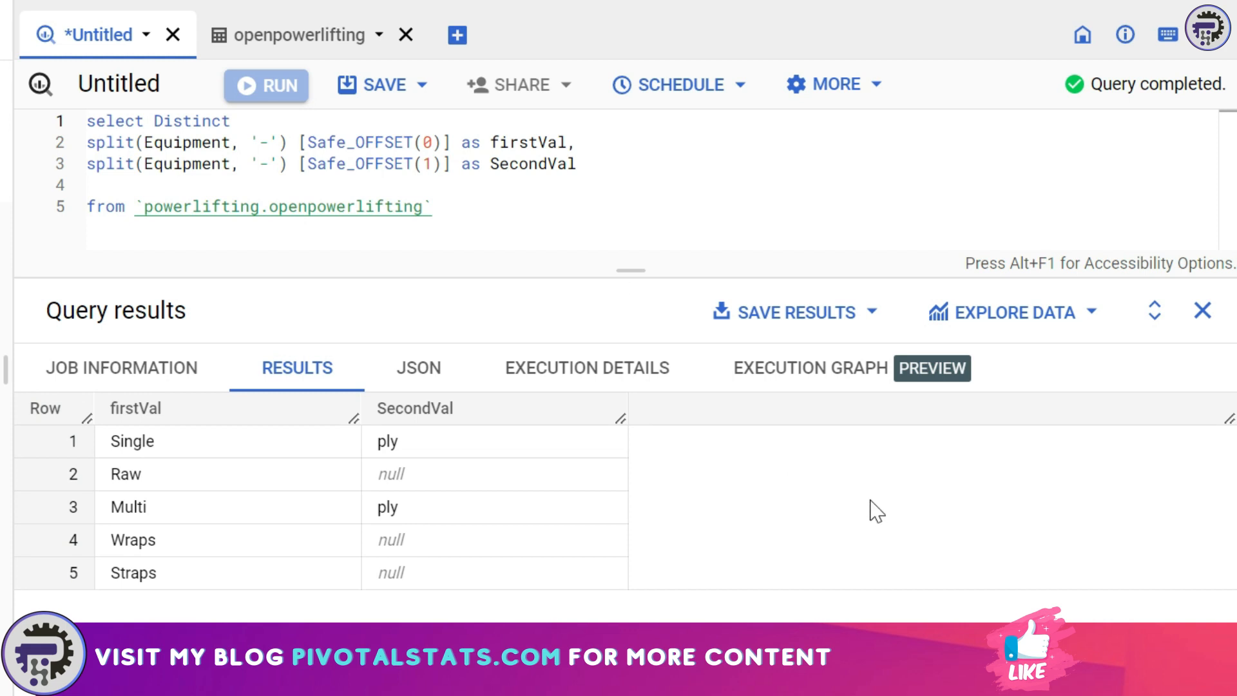
{"action": "mouse_move", "coordinate": [417, 483]}
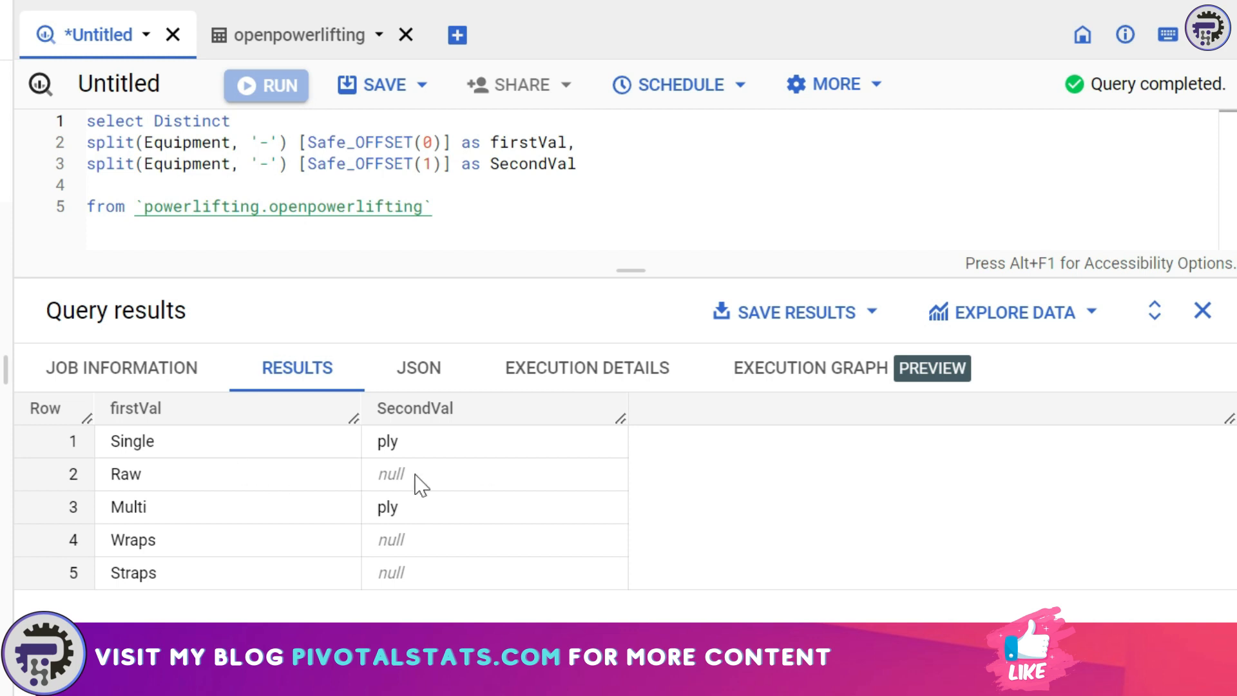
{"action": "mouse_move", "coordinate": [260, 498]}
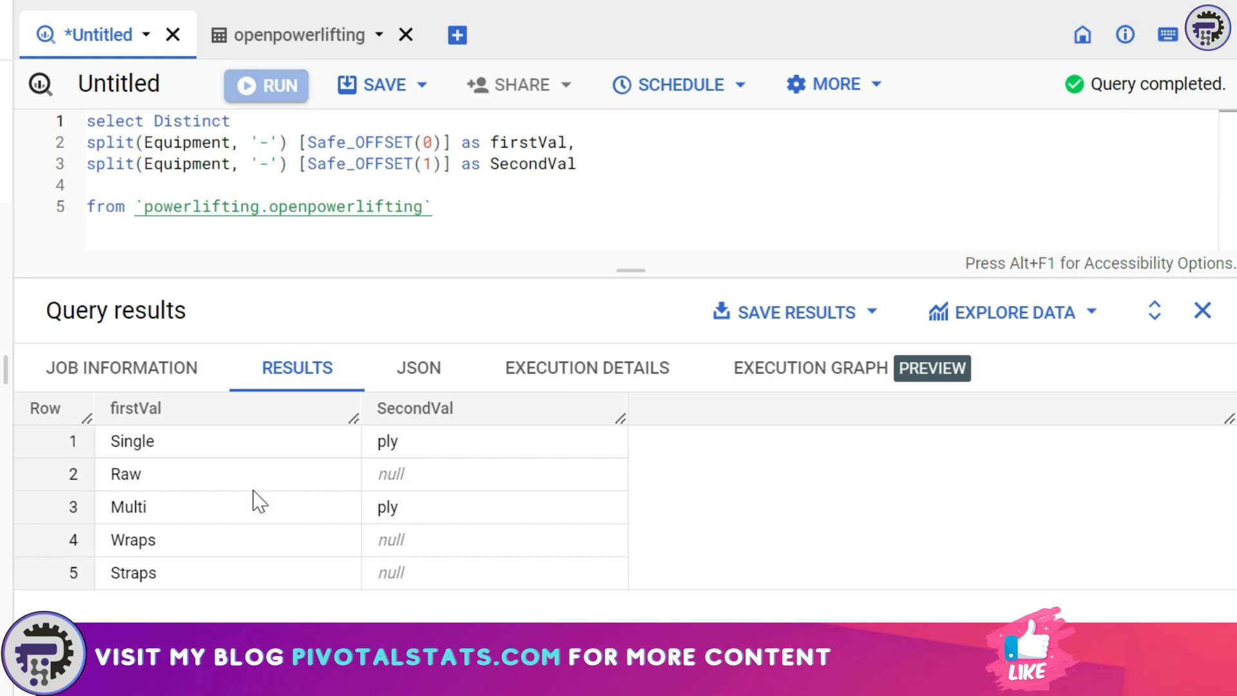
{"action": "mouse_move", "coordinate": [846, 572]}
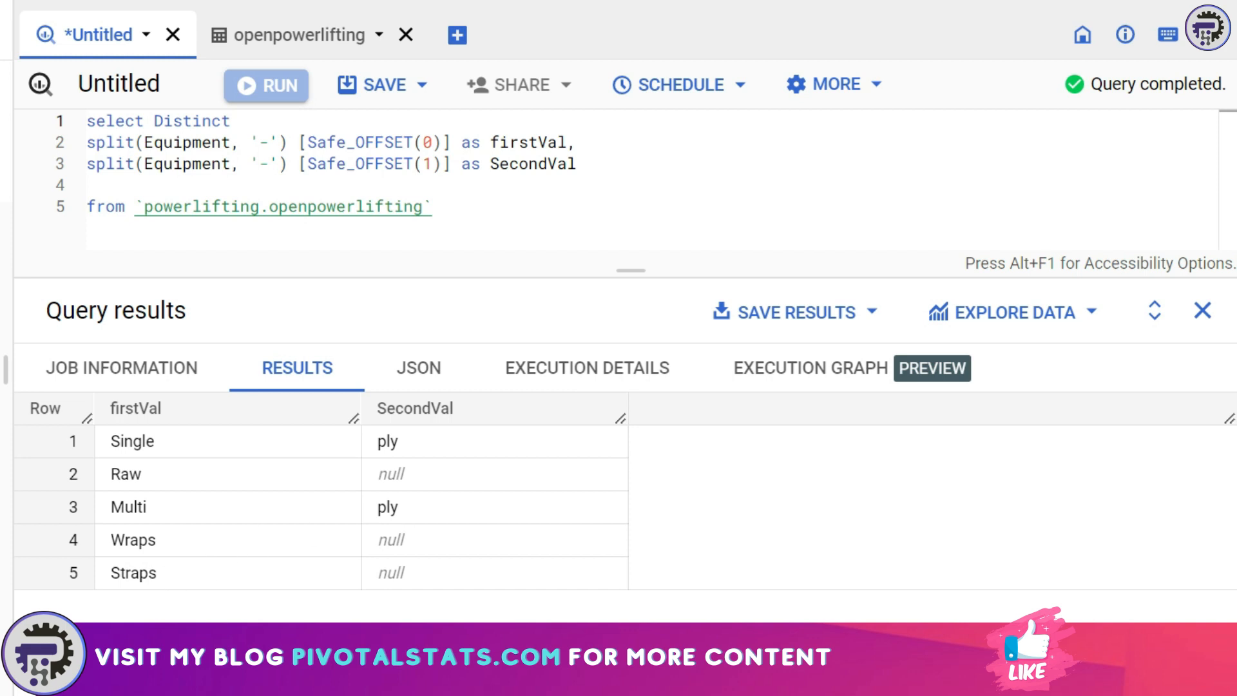
{"action": "mouse_move", "coordinate": [182, 427]}
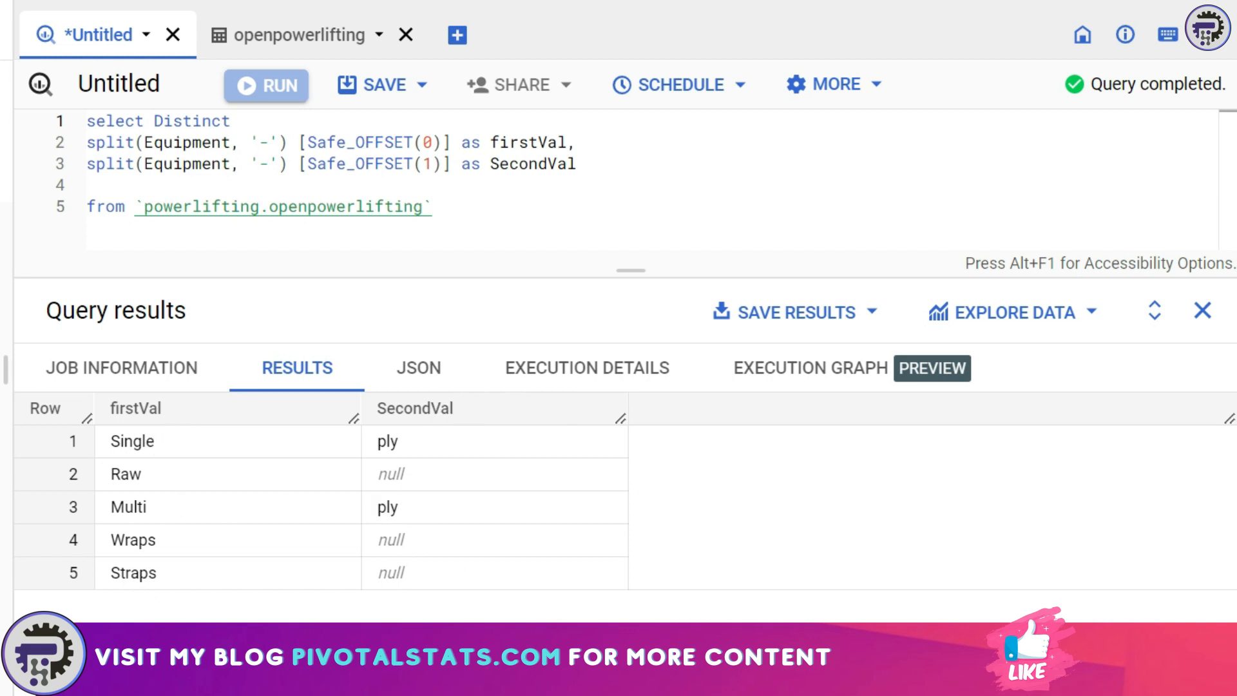
{"action": "mouse_move", "coordinate": [766, 539]}
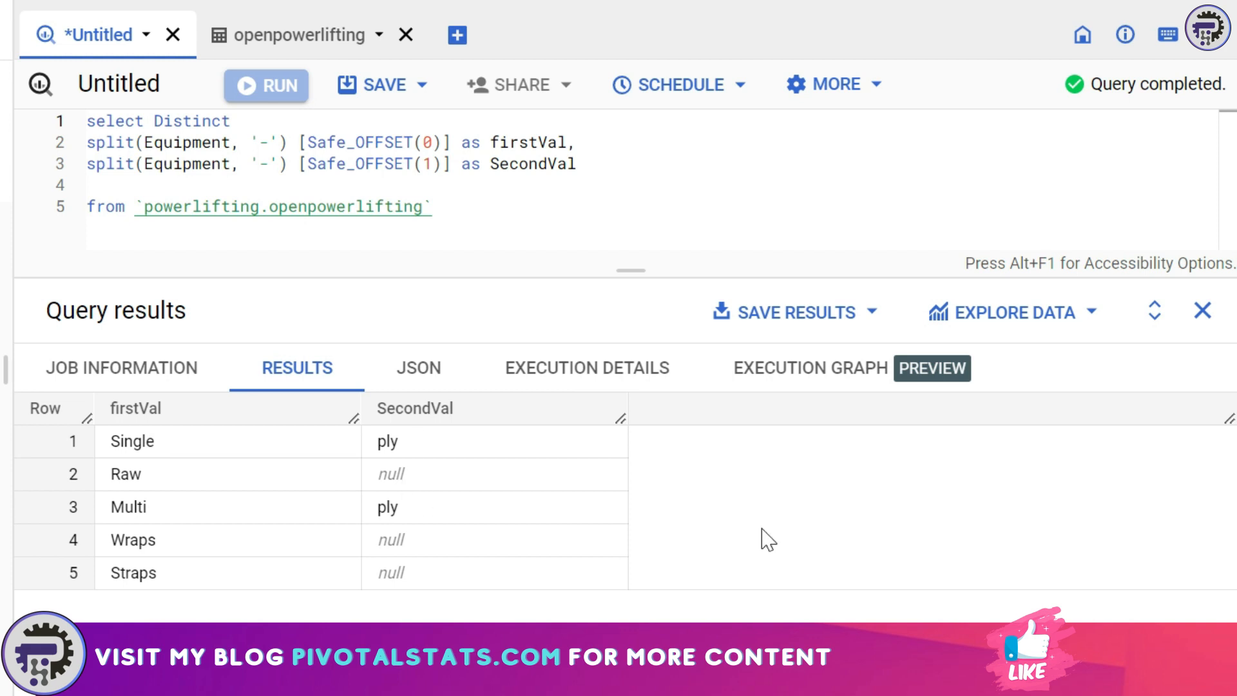